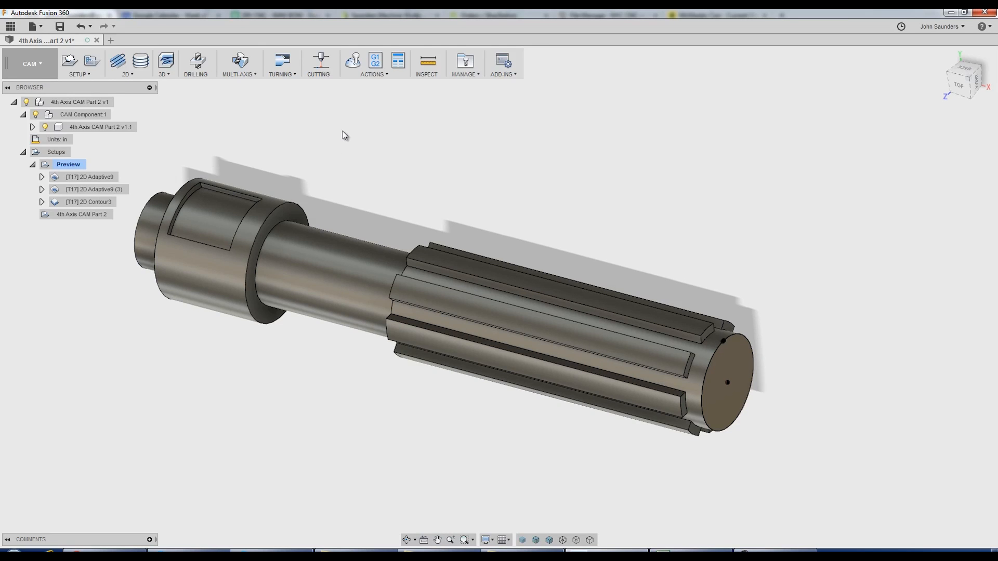
{"action": "mouse_move", "coordinate": [380, 129]}
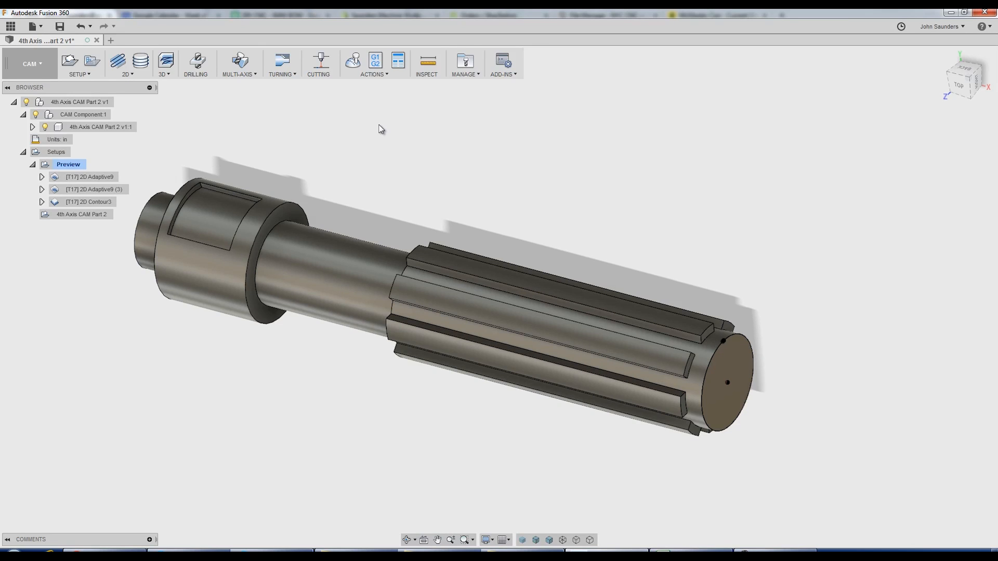
Preview the existing adaptive and end-face contour toolpaths, then collapse the Preview setup.
{"action": "left_click", "coordinate": [92, 176]}
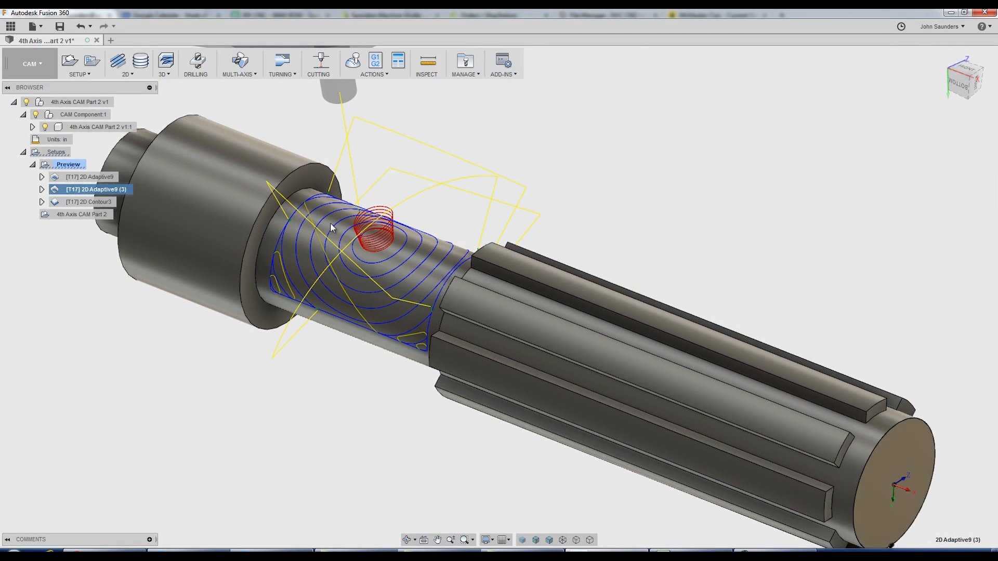
{"action": "left_click", "coordinate": [89, 202]}
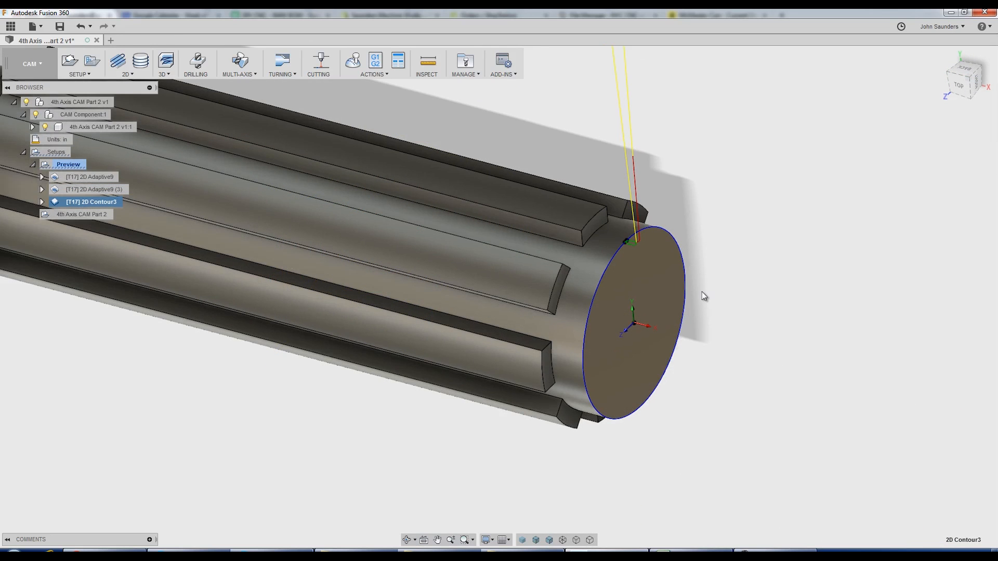
{"action": "left_click", "coordinate": [351, 61]}
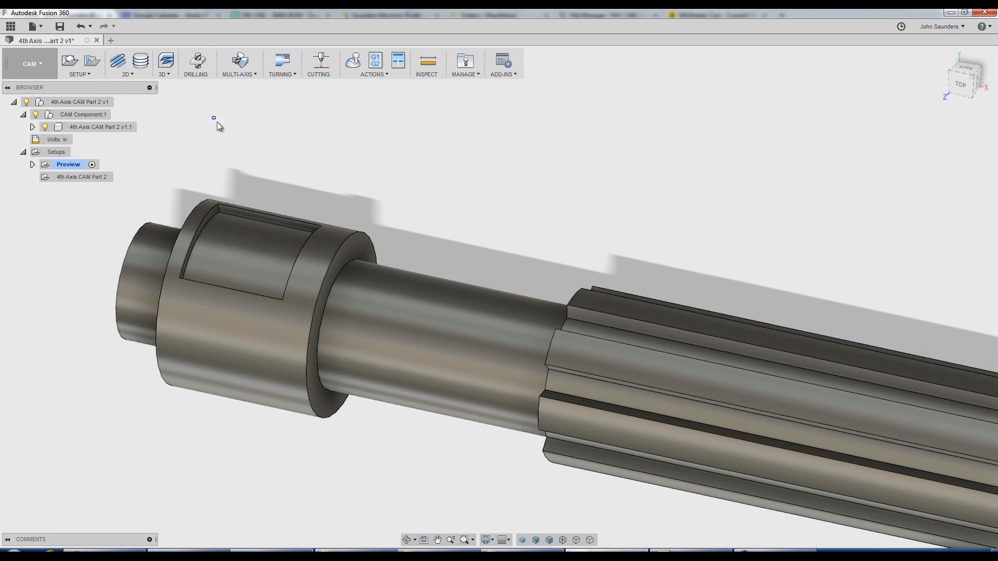
{"action": "left_click", "coordinate": [128, 62]}
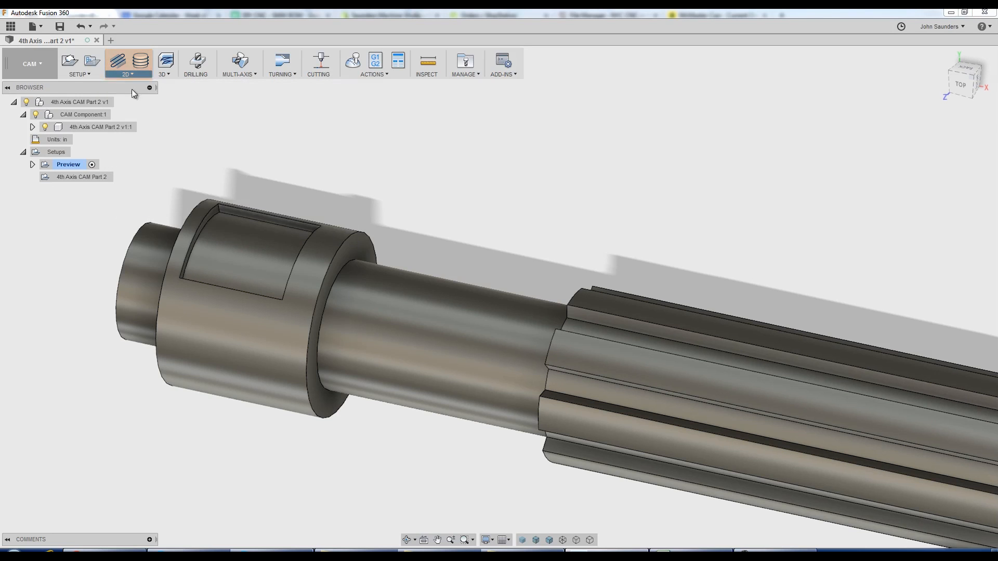
Create a 2D Adaptive wrapped onto the pocket's curved floor face.
{"action": "left_click", "coordinate": [127, 60]}
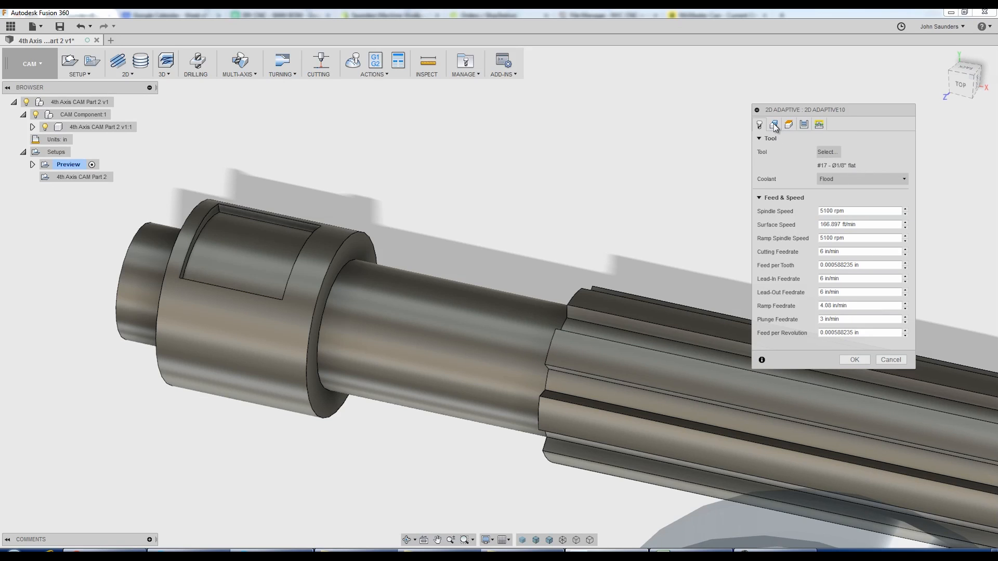
{"action": "left_click", "coordinate": [774, 124]}
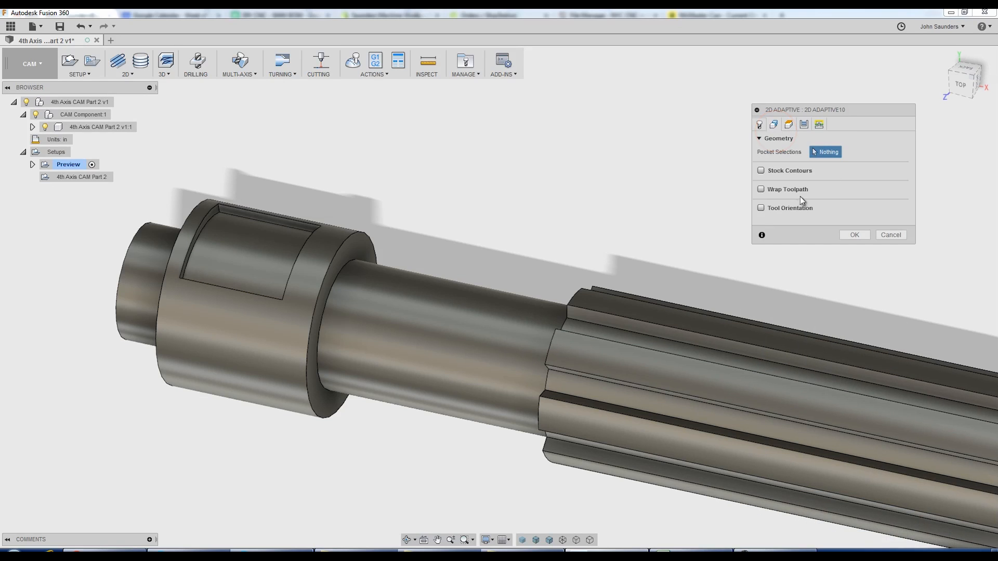
{"action": "left_click", "coordinate": [761, 190]}
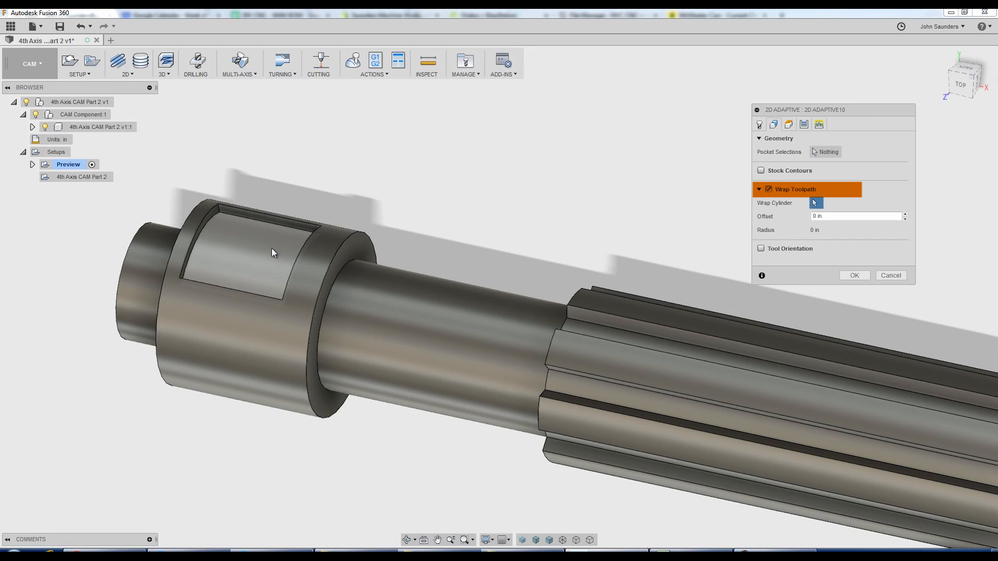
{"action": "left_click", "coordinate": [249, 255]}
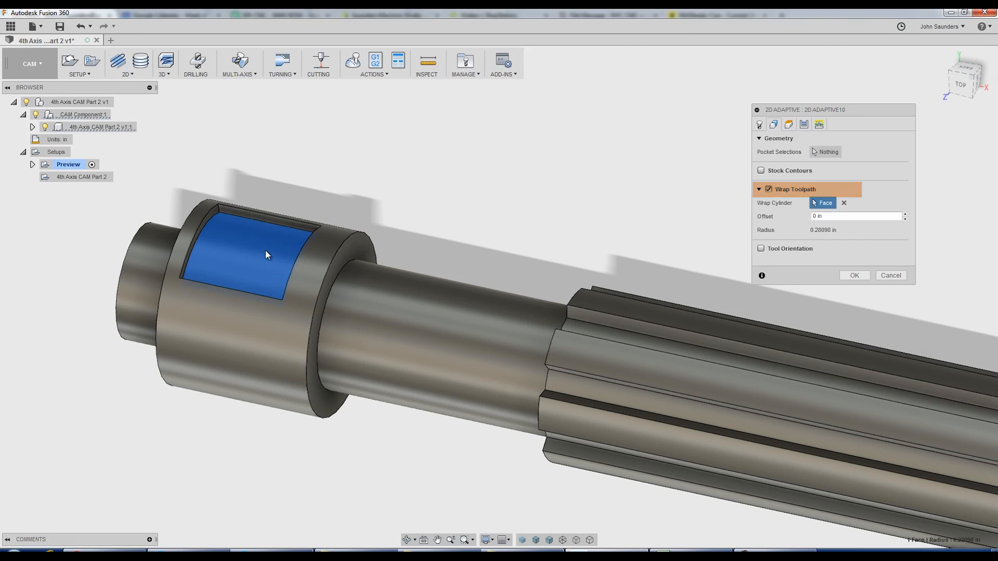
{"action": "mouse_move", "coordinate": [828, 151]}
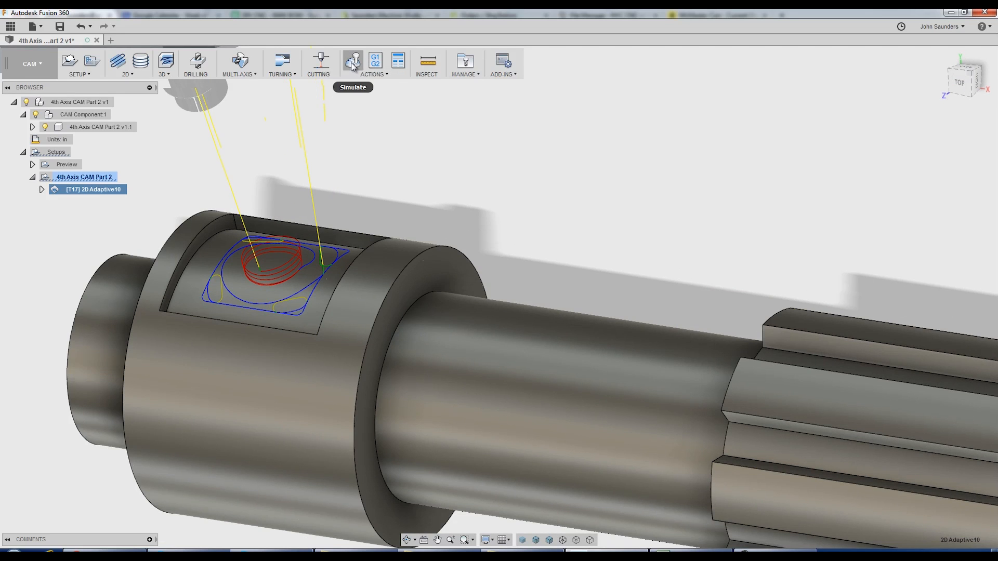
{"action": "left_click", "coordinate": [352, 60]}
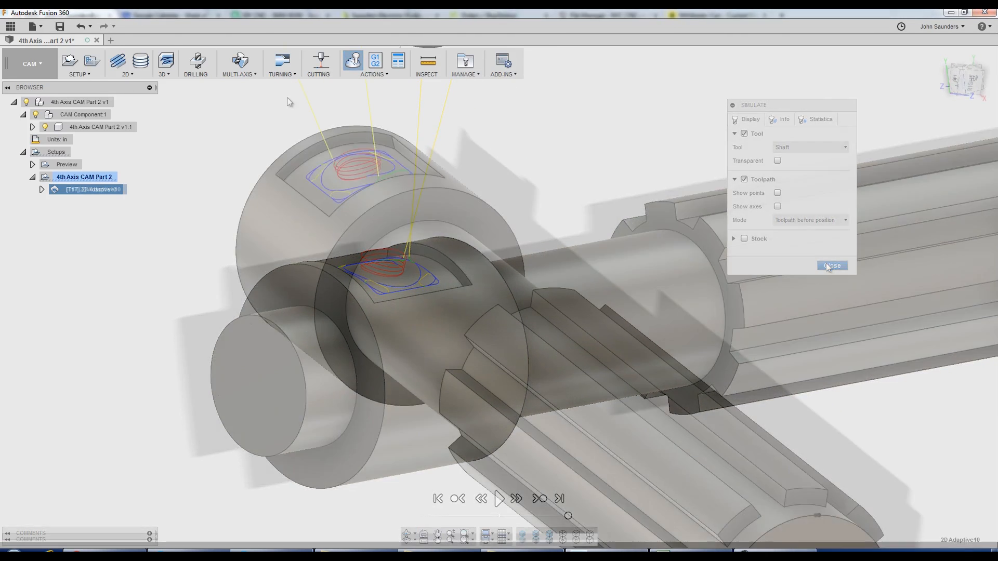
{"action": "left_click", "coordinate": [832, 265]}
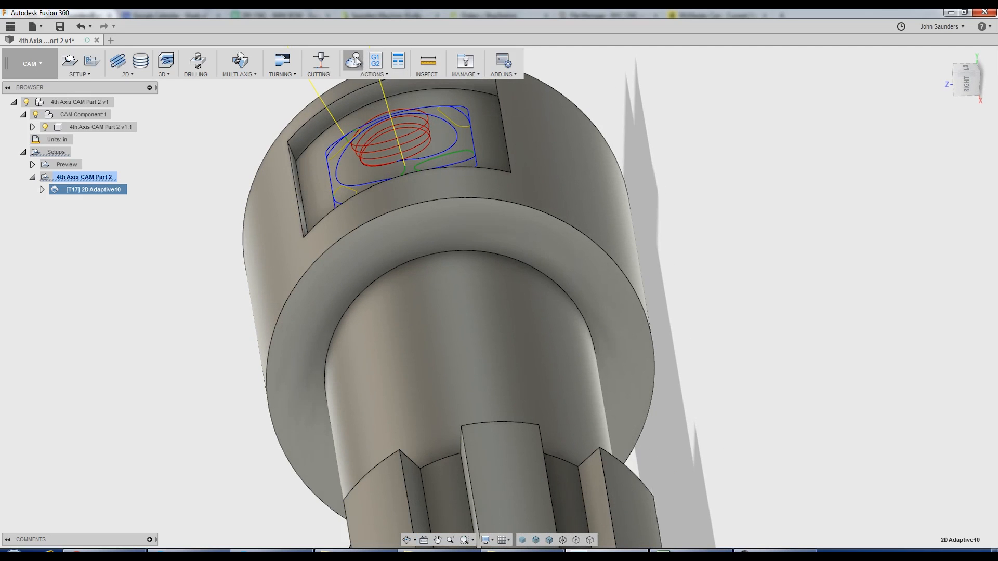
{"action": "mouse_move", "coordinate": [344, 78]}
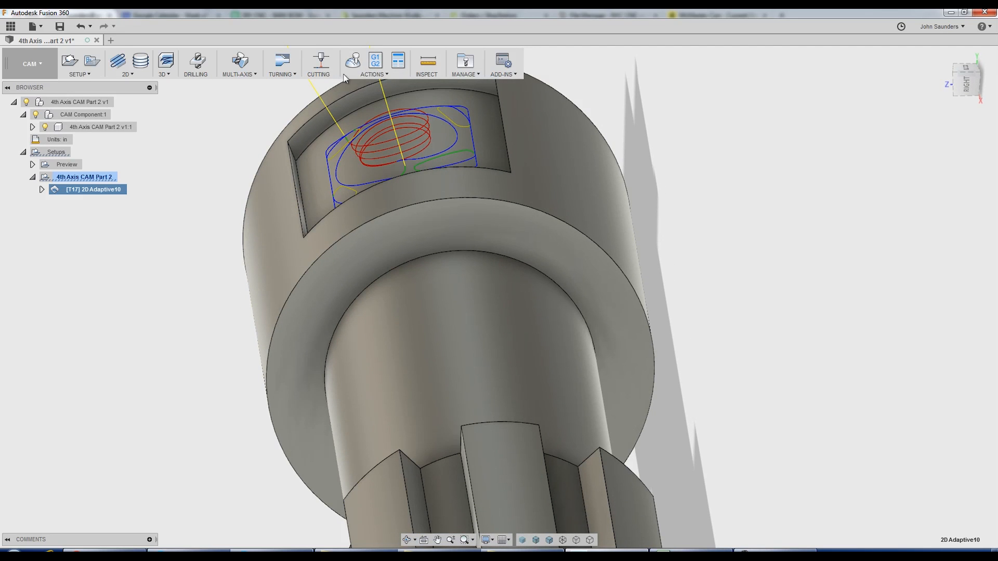
{"action": "left_click", "coordinate": [351, 60]}
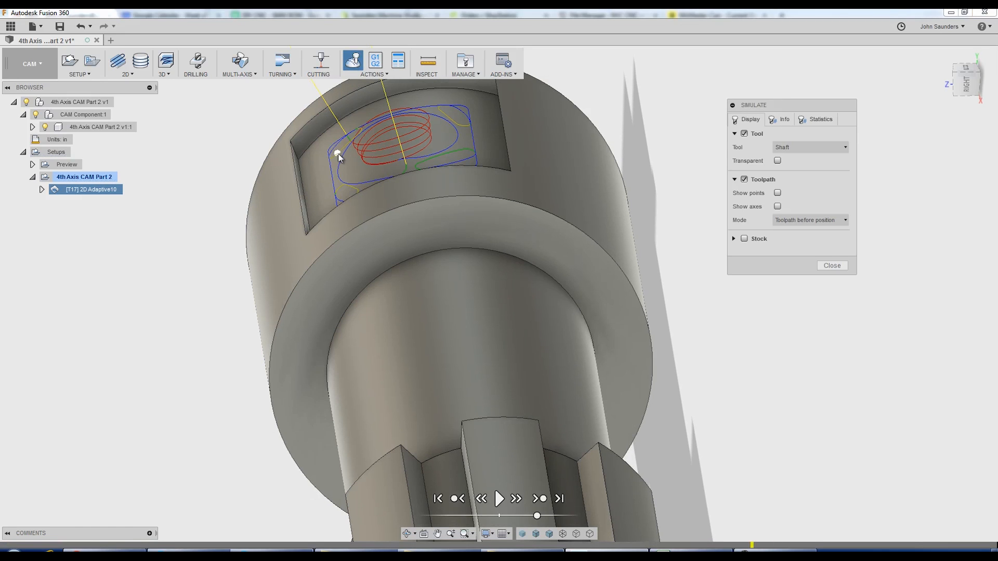
{"action": "left_click", "coordinate": [777, 194]}
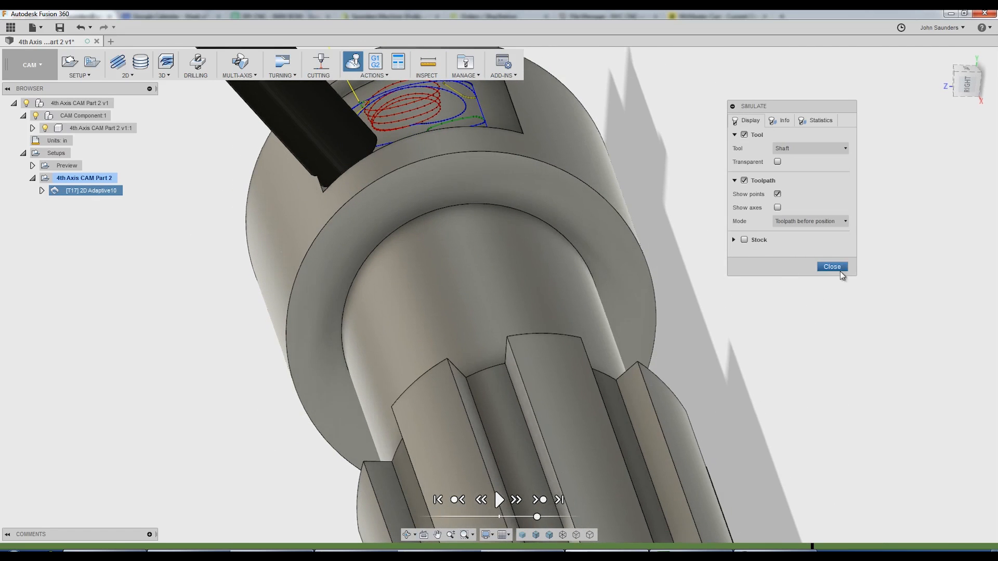
{"action": "left_click", "coordinate": [832, 267]}
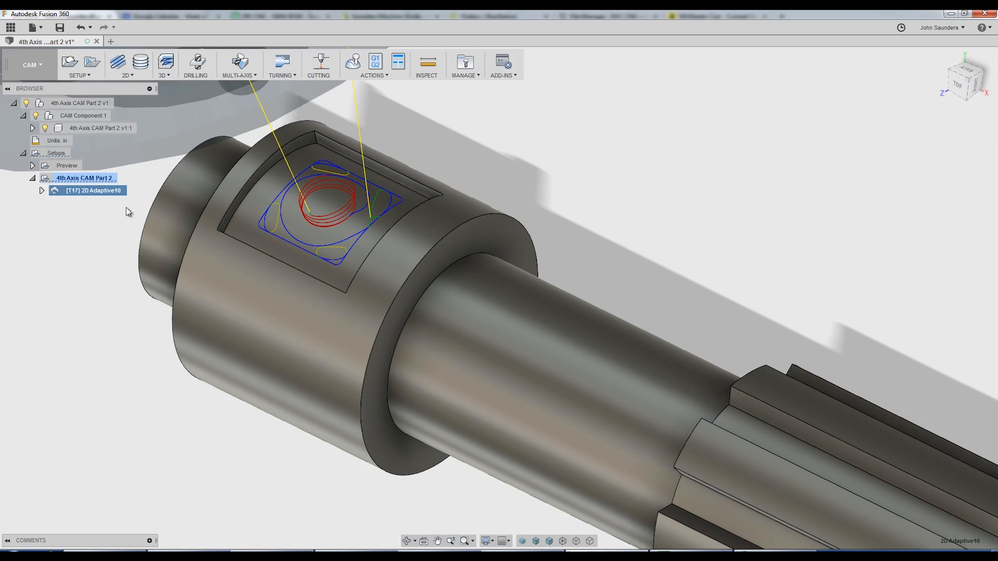
Derive a 2D Contour operation from 2D Adaptive10 and display its toolpath.
{"action": "right_click", "coordinate": [93, 190]}
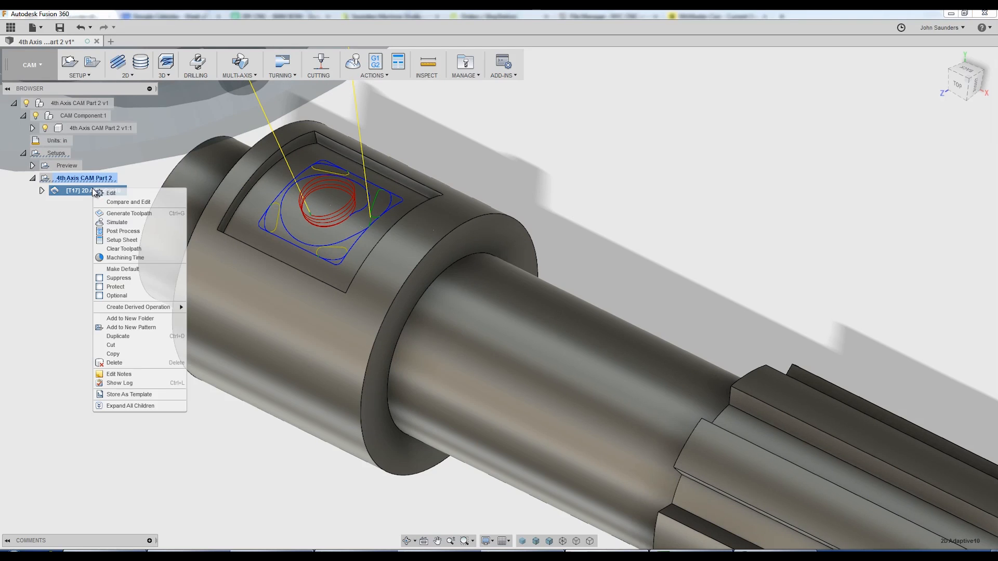
{"action": "mouse_move", "coordinate": [137, 306]}
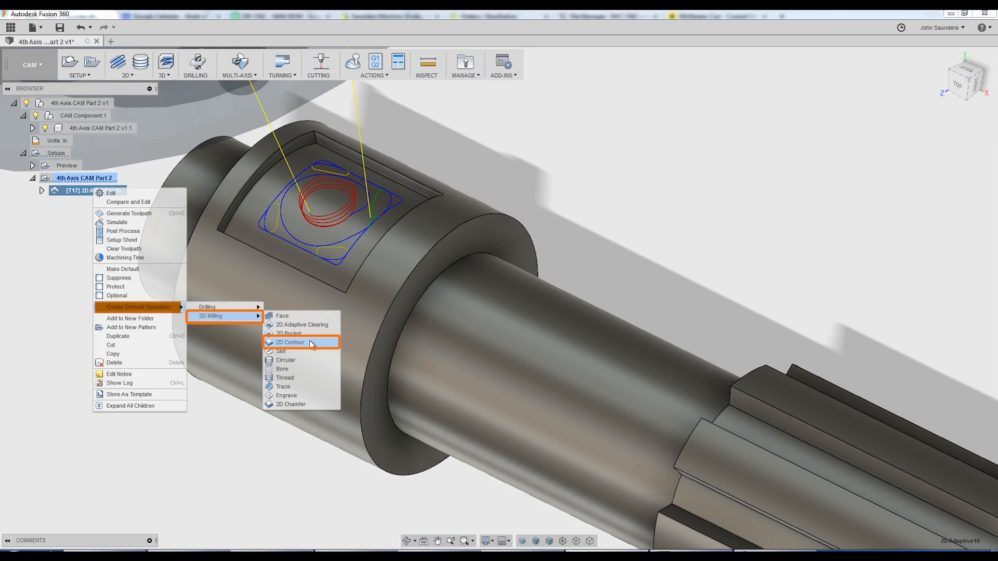
{"action": "left_click", "coordinate": [290, 342]}
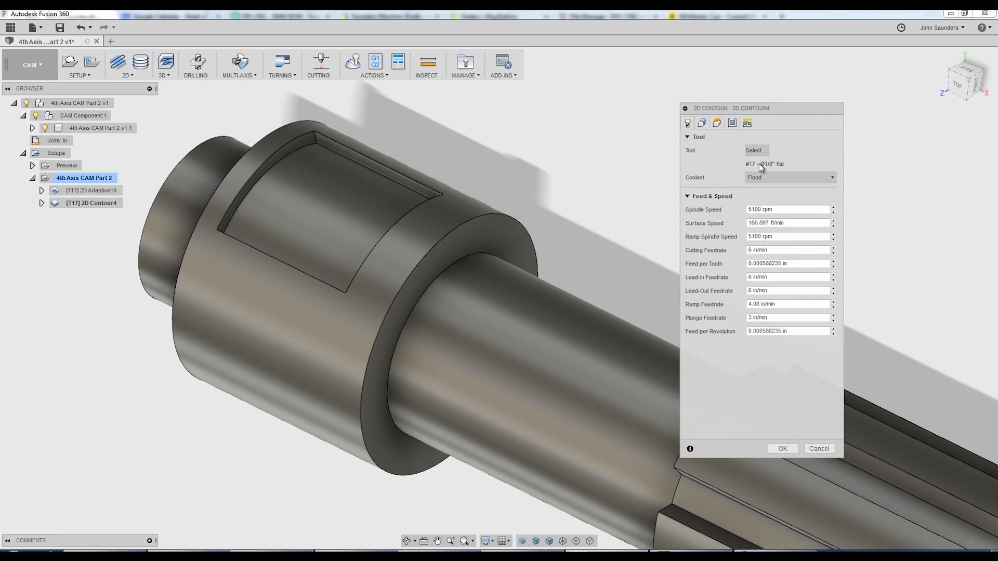
{"action": "left_click", "coordinate": [782, 449]}
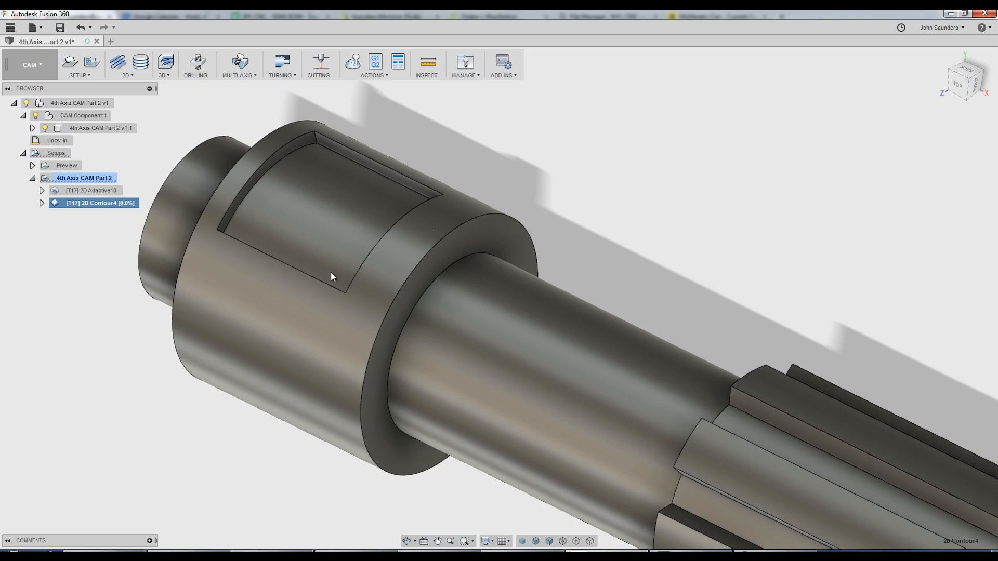
{"action": "left_click", "coordinate": [95, 204]}
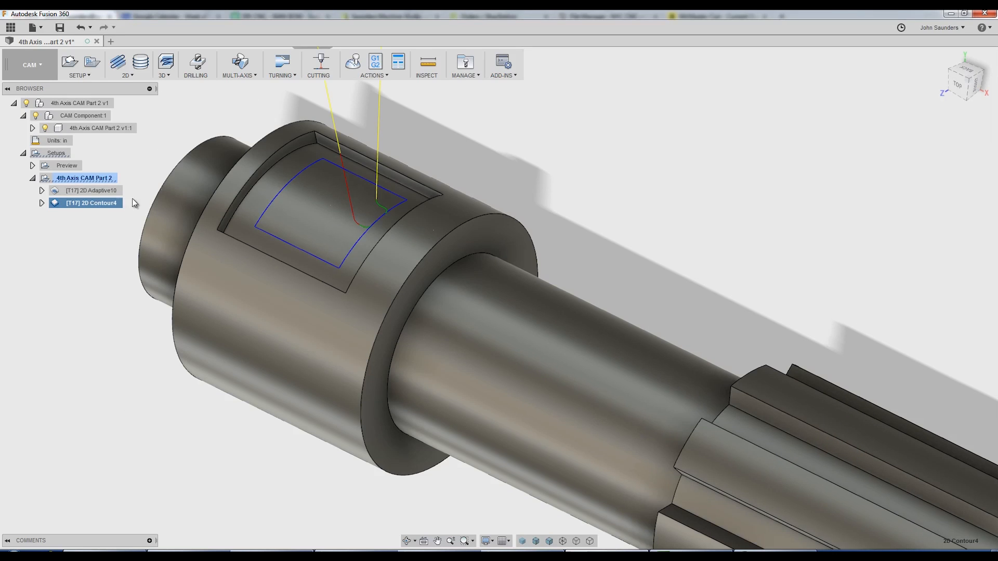
Reopen 2D Contour4 to check its wrapped pocket-edge geometry, then close it.
{"action": "double_click", "coordinate": [92, 202]}
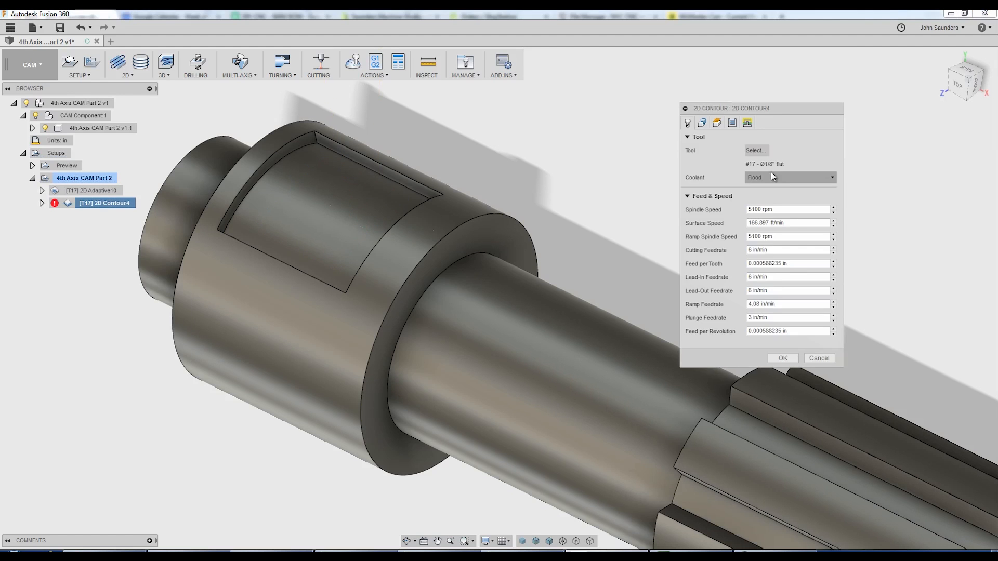
{"action": "left_click", "coordinate": [686, 122]}
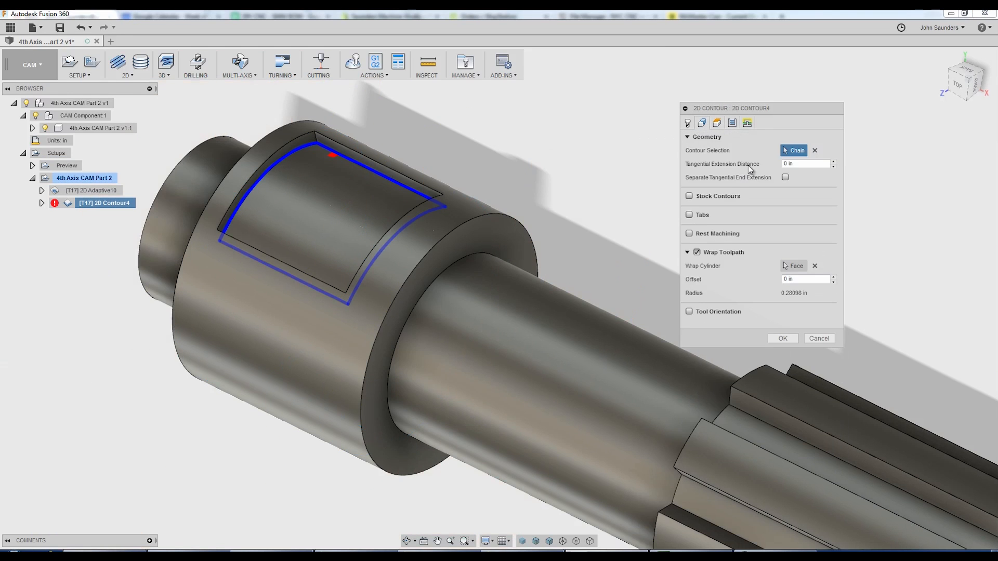
{"action": "mouse_move", "coordinate": [823, 358]}
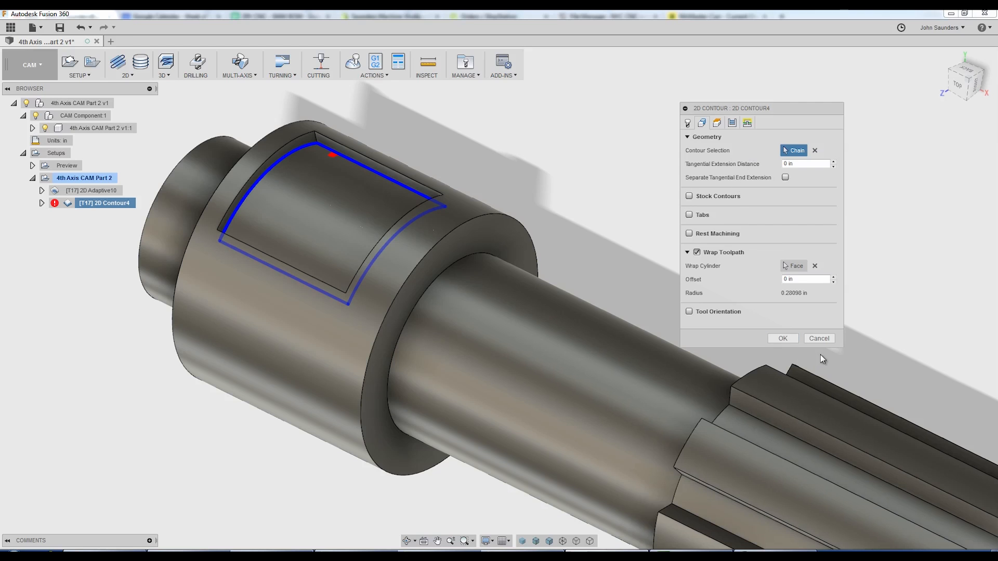
{"action": "left_click", "coordinate": [782, 338]}
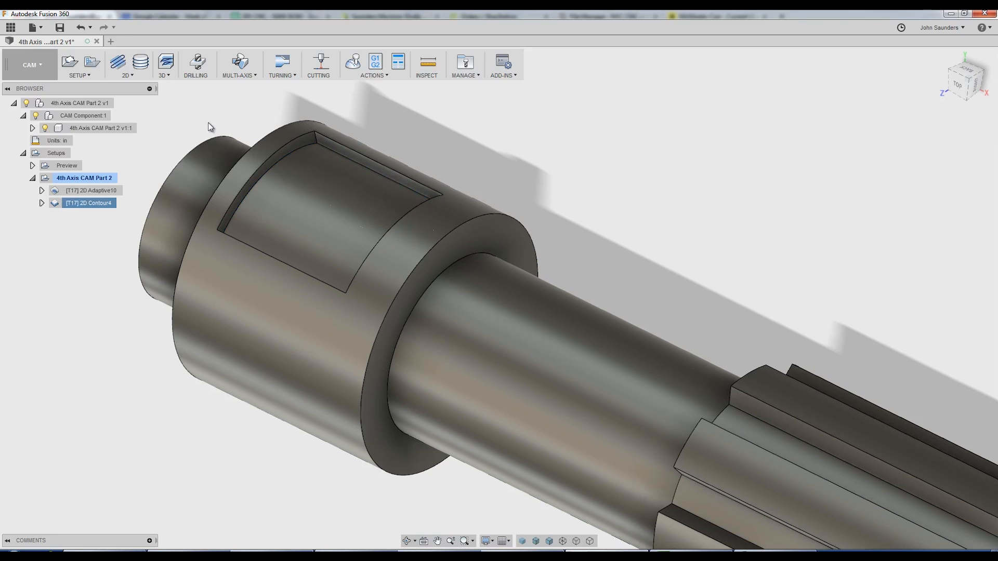
Create 2D Contour5 with tool T25, wrapped pocket outline, 0.005 chamfer, 0.003 tip offset.
{"action": "left_click", "coordinate": [126, 63]}
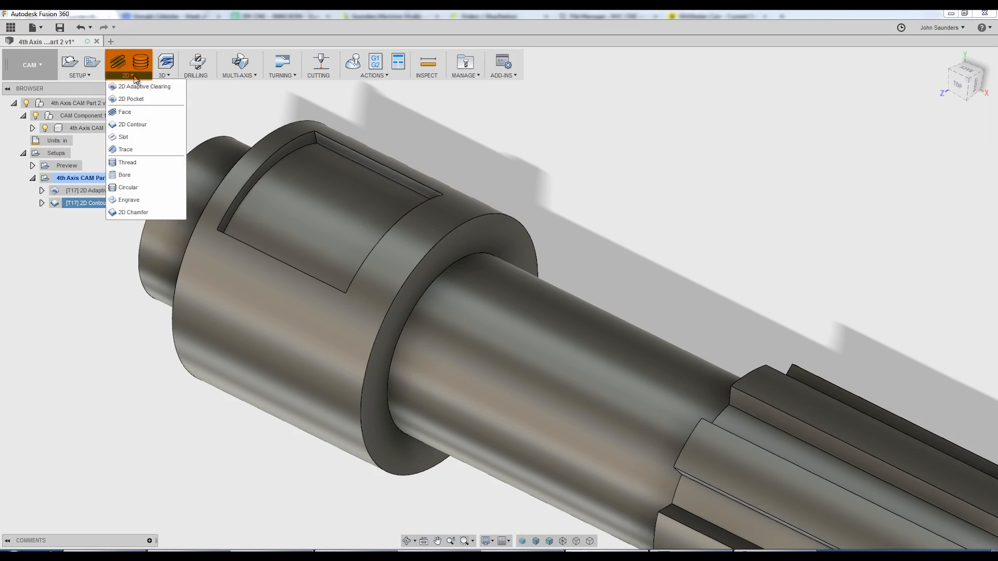
{"action": "mouse_move", "coordinate": [134, 212]}
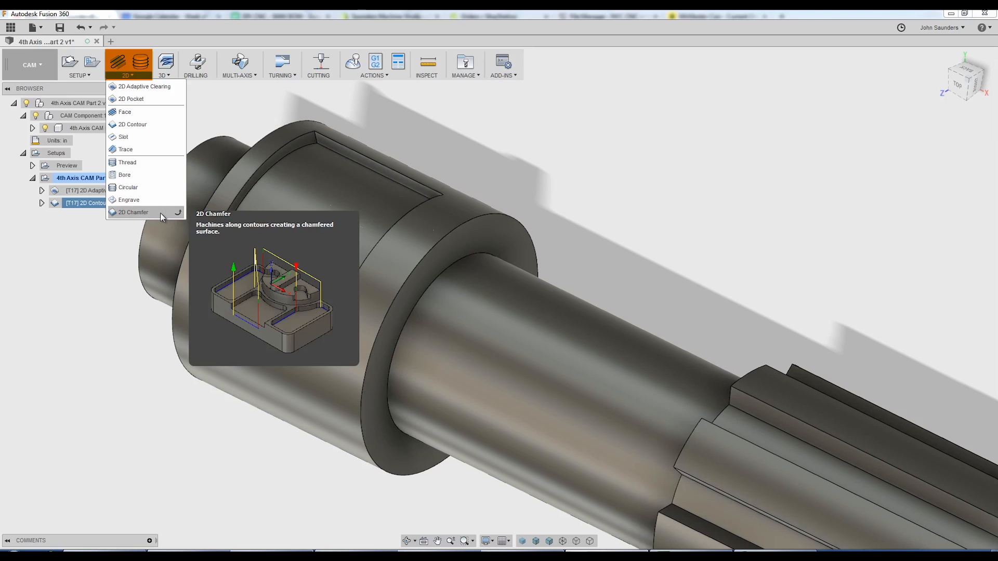
{"action": "mouse_move", "coordinate": [131, 125]}
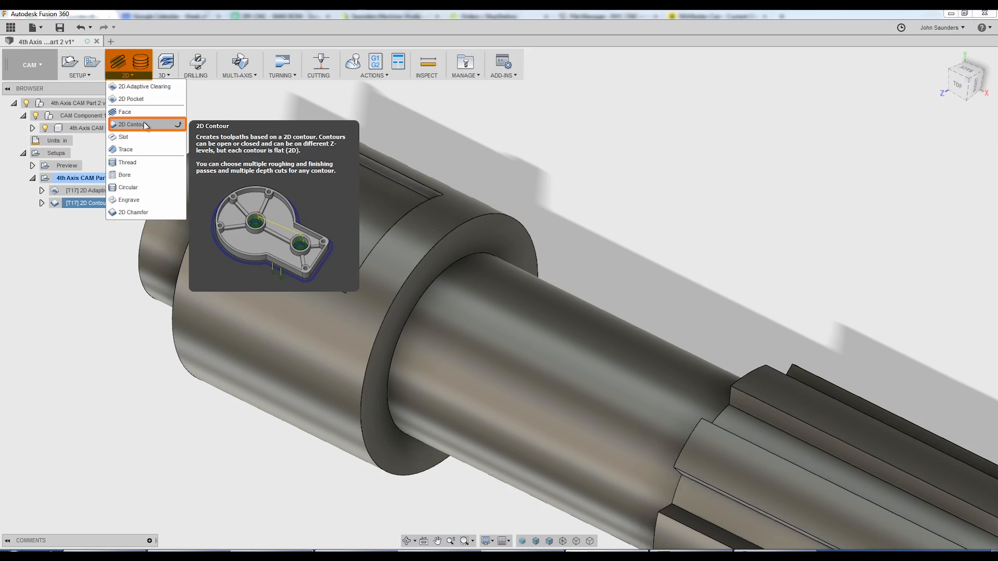
{"action": "left_click", "coordinate": [131, 124]}
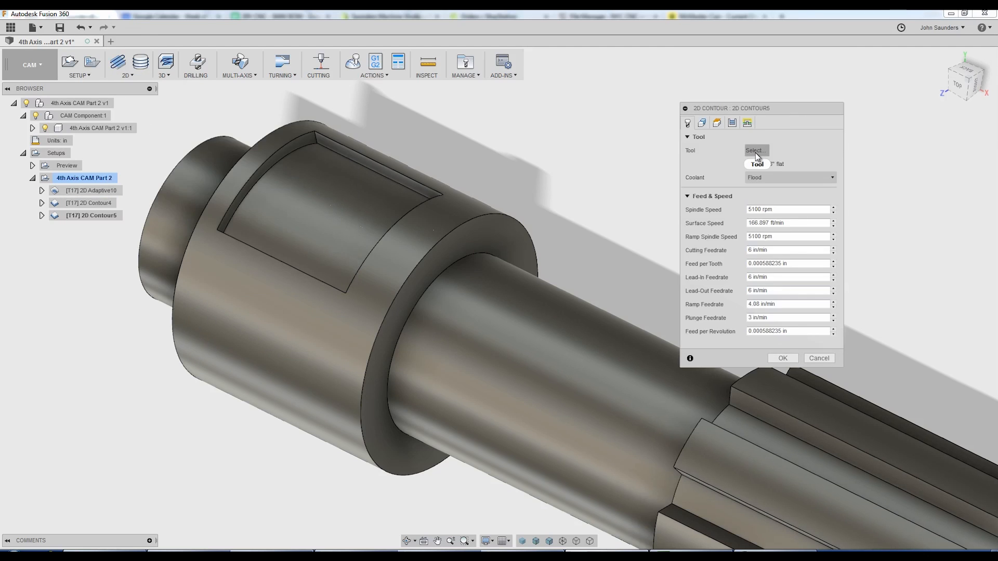
{"action": "left_click", "coordinate": [701, 123]}
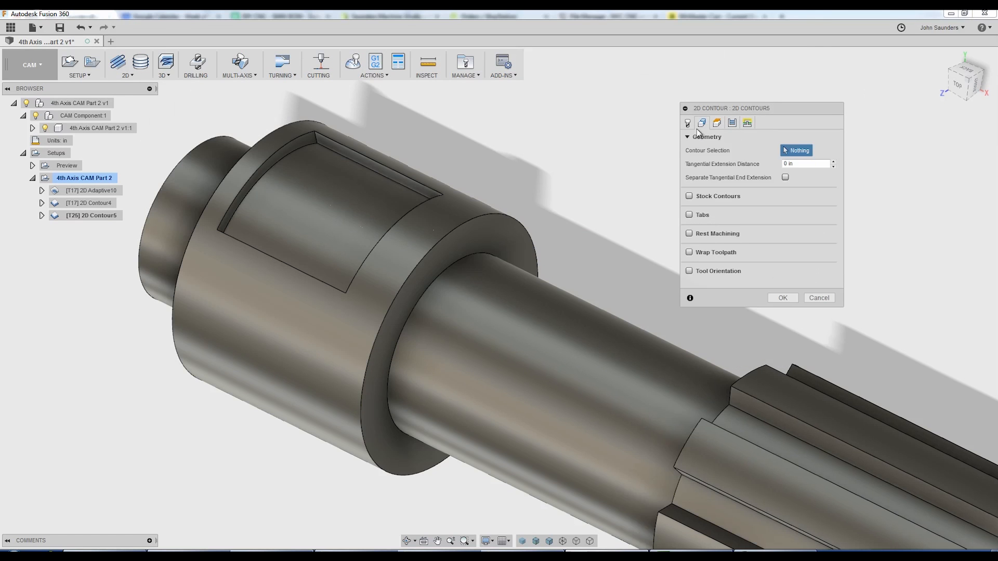
{"action": "left_click", "coordinate": [688, 253]}
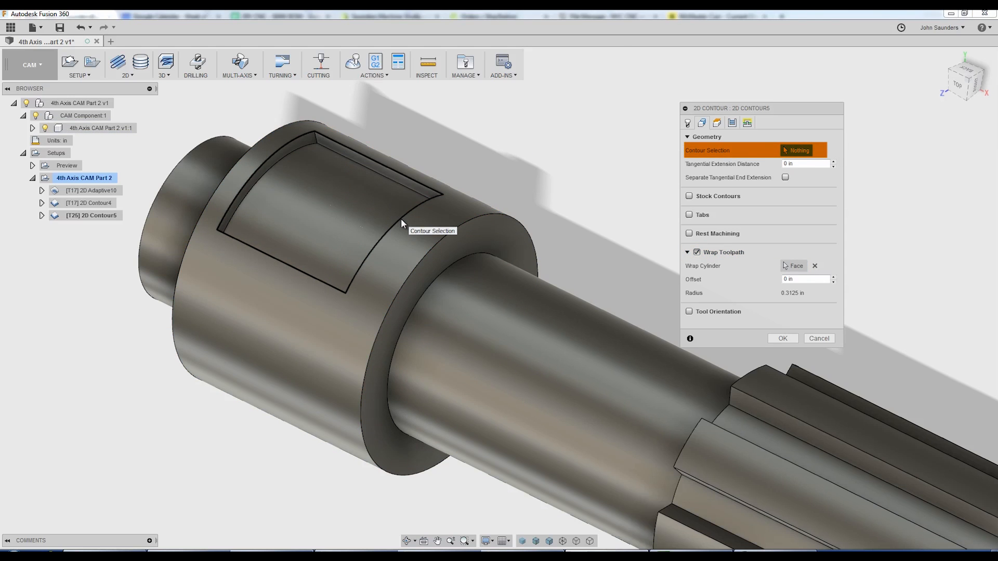
{"action": "left_click", "coordinate": [400, 223]}
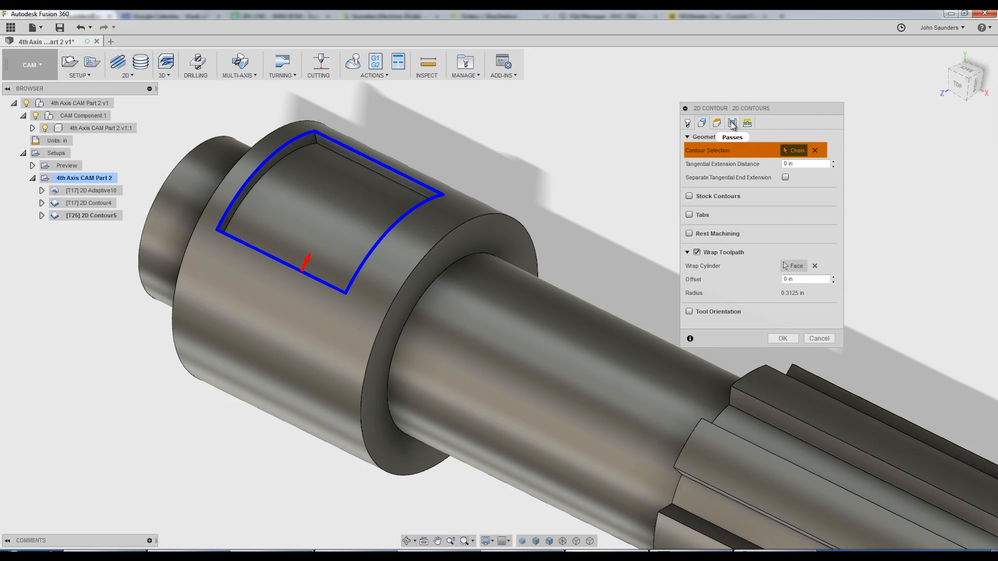
{"action": "left_click", "coordinate": [731, 122]}
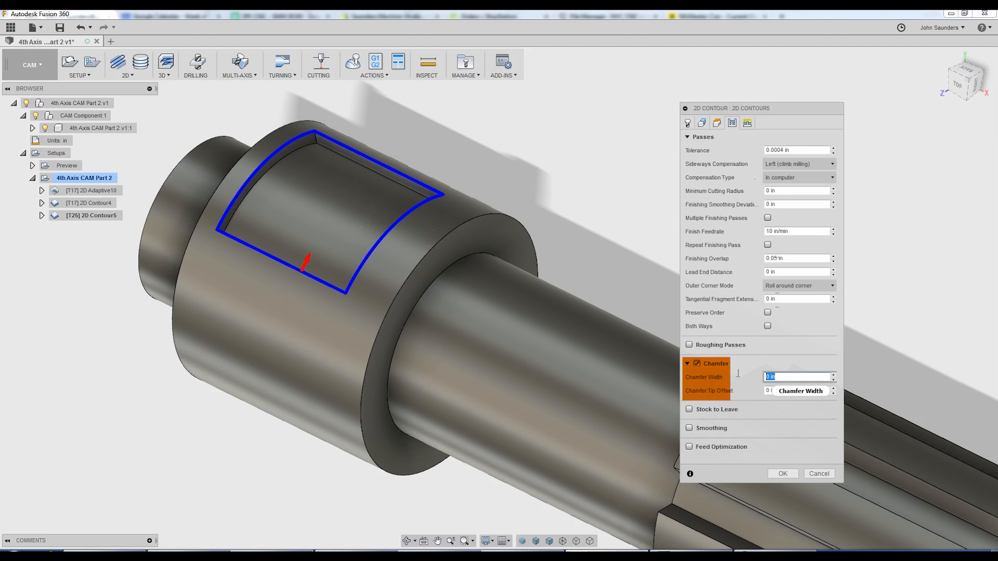
{"action": "key", "text": "Tab"}
{"action": "type", "text": "0.003"}
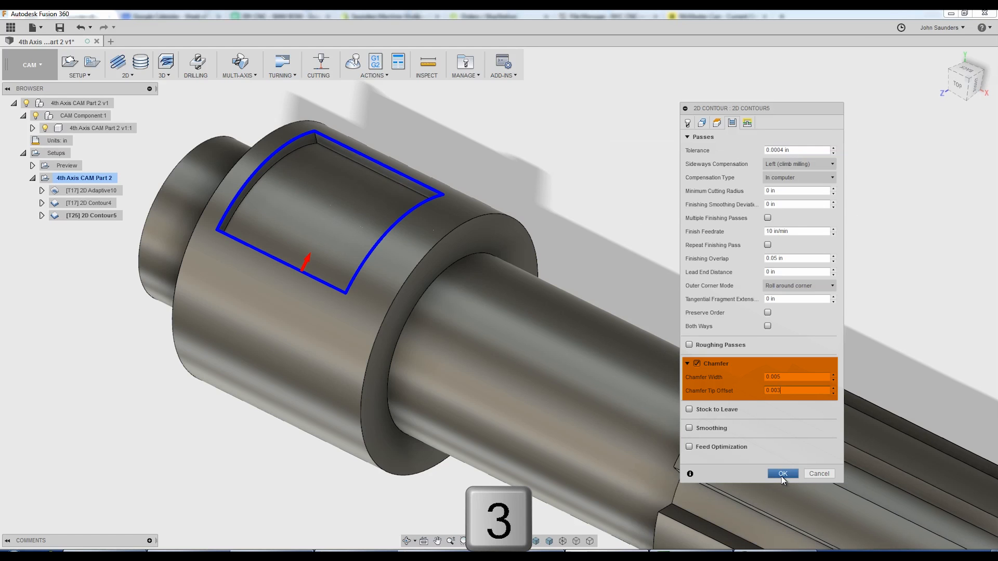
{"action": "left_click", "coordinate": [783, 473]}
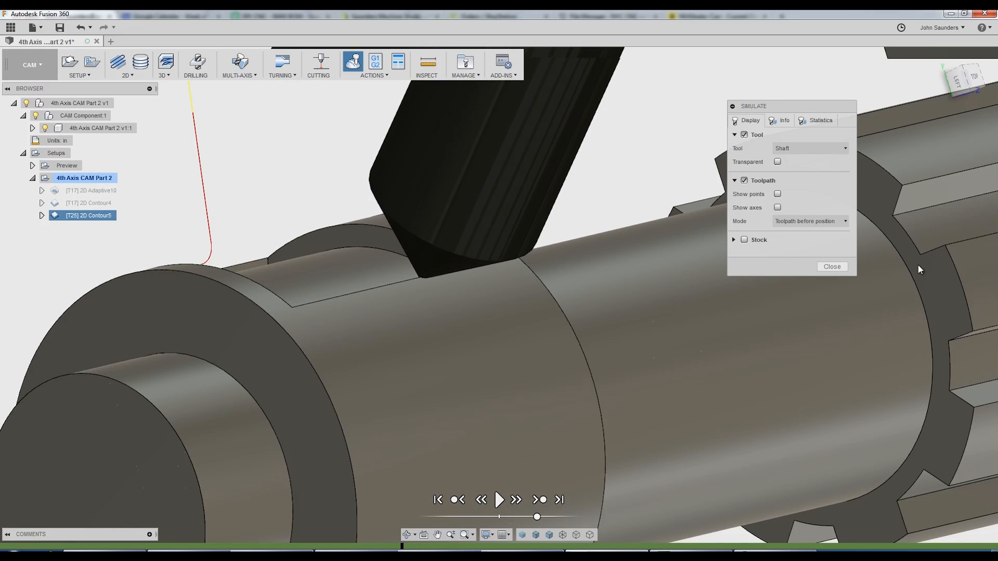
Close the 2D Contour5 chamfer simulation after watching the cut.
{"action": "left_click", "coordinate": [831, 266]}
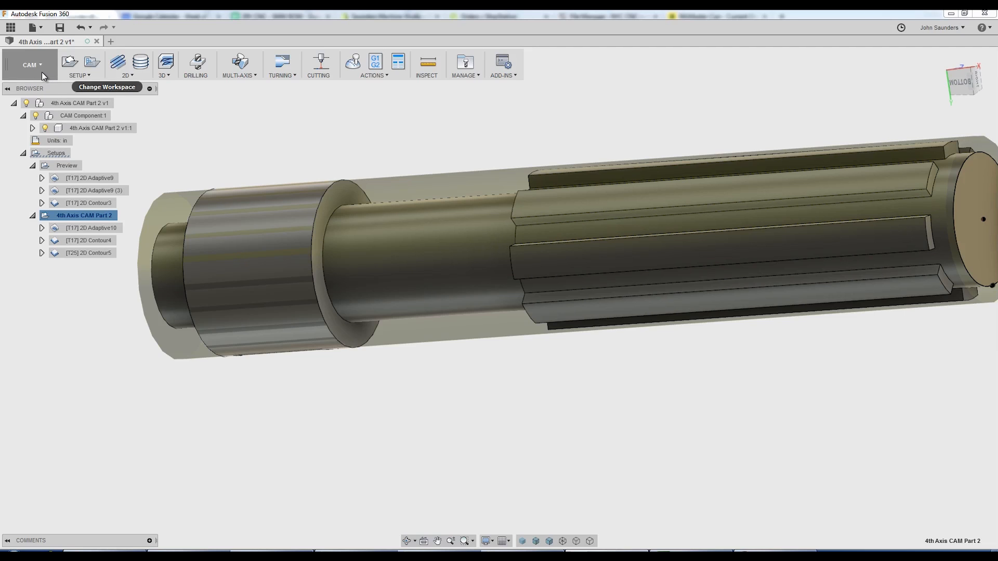
Offset the shaft's narrow neck face into a new surface body, Body16.
{"action": "left_click", "coordinate": [30, 65]}
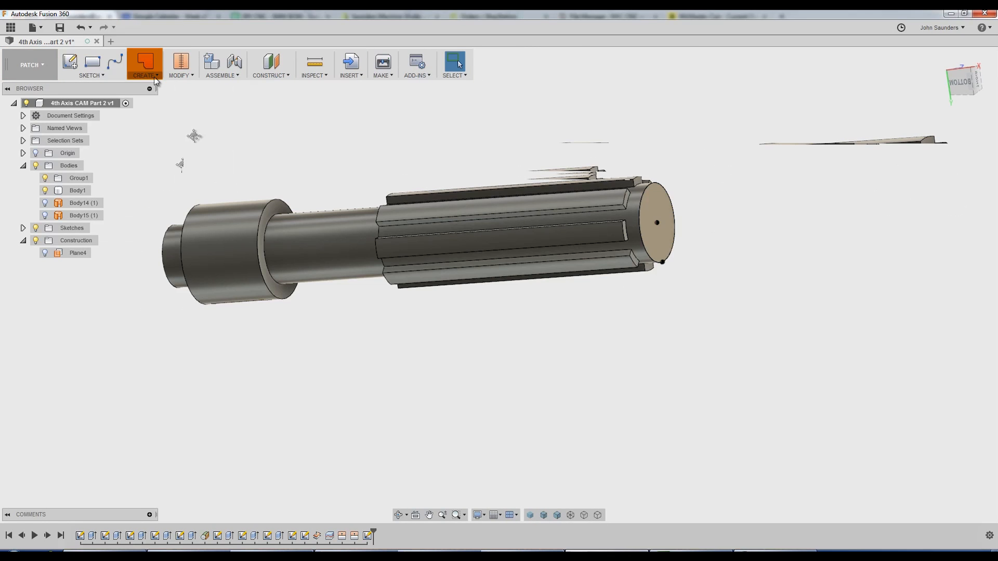
{"action": "left_click", "coordinate": [144, 64]}
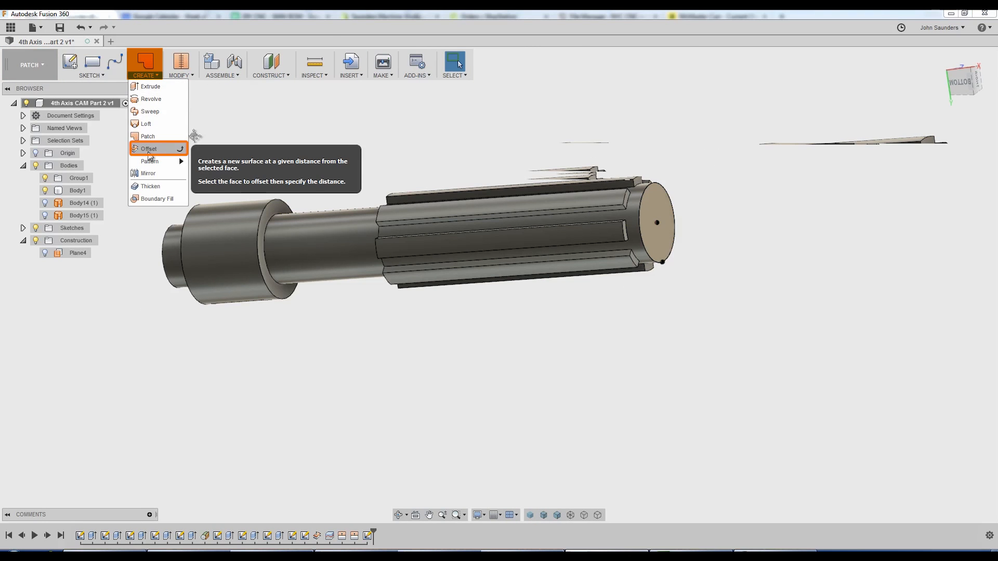
{"action": "left_click", "coordinate": [149, 148]}
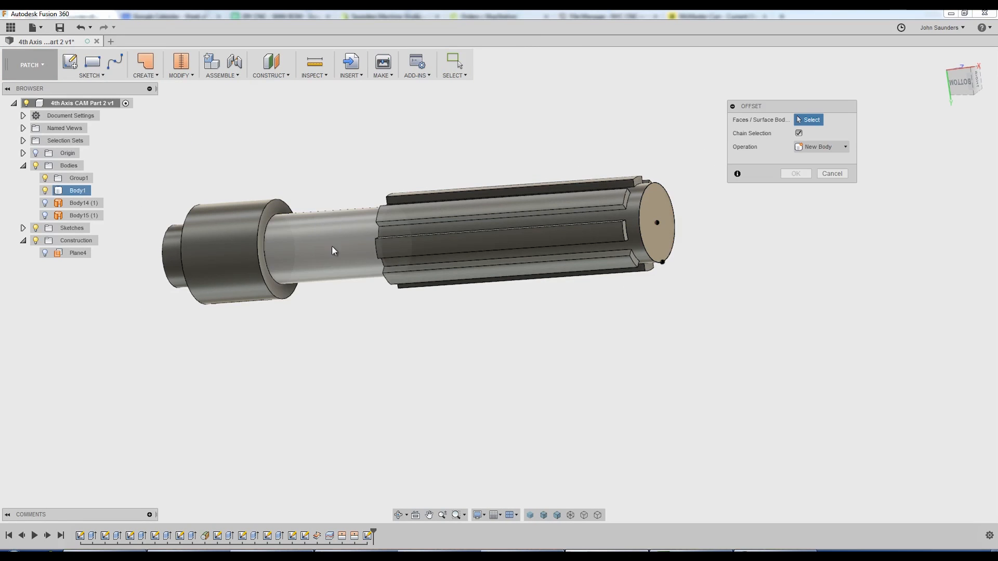
{"action": "left_click", "coordinate": [326, 247]}
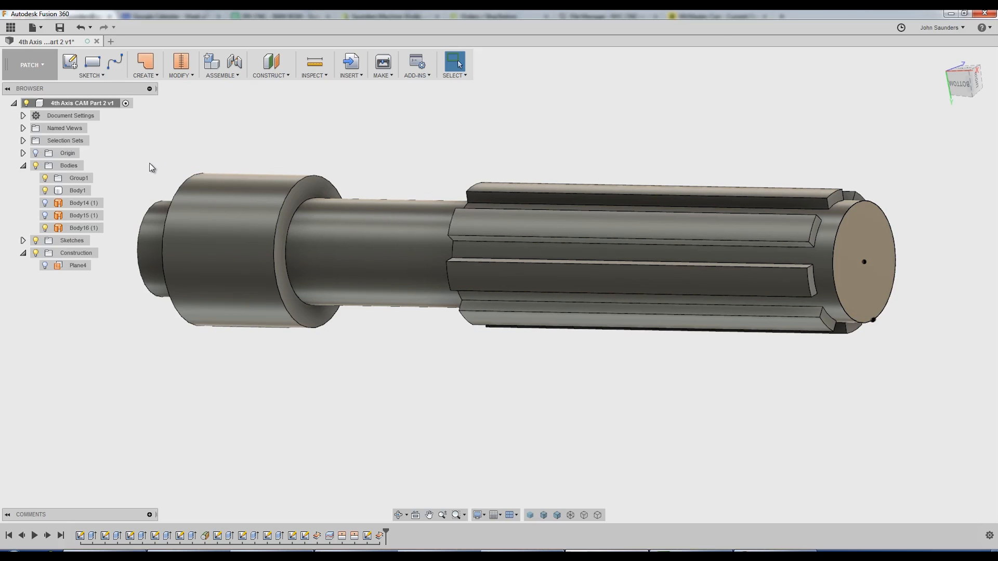
Hide the solid shaft and other bodies, then check Body16's cylinder radius.
{"action": "left_click", "coordinate": [77, 190]}
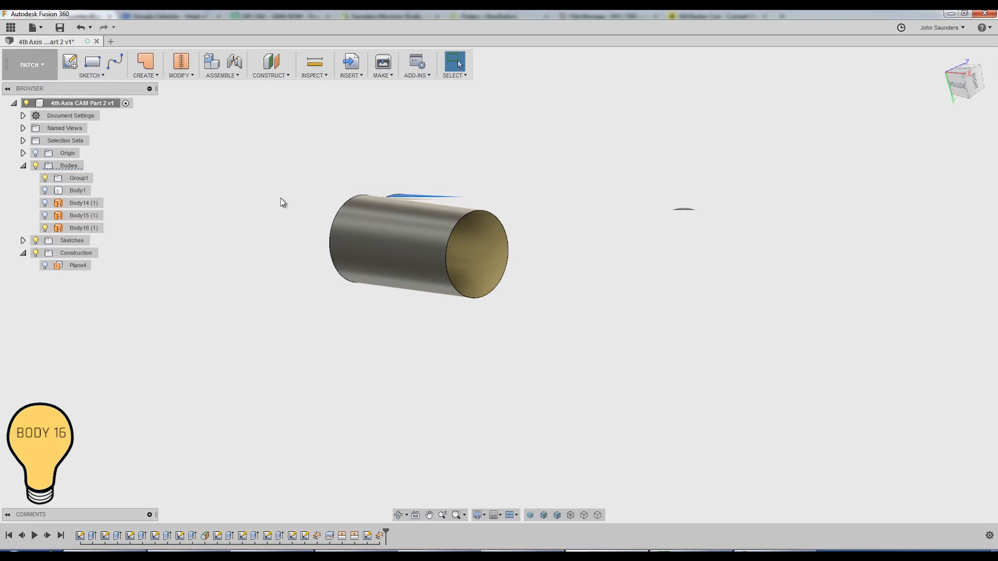
{"action": "left_click", "coordinate": [82, 228]}
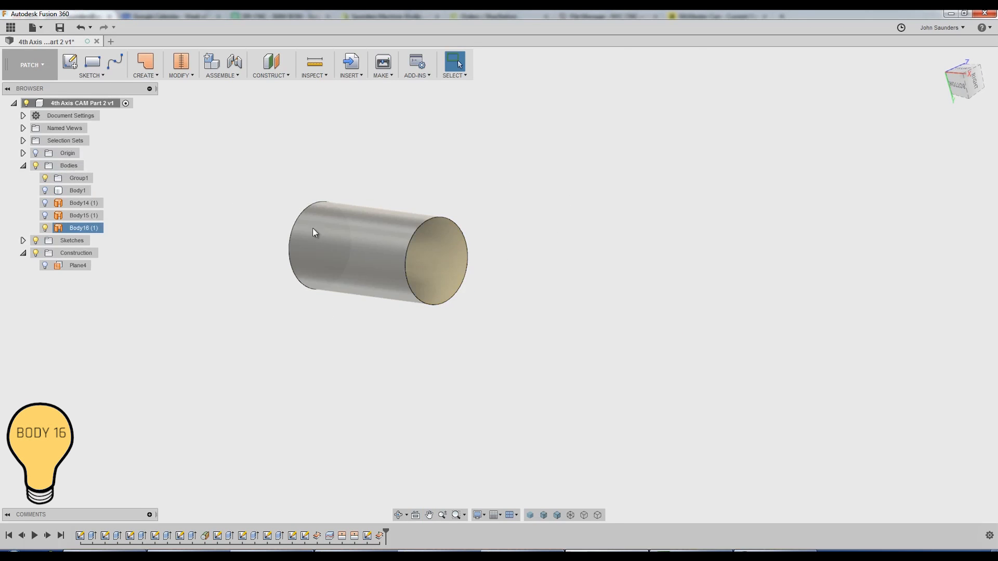
{"action": "left_click", "coordinate": [448, 286]}
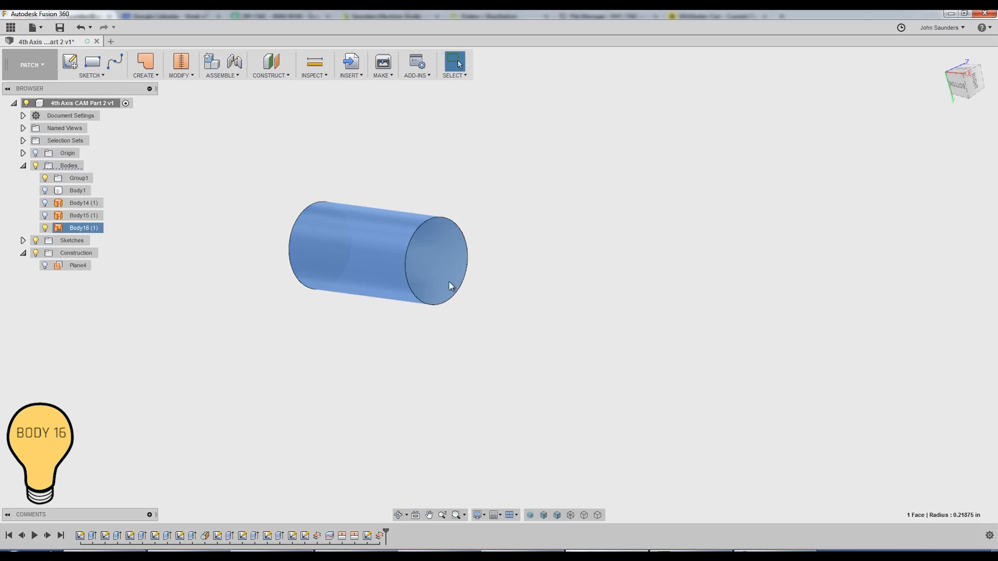
{"action": "left_click", "coordinate": [247, 204]}
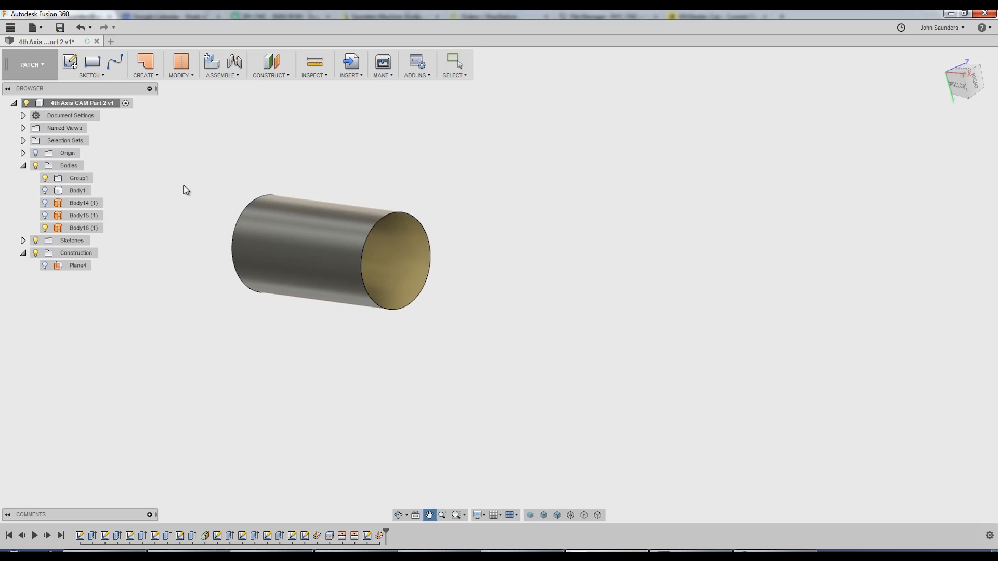
{"action": "left_click", "coordinate": [277, 223]}
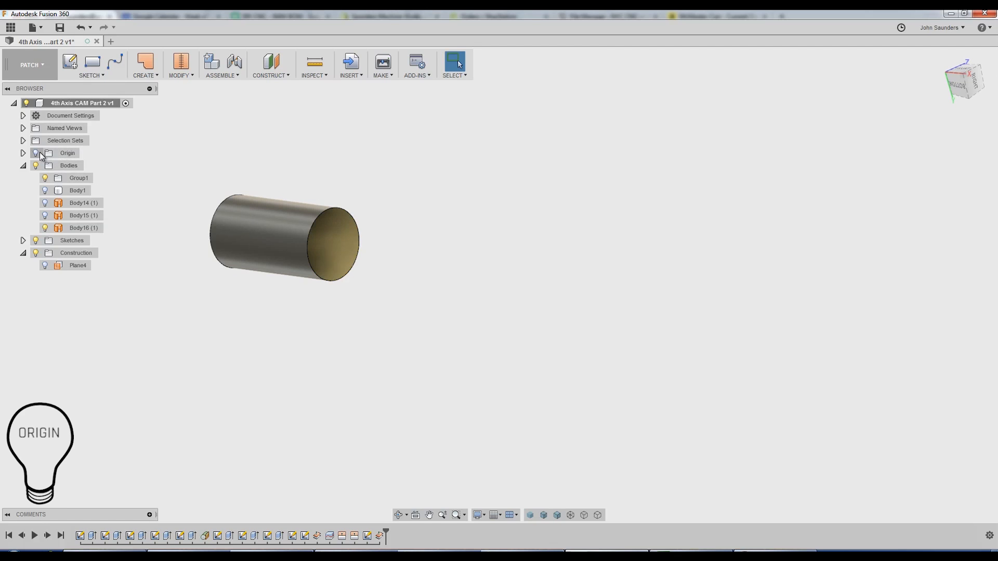
Turn on Origin visibility to display the origin planes and axes.
{"action": "left_click", "coordinate": [67, 153]}
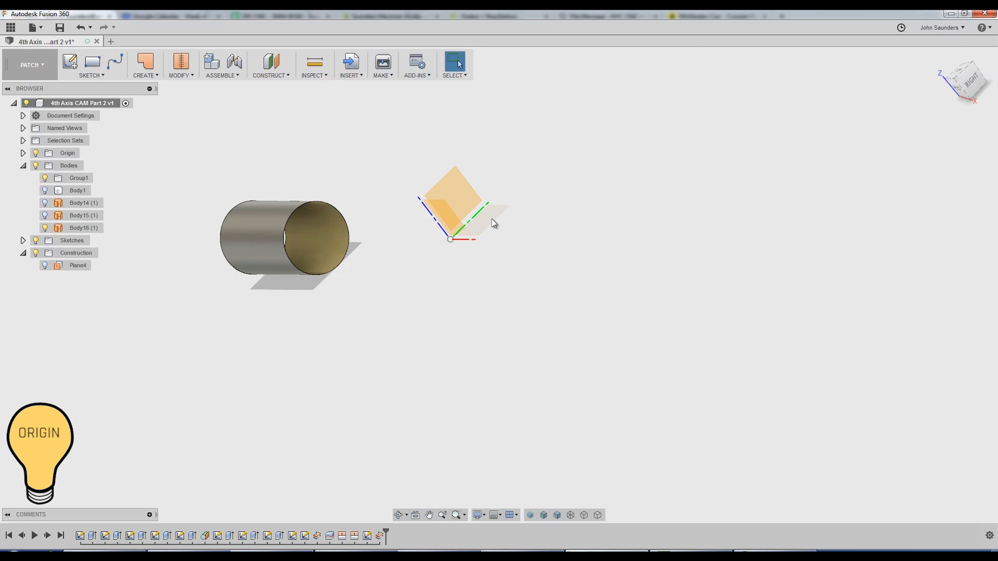
{"action": "mouse_move", "coordinate": [471, 226]}
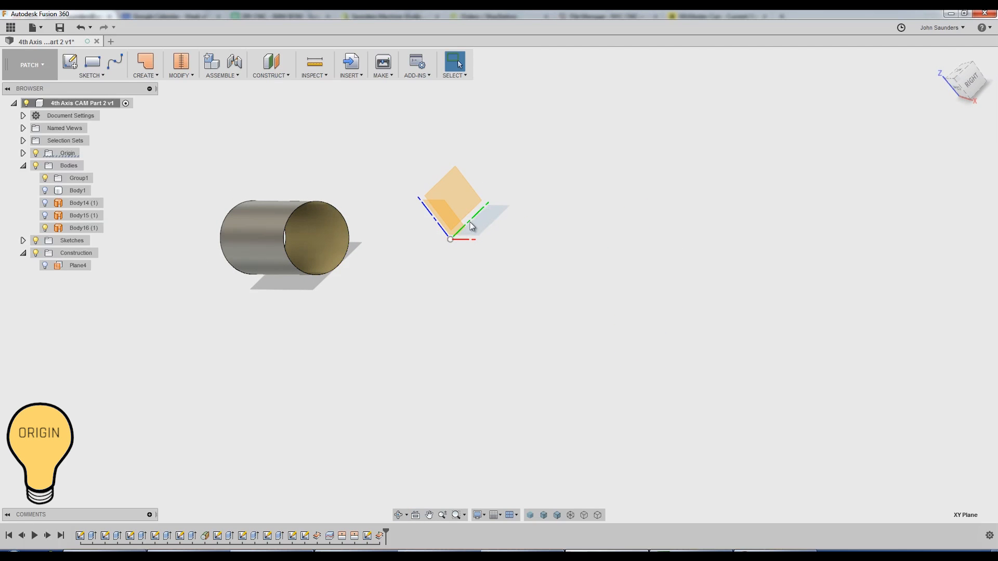
{"action": "mouse_move", "coordinate": [484, 212]}
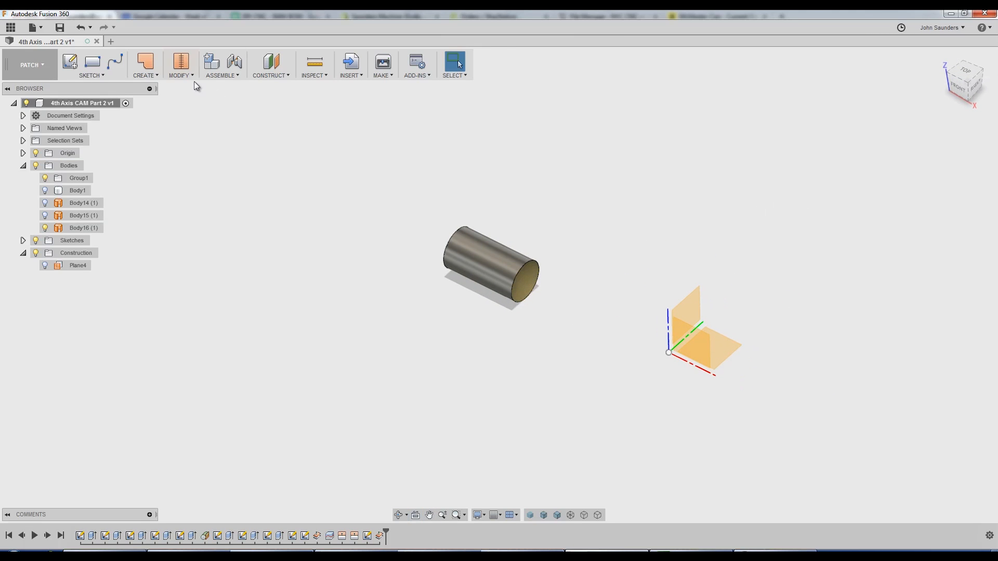
Split the Body16 cylindrical surface with the XY origin plane, creating Body17.
{"action": "left_click", "coordinate": [181, 63]}
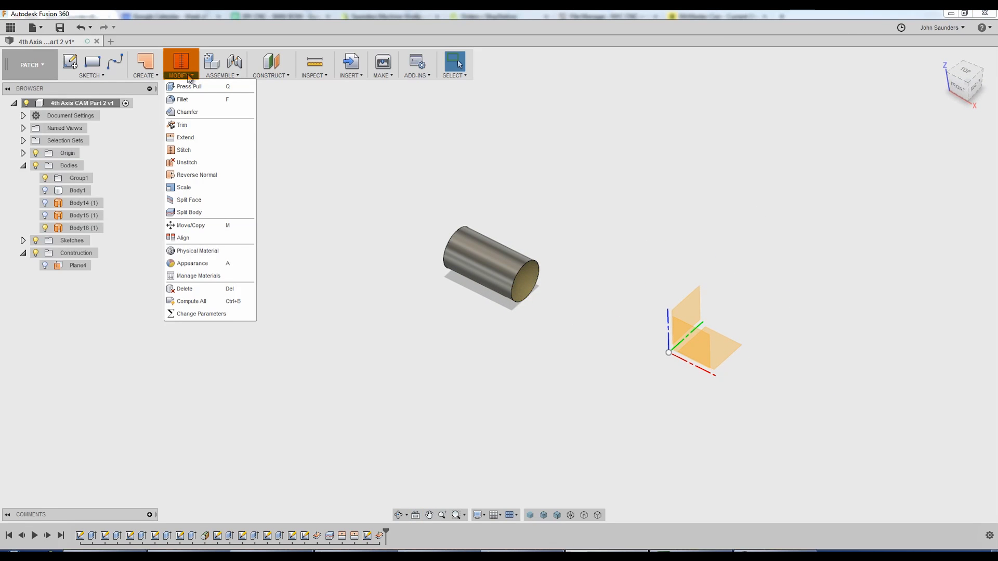
{"action": "mouse_move", "coordinate": [189, 212]}
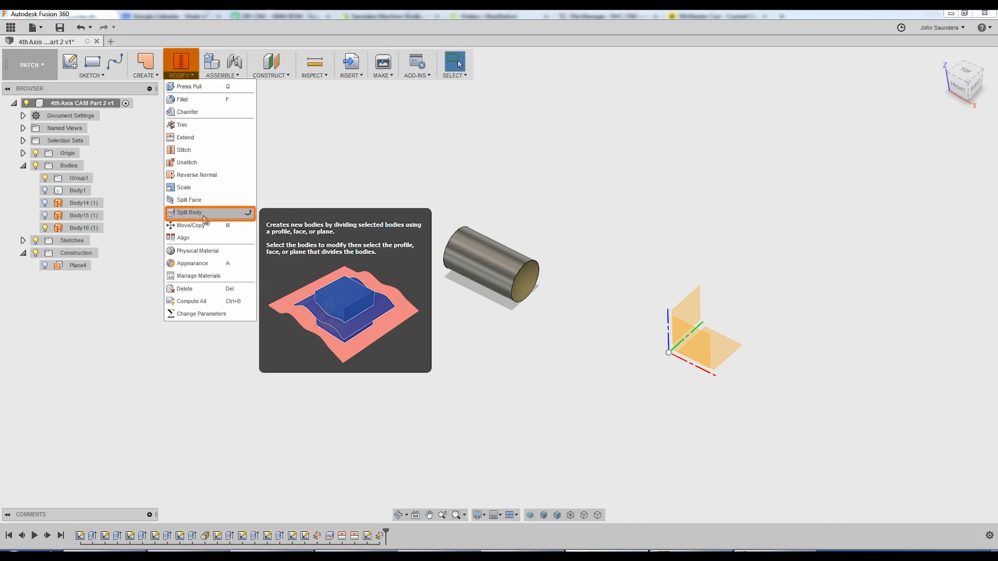
{"action": "left_click", "coordinate": [189, 212]}
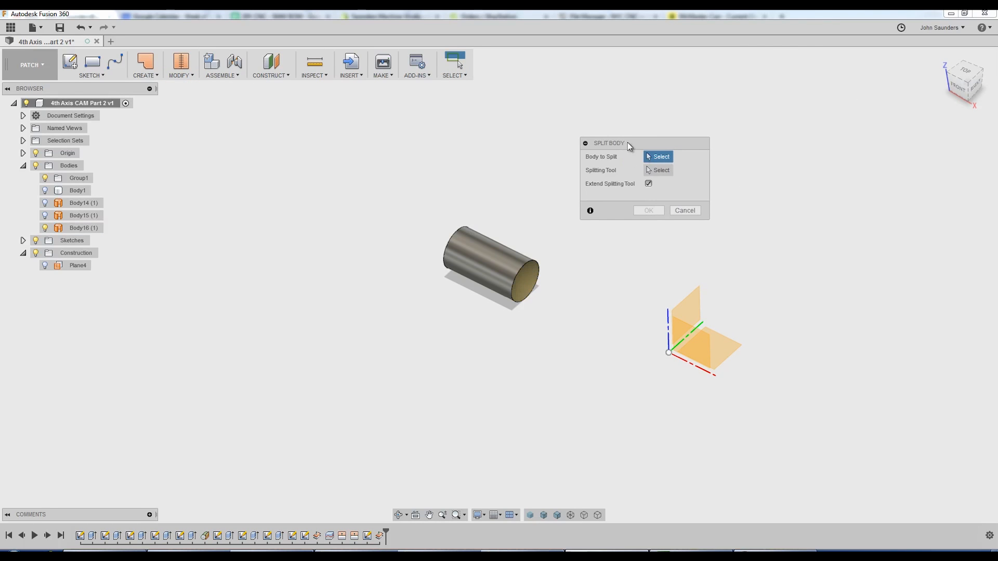
{"action": "left_click", "coordinate": [501, 261]}
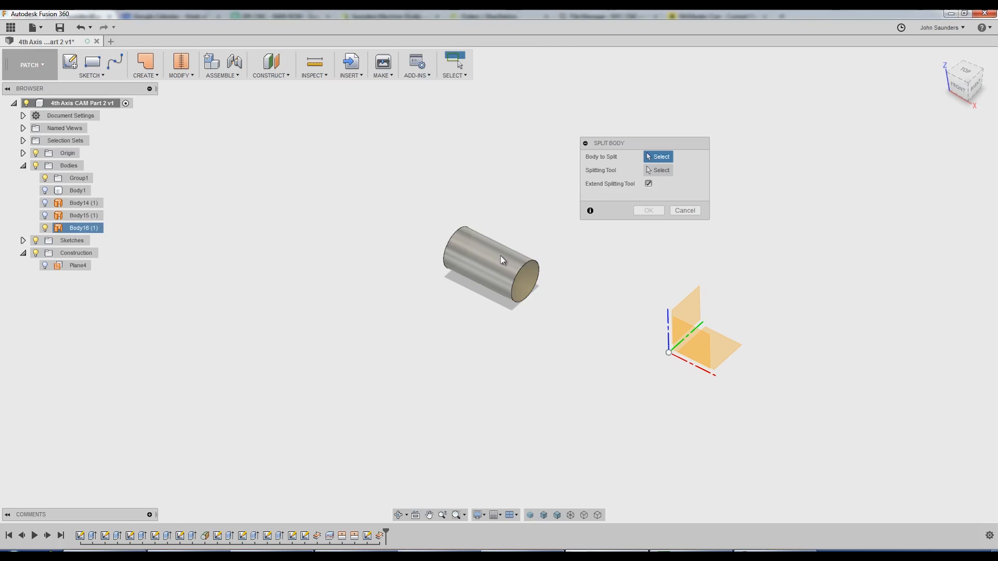
{"action": "left_click", "coordinate": [501, 260]}
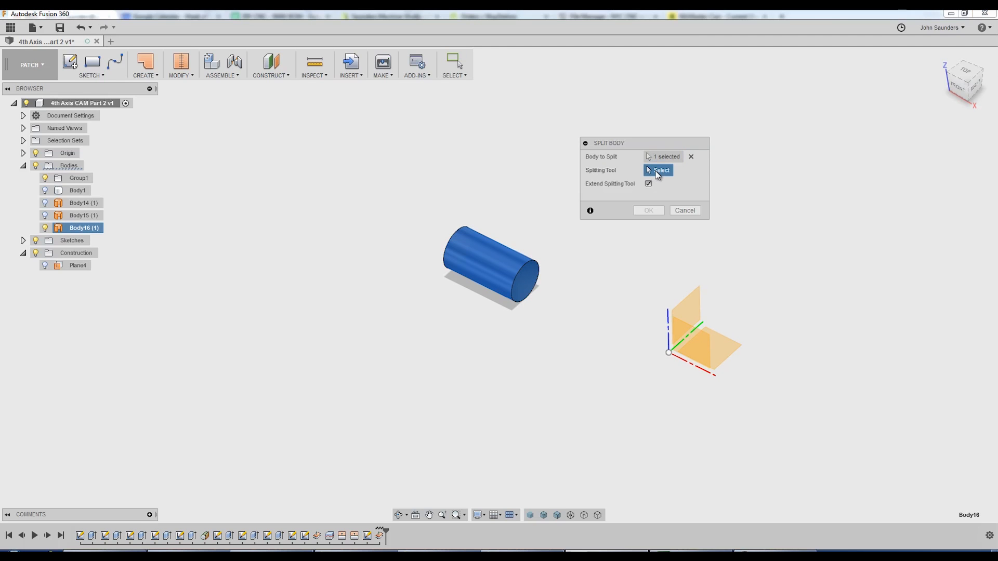
{"action": "mouse_move", "coordinate": [785, 340]}
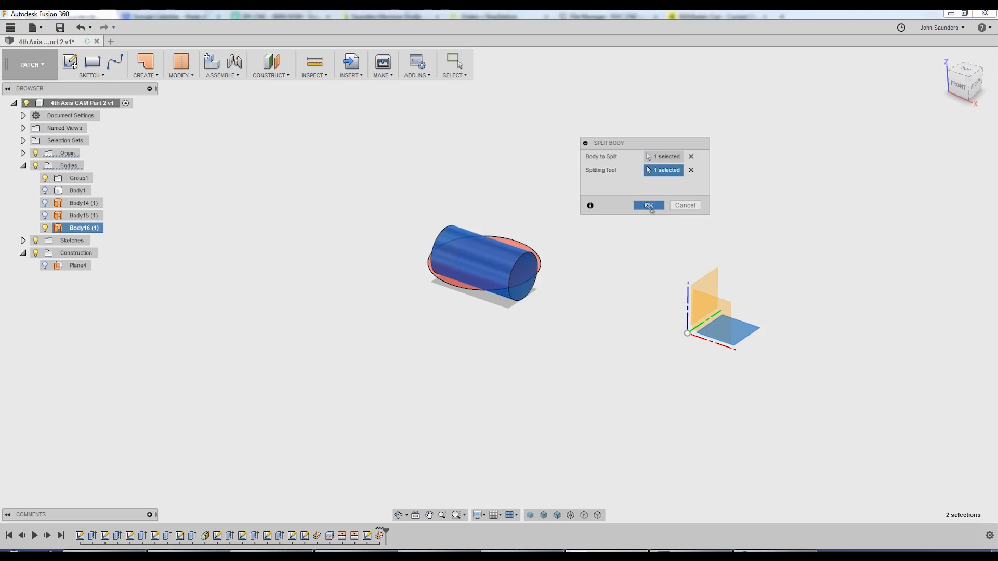
{"action": "left_click", "coordinate": [647, 205]}
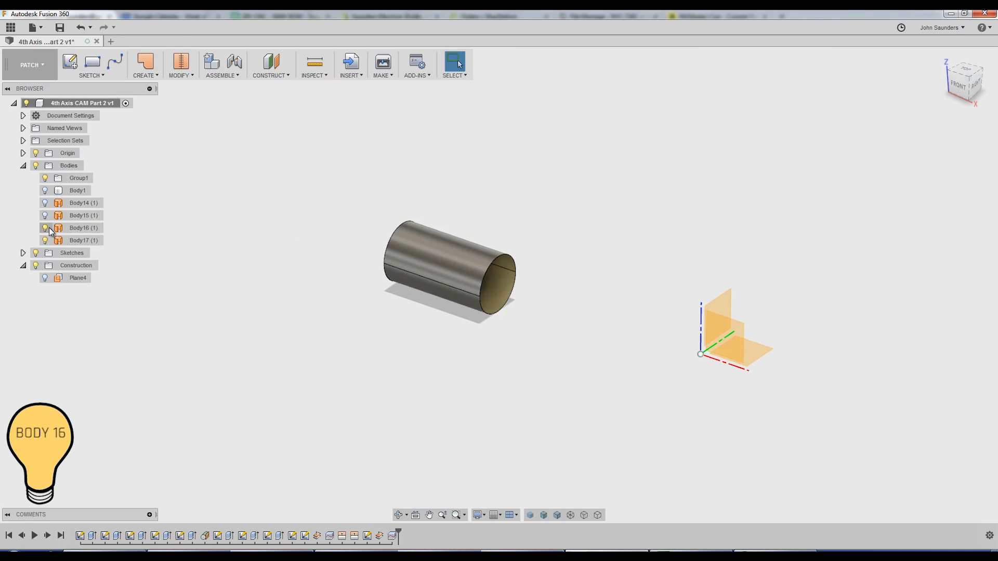
Hide the origin planes and return to the CAM workspace.
{"action": "left_click", "coordinate": [45, 240]}
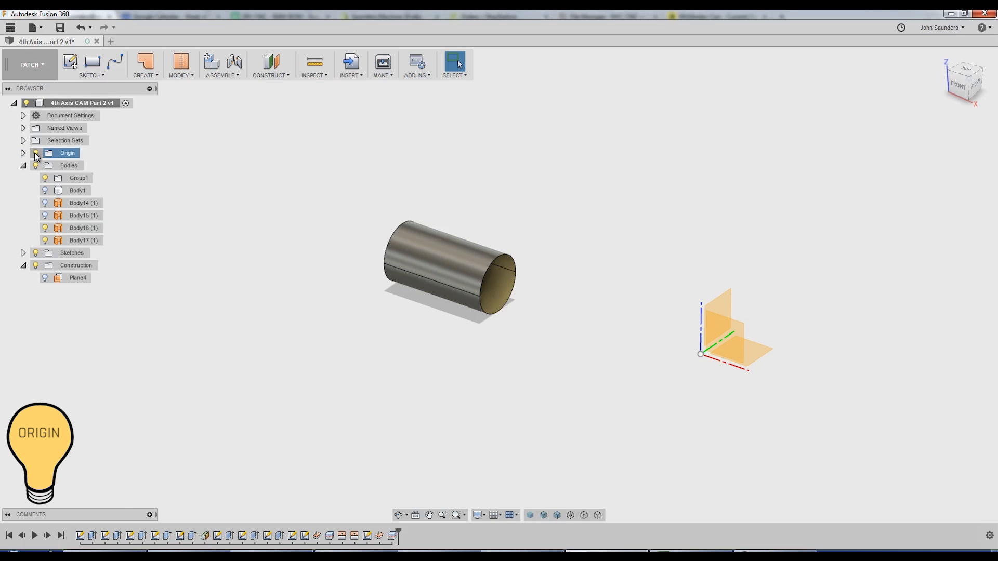
{"action": "left_click", "coordinate": [31, 64]}
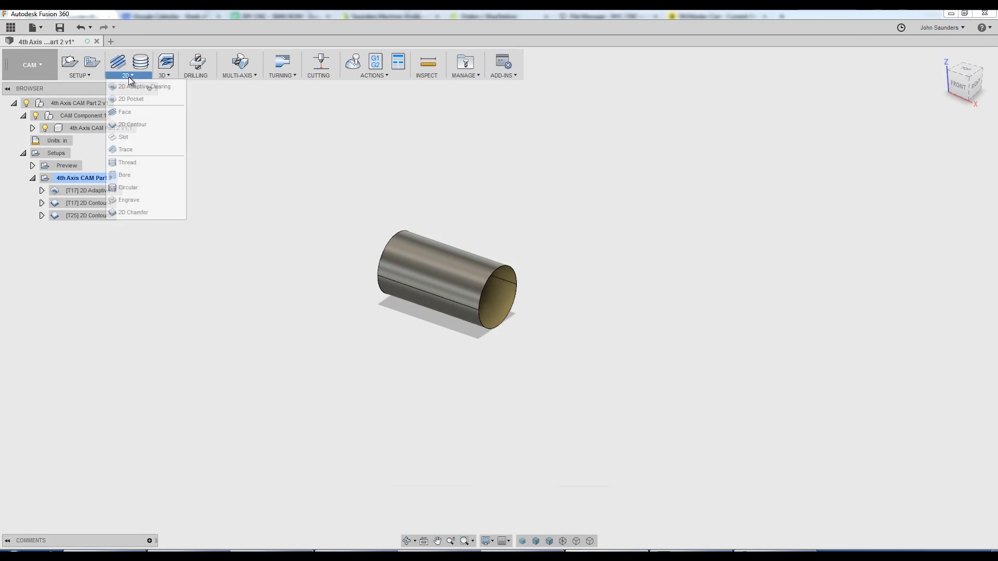
Wrap the 2D Adaptive11 toolpath onto the shaft's cylinder face.
{"action": "left_click", "coordinate": [144, 86]}
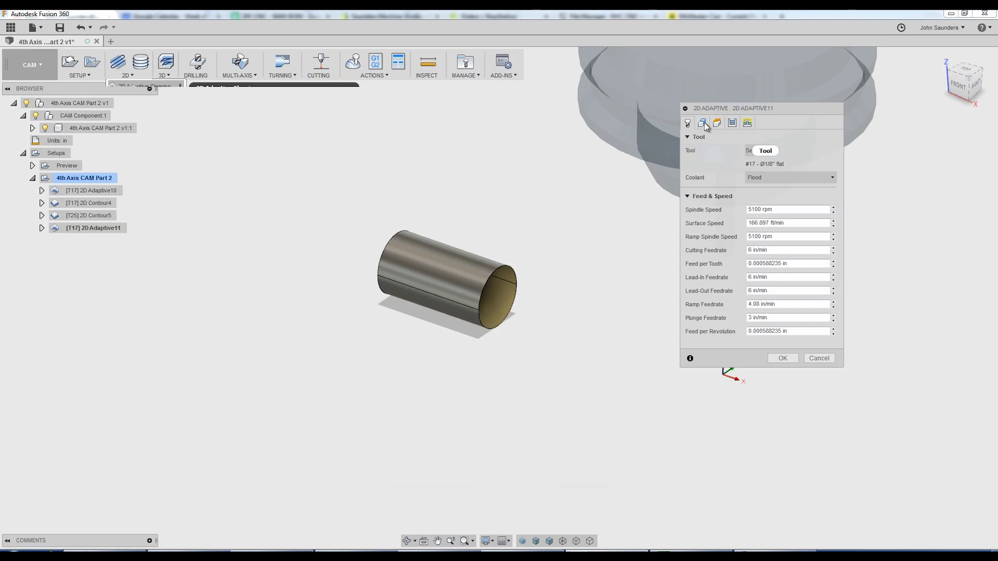
{"action": "left_click", "coordinate": [702, 122]}
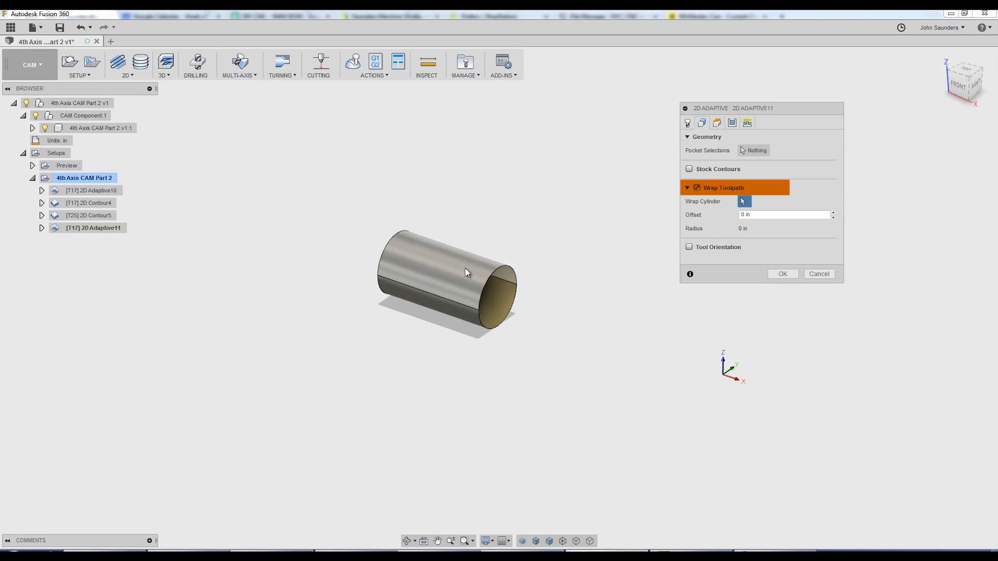
{"action": "left_click", "coordinate": [449, 270]}
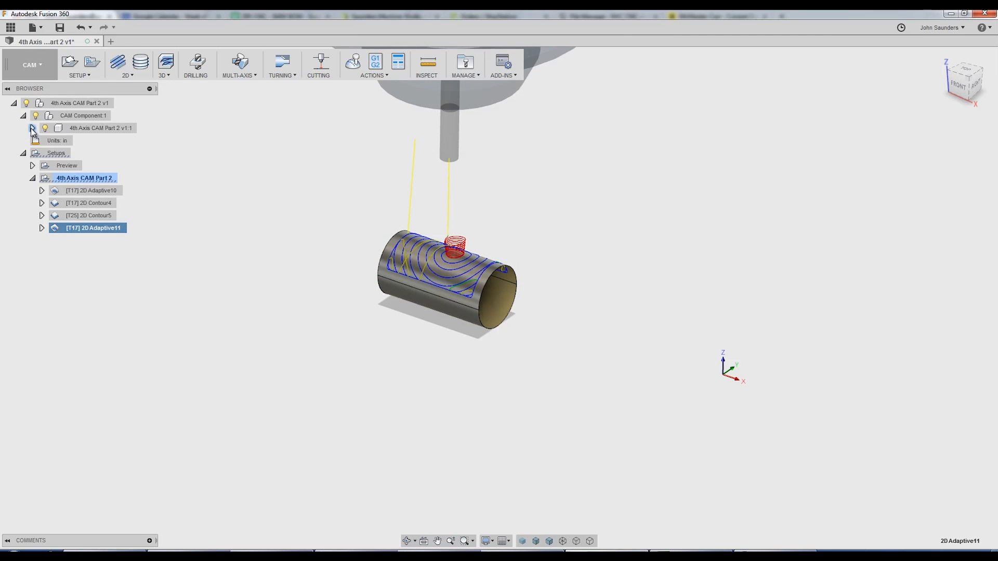
Toggle the surface and Body1 visibility in the browser and orbit around the shaft.
{"action": "left_click", "coordinate": [100, 128]}
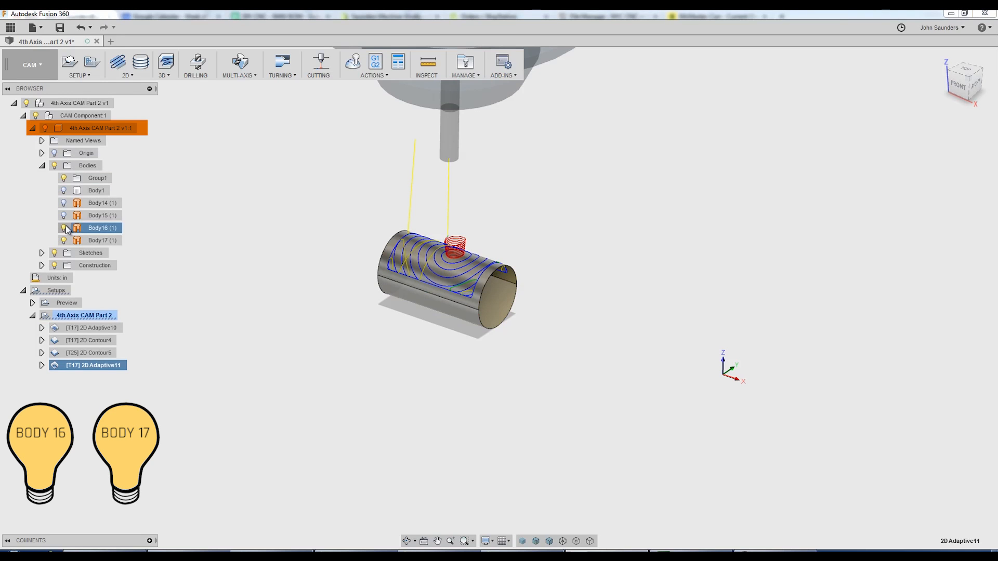
{"action": "left_click", "coordinate": [63, 228]}
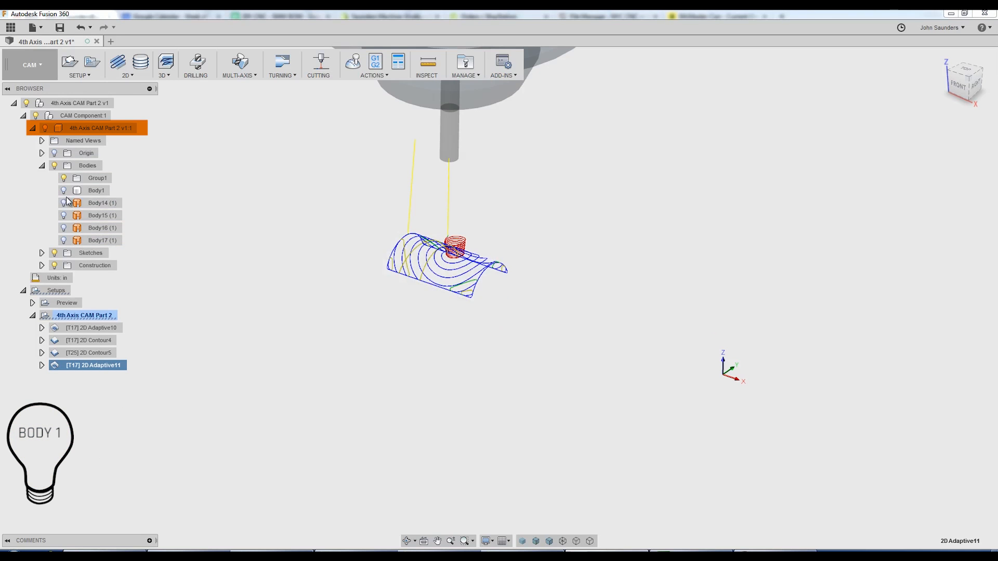
{"action": "left_click", "coordinate": [63, 189]}
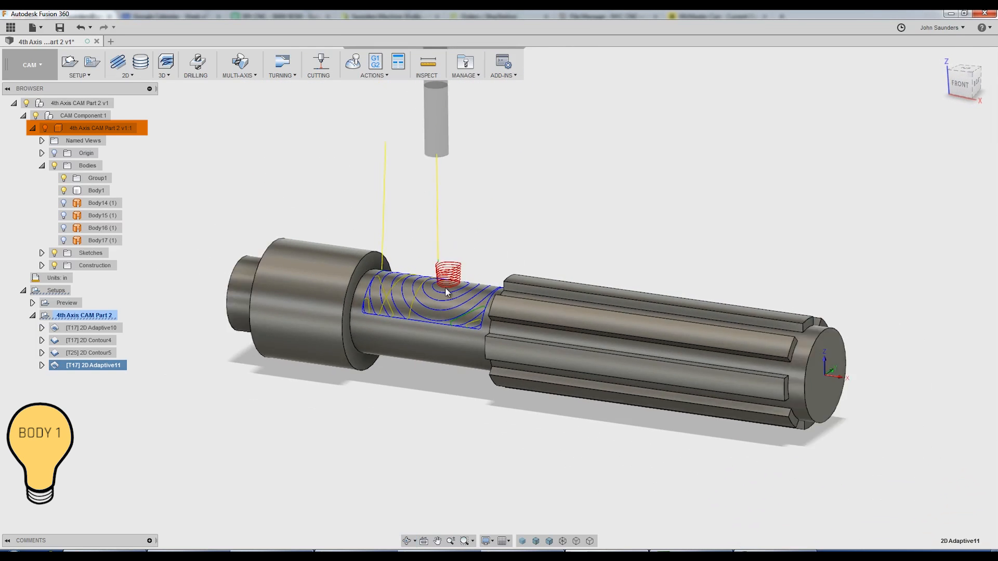
{"action": "left_click_drag", "start_coordinate": [446, 286], "coordinate": [372, 263]}
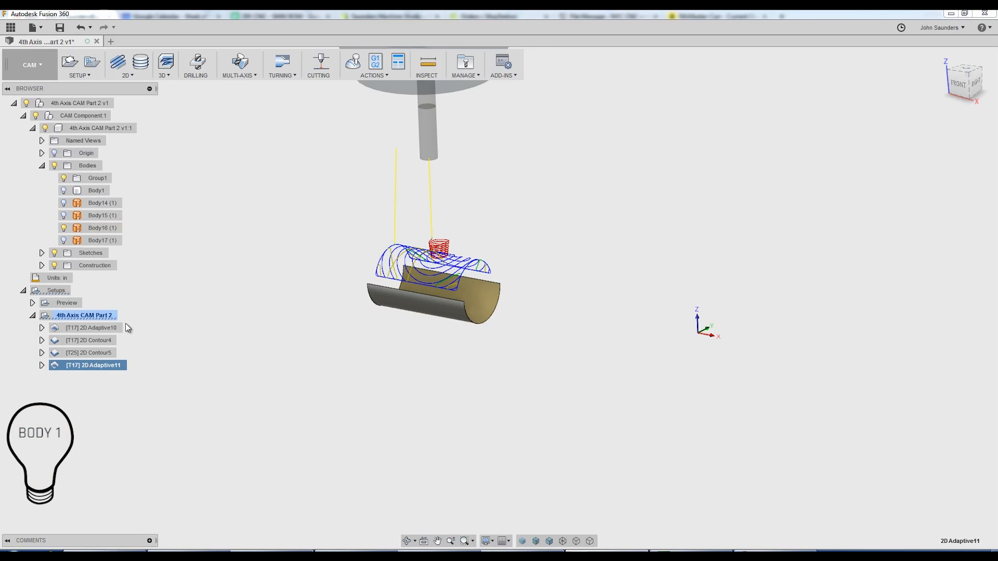
Duplicate 2D Adaptive11 and select the copy's pocket edge chain.
{"action": "right_click", "coordinate": [93, 365]}
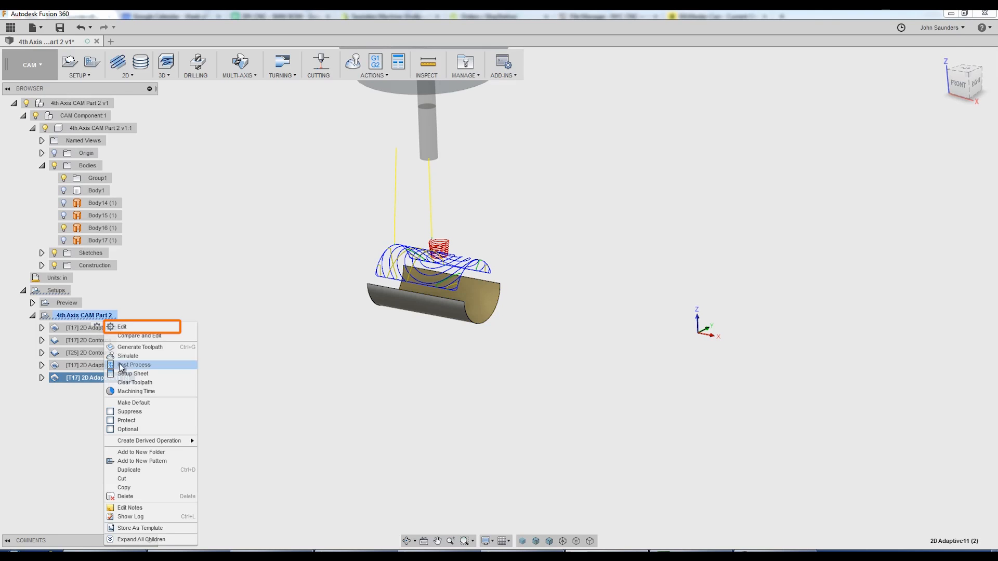
{"action": "left_click", "coordinate": [121, 327]}
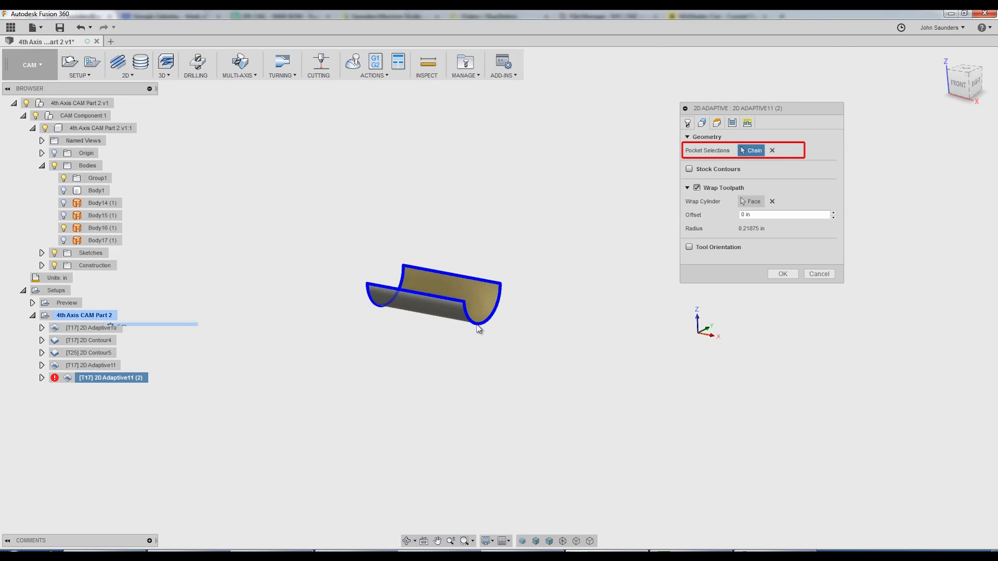
{"action": "left_click", "coordinate": [782, 274]}
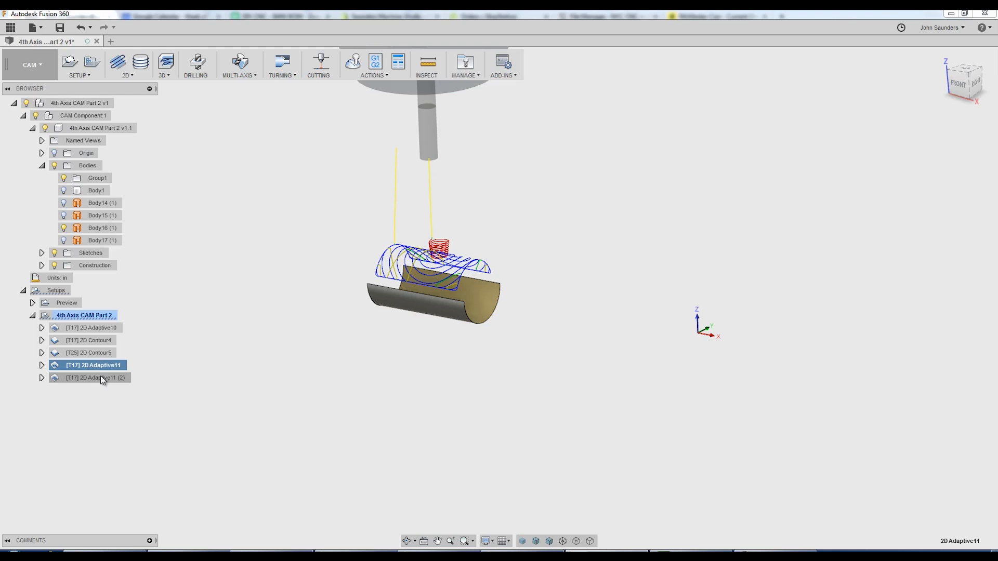
Add the opposite edge chain to the original 2D Adaptive11, then close the simulation.
{"action": "right_click", "coordinate": [95, 377]}
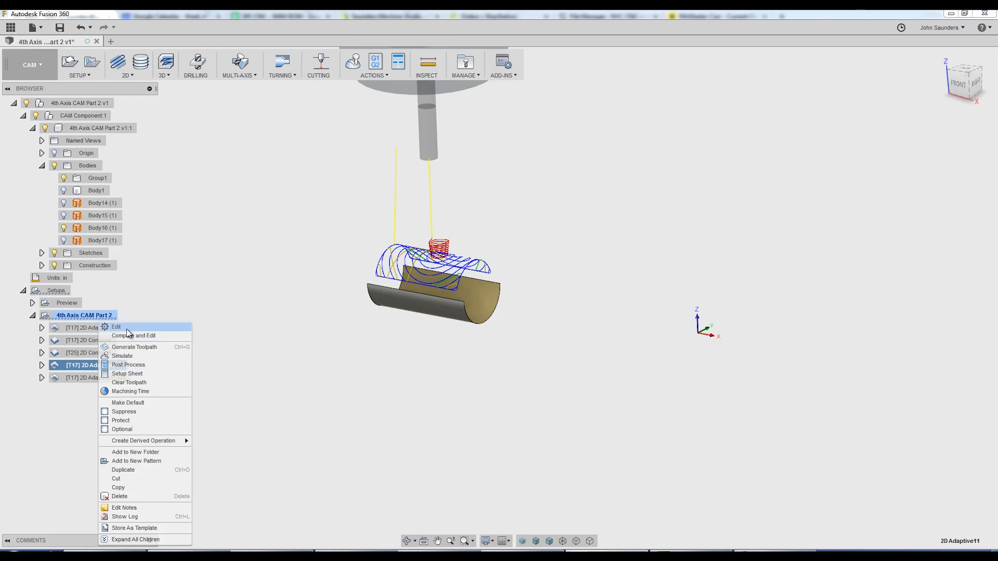
{"action": "left_click", "coordinate": [116, 327]}
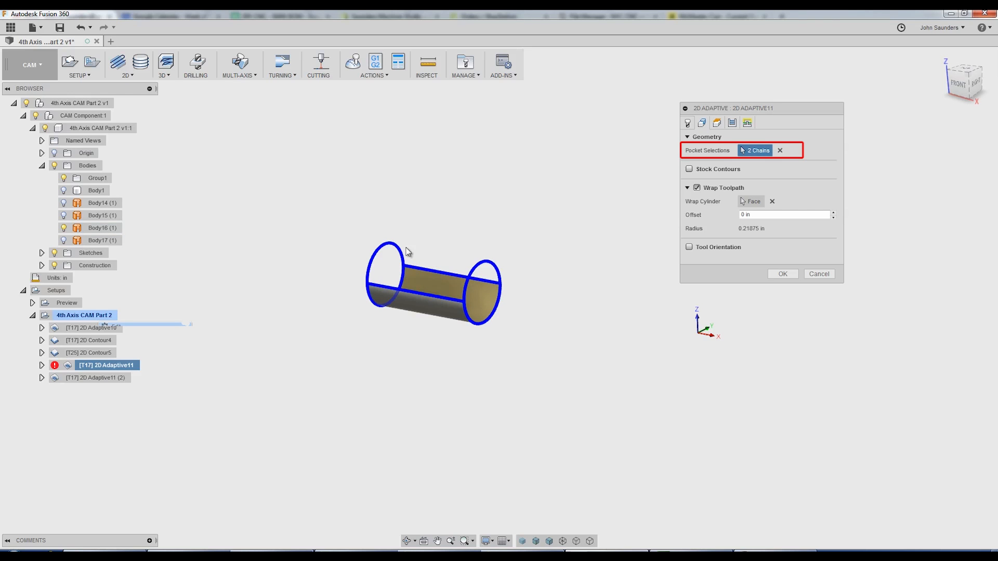
{"action": "left_click", "coordinate": [783, 274]}
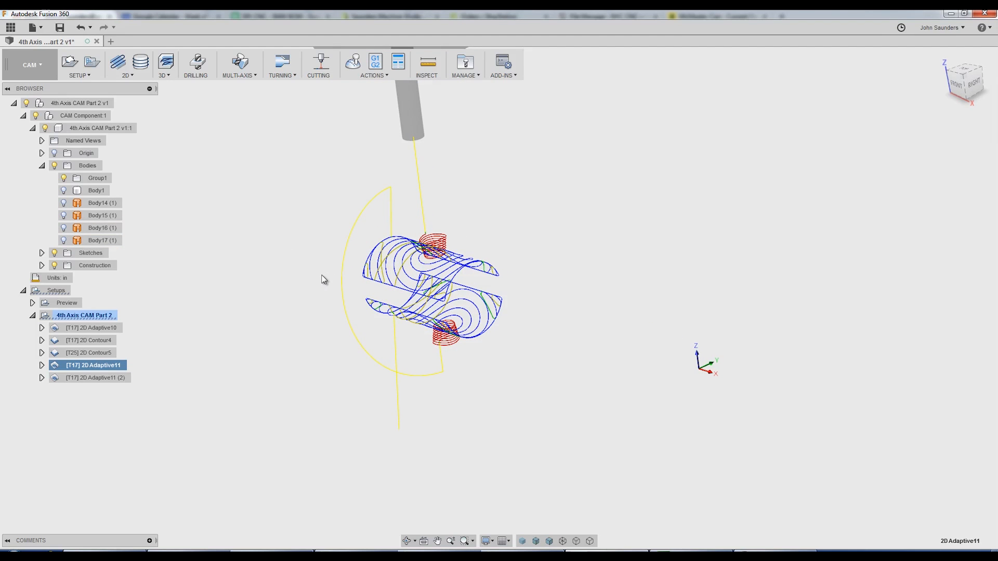
{"action": "mouse_move", "coordinate": [205, 289]}
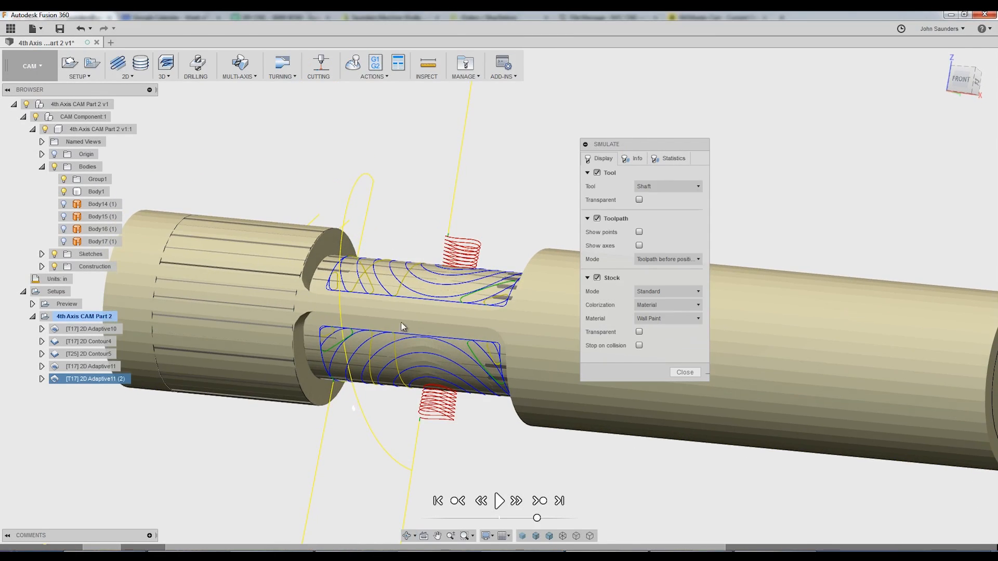
{"action": "left_click", "coordinate": [684, 372]}
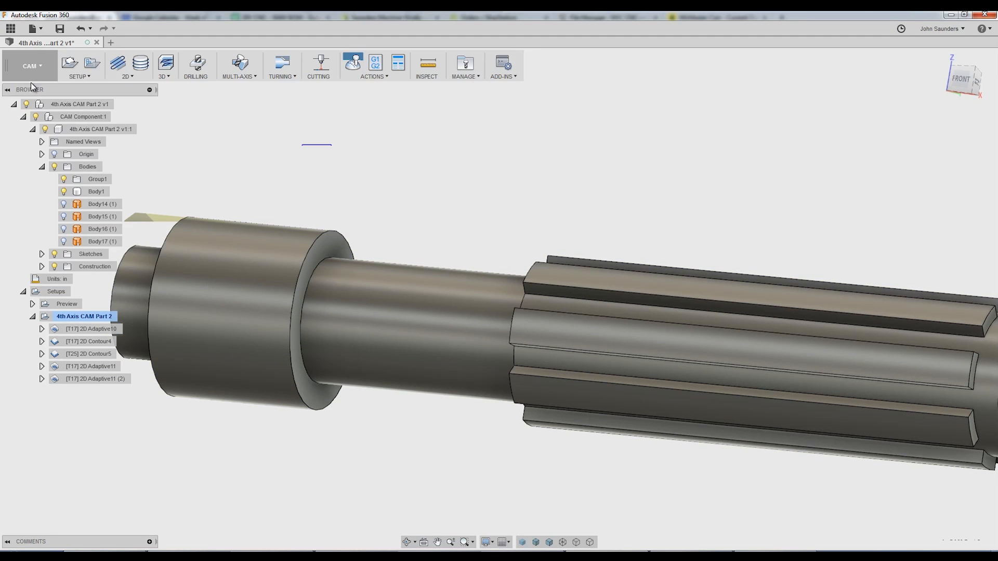
In the surface workspace, hide Body1 and show the half-cylinder surface Body16.
{"action": "left_click", "coordinate": [31, 65]}
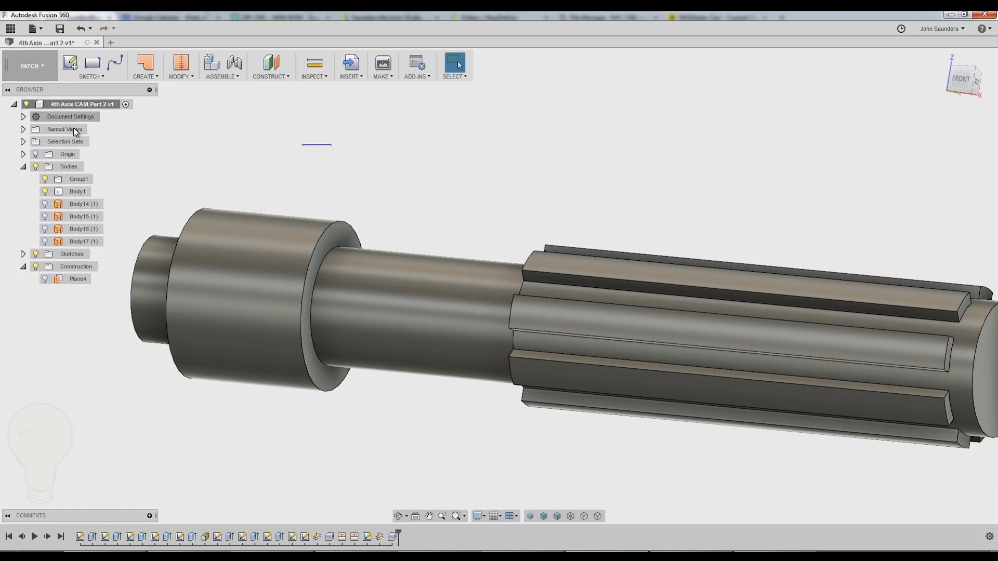
{"action": "left_click", "coordinate": [77, 191]}
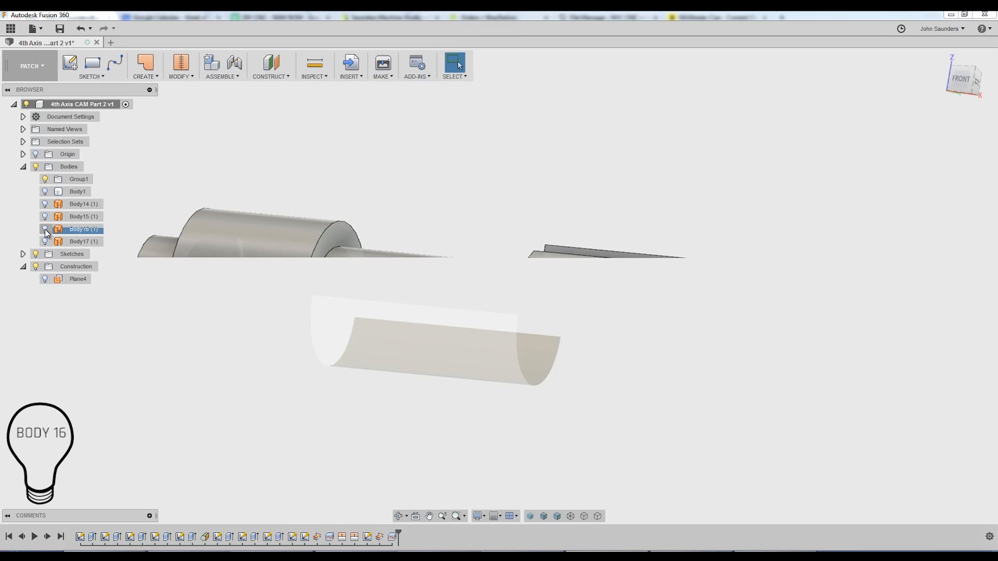
{"action": "left_click", "coordinate": [45, 229]}
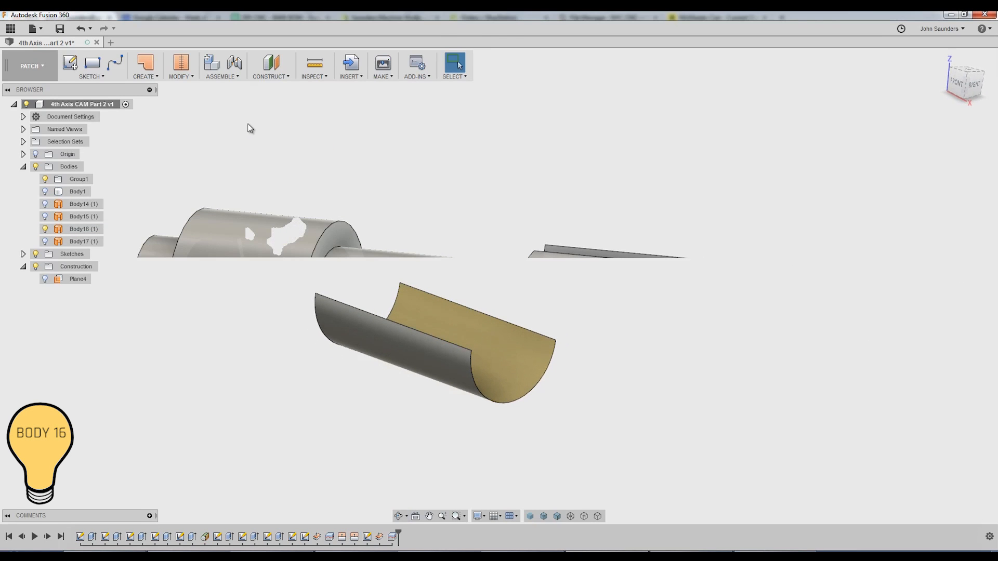
Extend both straight edges of Body16 by 0.15 in.
{"action": "left_click", "coordinate": [180, 65]}
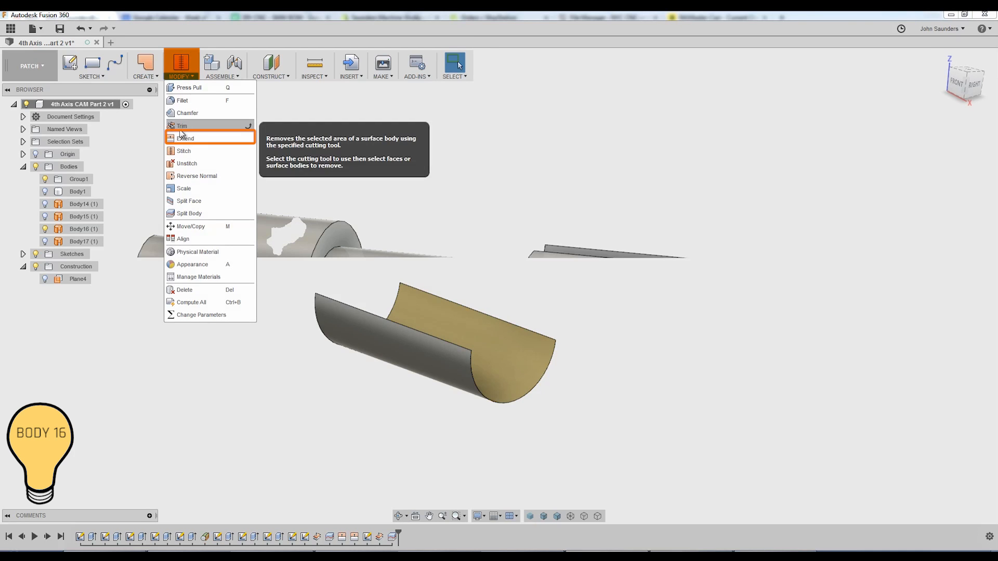
{"action": "left_click", "coordinate": [186, 137]}
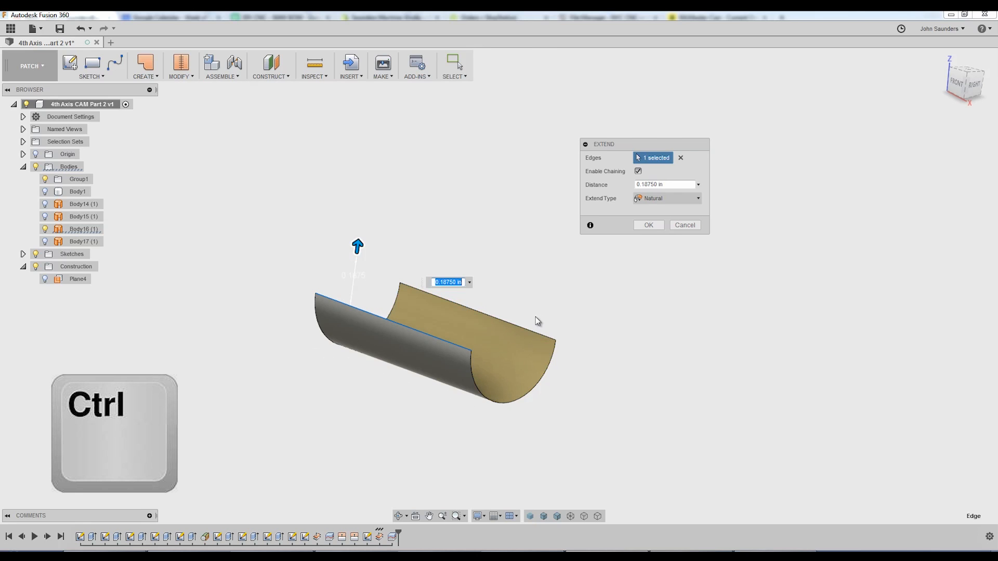
{"action": "left_click", "coordinate": [528, 299]}
{"action": "type", "text": ".15"}
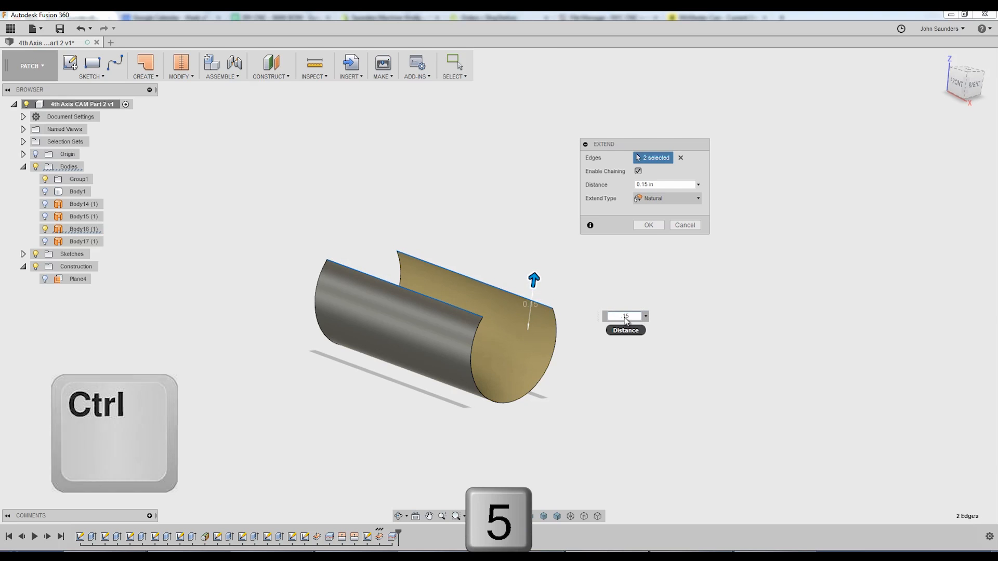
{"action": "left_click", "coordinate": [648, 225]}
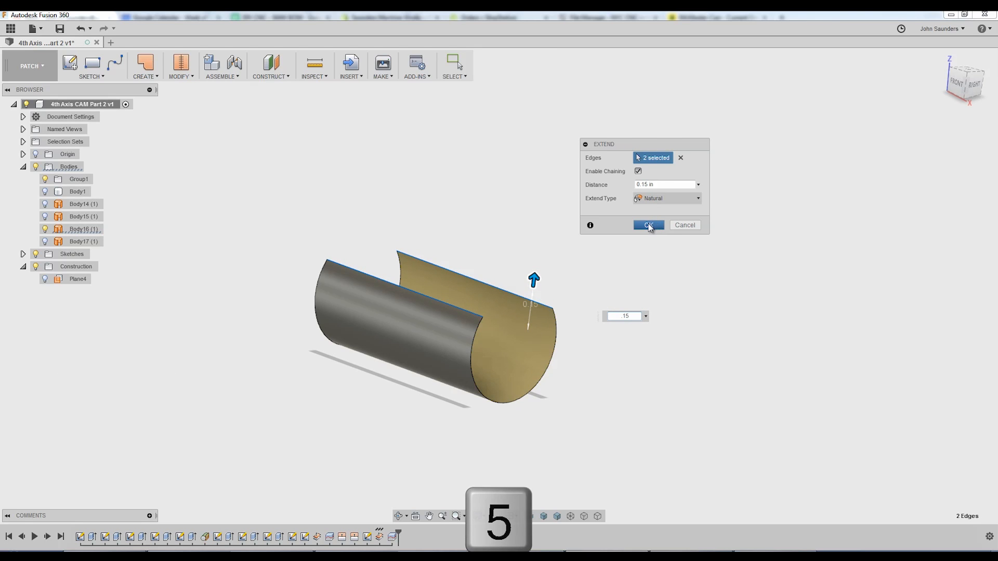
{"action": "left_click", "coordinate": [30, 65]}
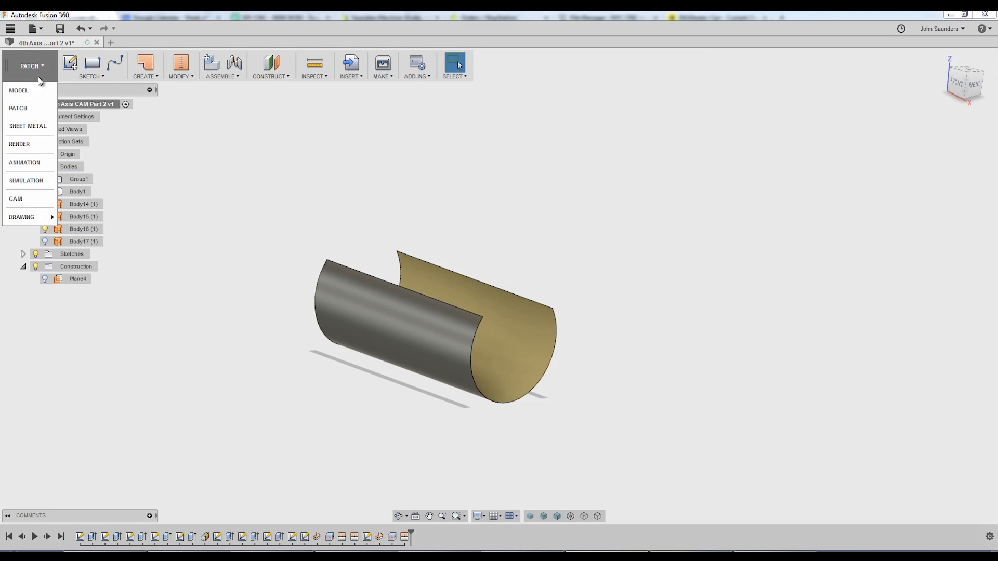
Regenerate the CAM setup and redefine 2D Adaptive11 with a single pocket chain.
{"action": "left_click", "coordinate": [15, 198]}
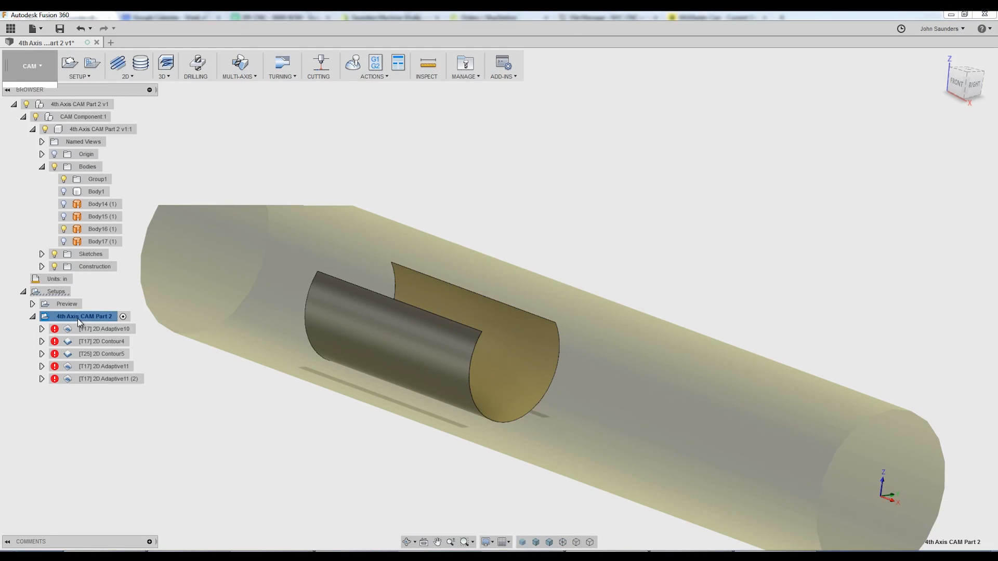
{"action": "left_click", "coordinate": [104, 366]}
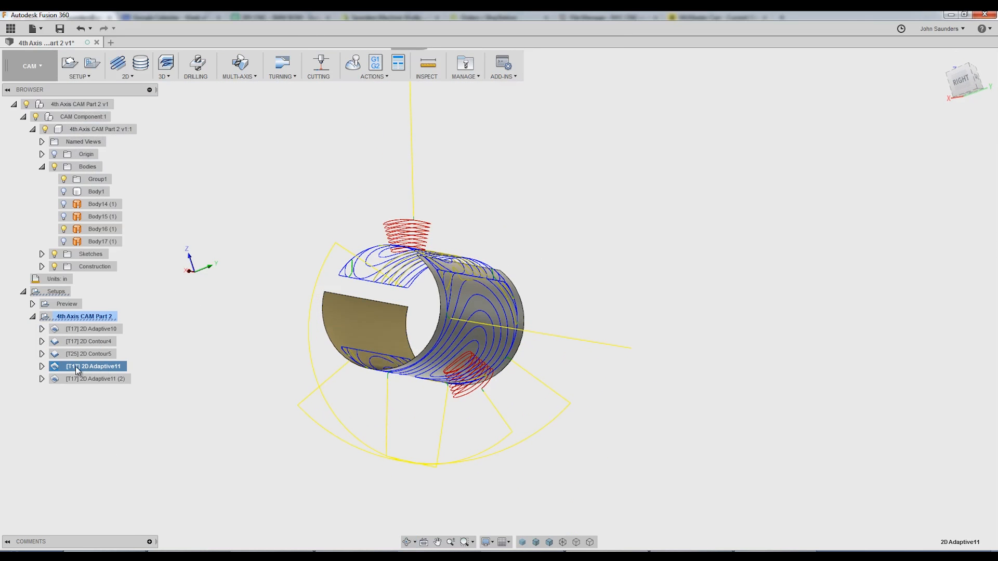
{"action": "double_click", "coordinate": [93, 366]}
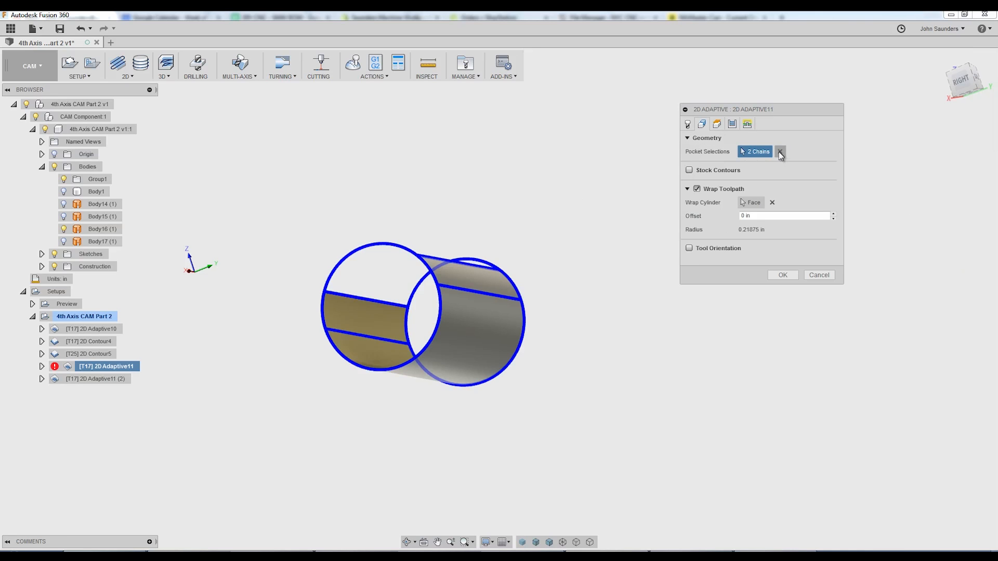
{"action": "left_click", "coordinate": [779, 151]}
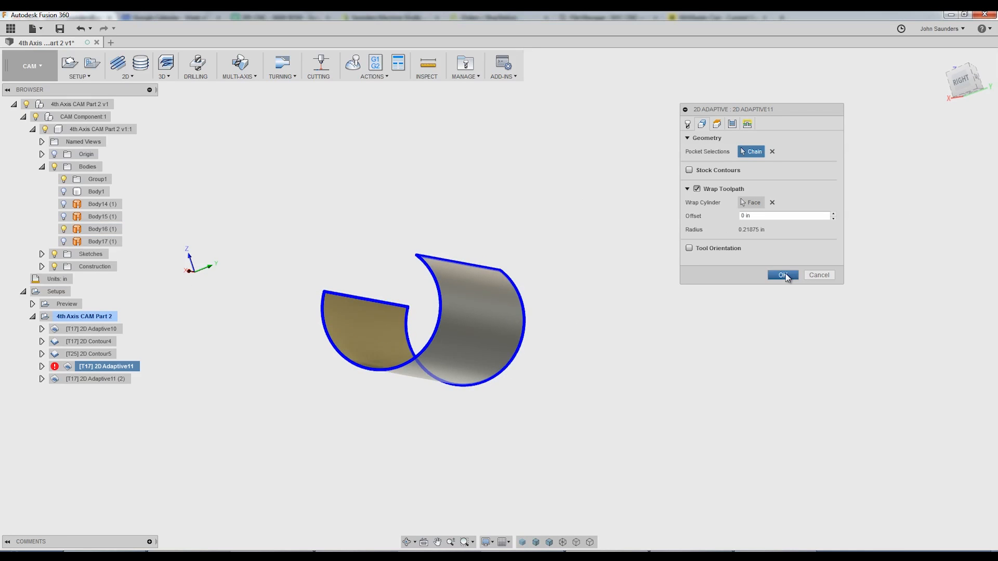
{"action": "left_click", "coordinate": [783, 275]}
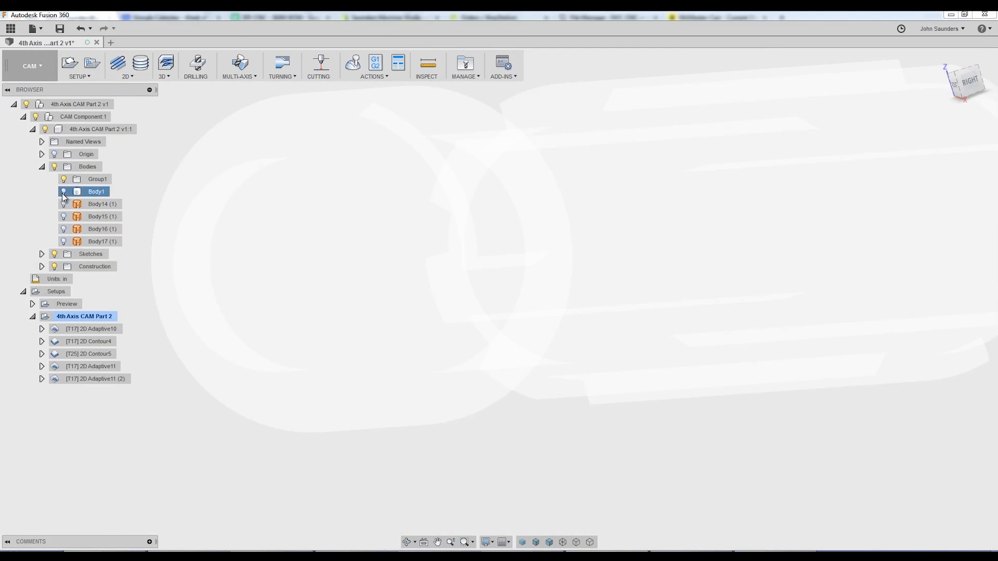
Simulate the wrapped adaptive toolpaths, then switch to the PATCH workspace.
{"action": "left_click", "coordinate": [94, 366]}
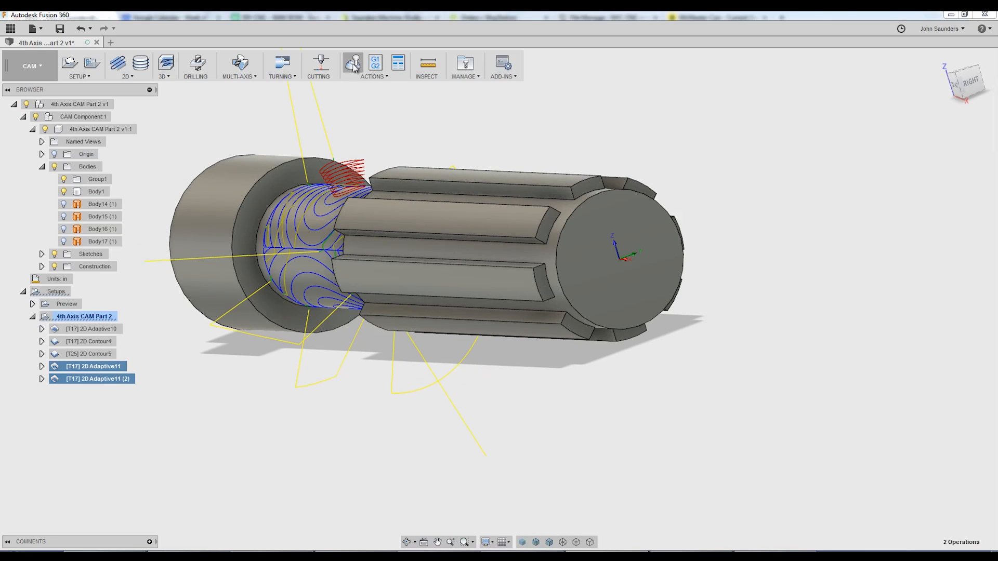
{"action": "left_click", "coordinate": [352, 62]}
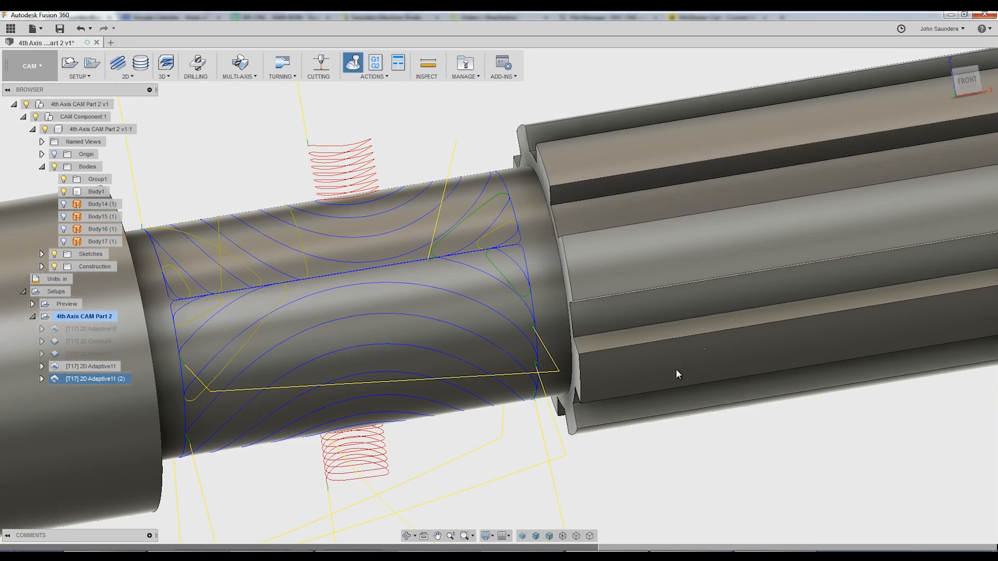
{"action": "left_click", "coordinate": [30, 66]}
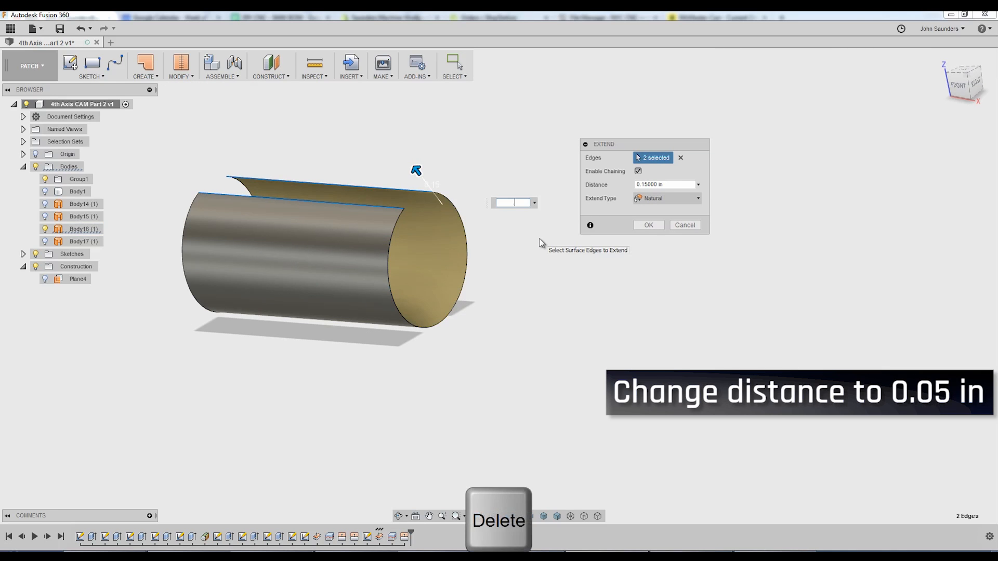
Finish the two-edge extension, regenerate both 2D Adaptive11 toolpaths with Ctrl+G, and simulate to the end.
{"action": "left_click", "coordinate": [30, 66]}
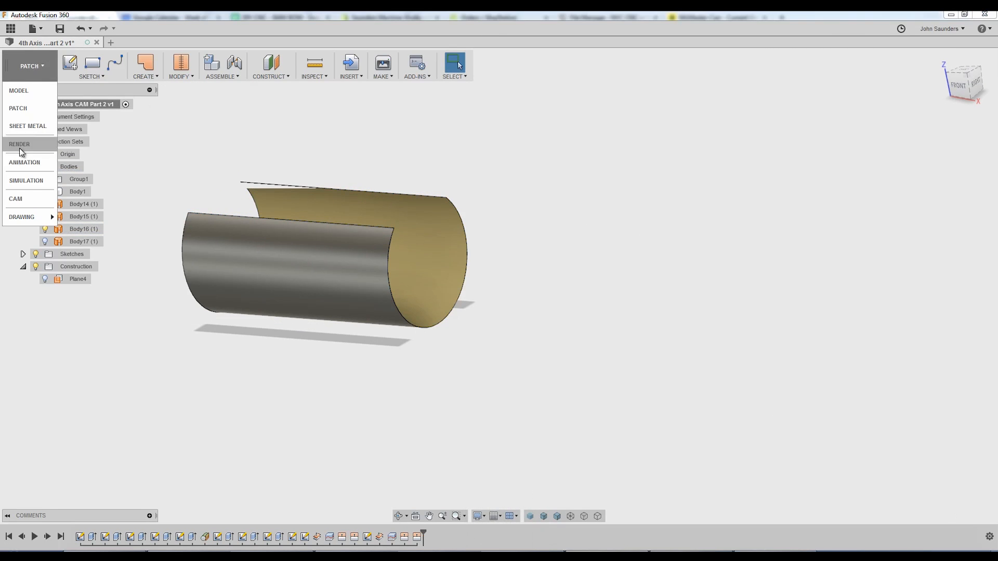
{"action": "left_click", "coordinate": [15, 198]}
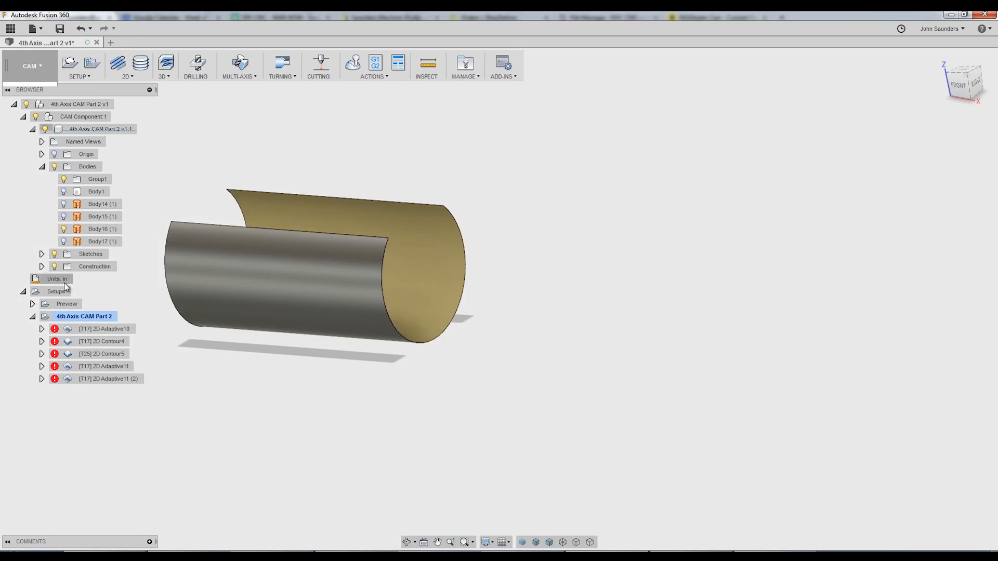
{"action": "key", "text": "ctrl+g"}
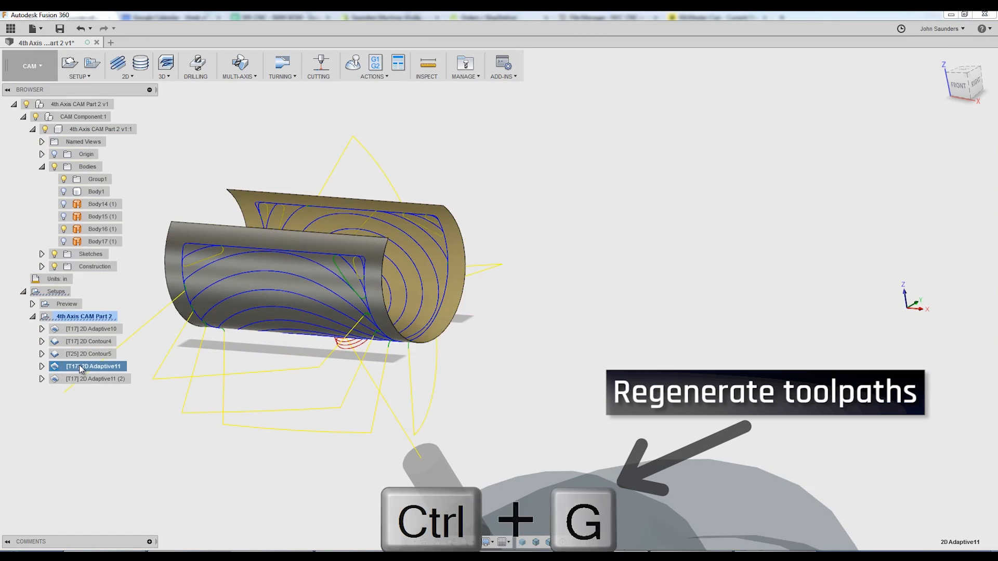
{"action": "key", "text": "ctrl+g"}
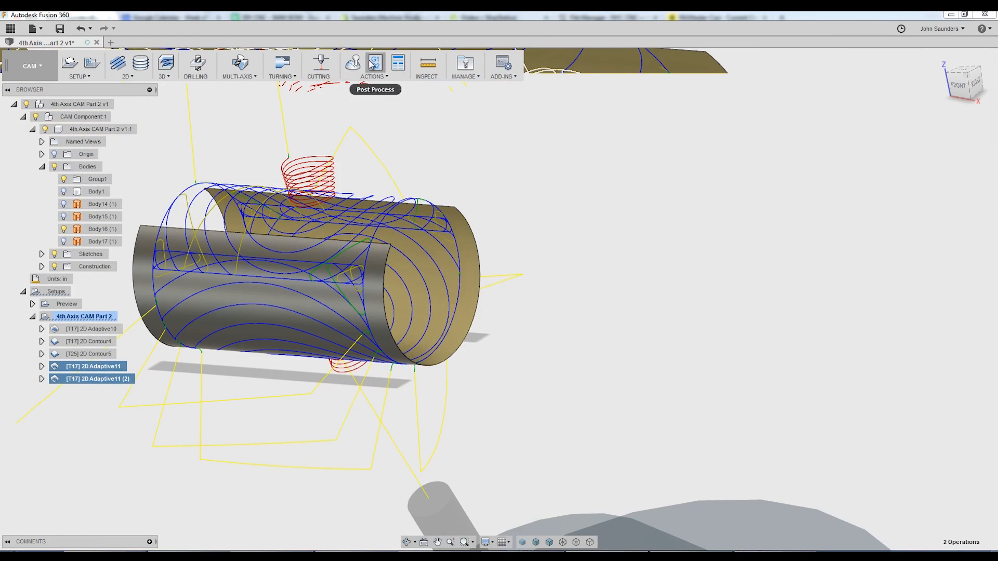
{"action": "left_click", "coordinate": [353, 64]}
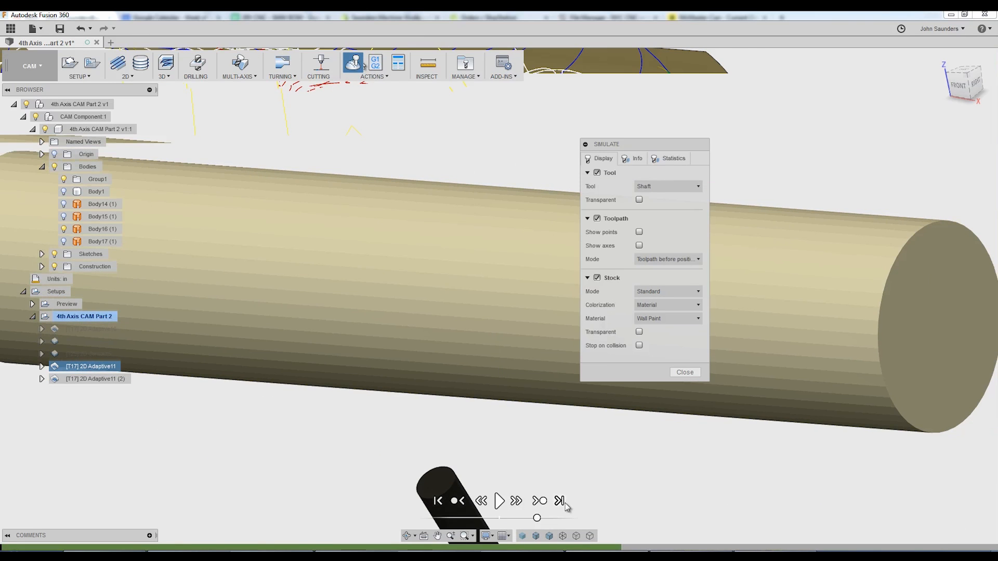
{"action": "left_click", "coordinate": [499, 501]}
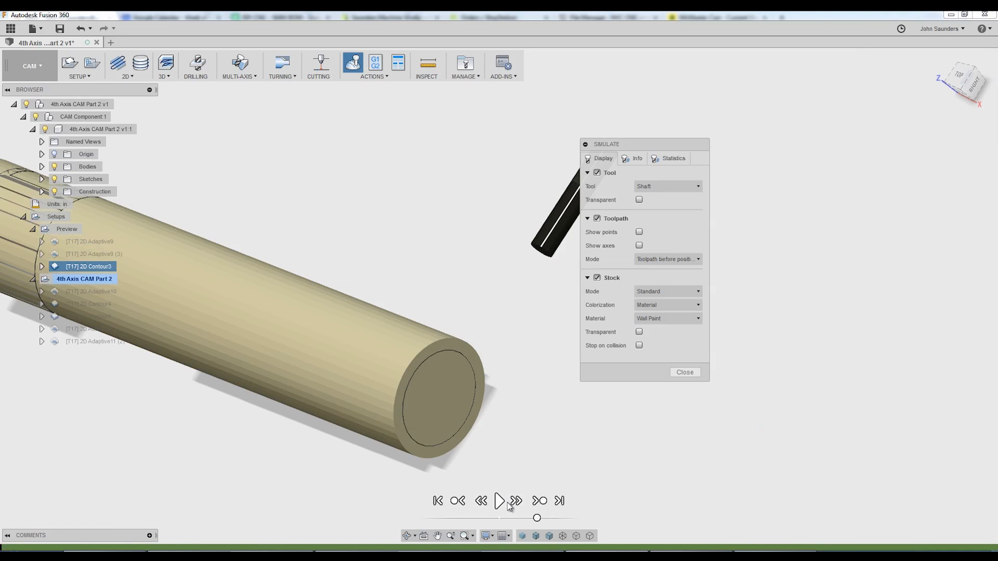
Play the material removal simulation.
{"action": "left_click", "coordinate": [499, 501]}
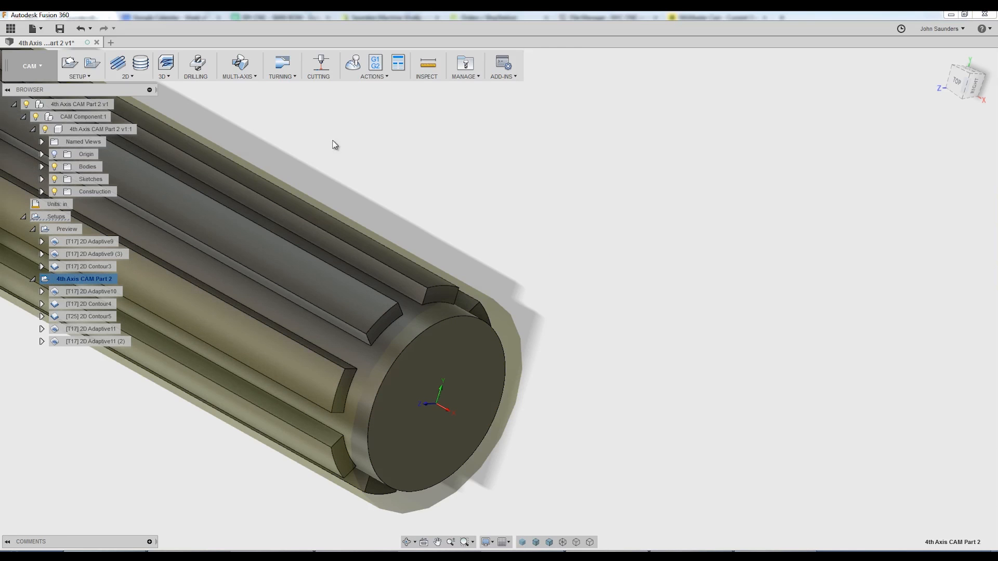
Create a wrapped 2D Contour6 on the cylinder face and dismiss the cyclic geometry error.
{"action": "left_click", "coordinate": [127, 65]}
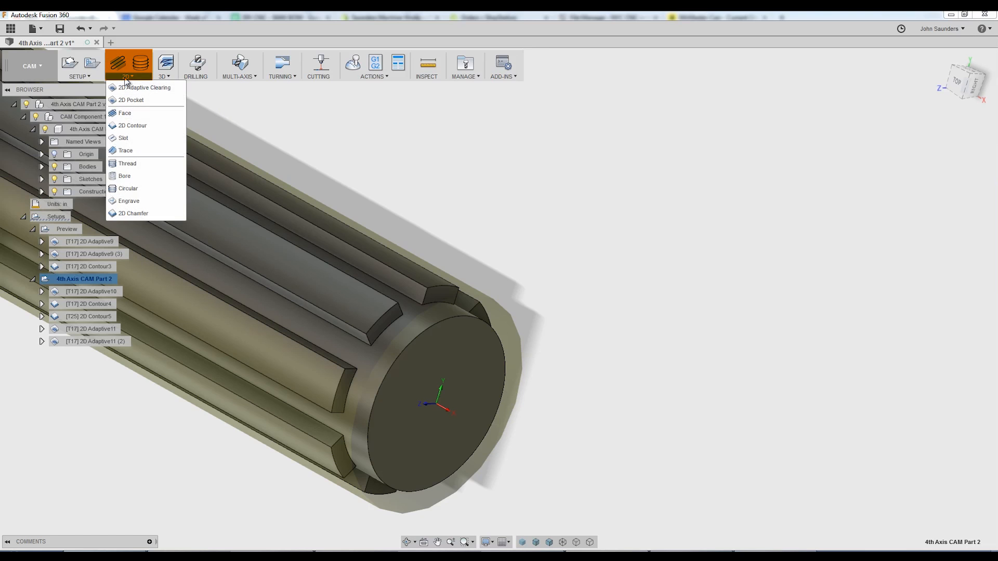
{"action": "mouse_move", "coordinate": [132, 125]}
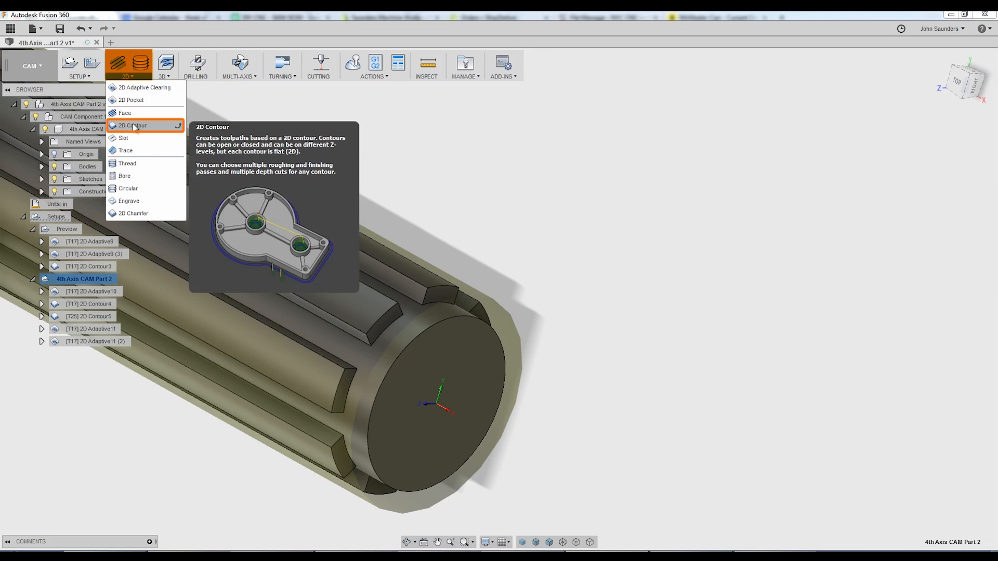
{"action": "left_click", "coordinate": [132, 125]}
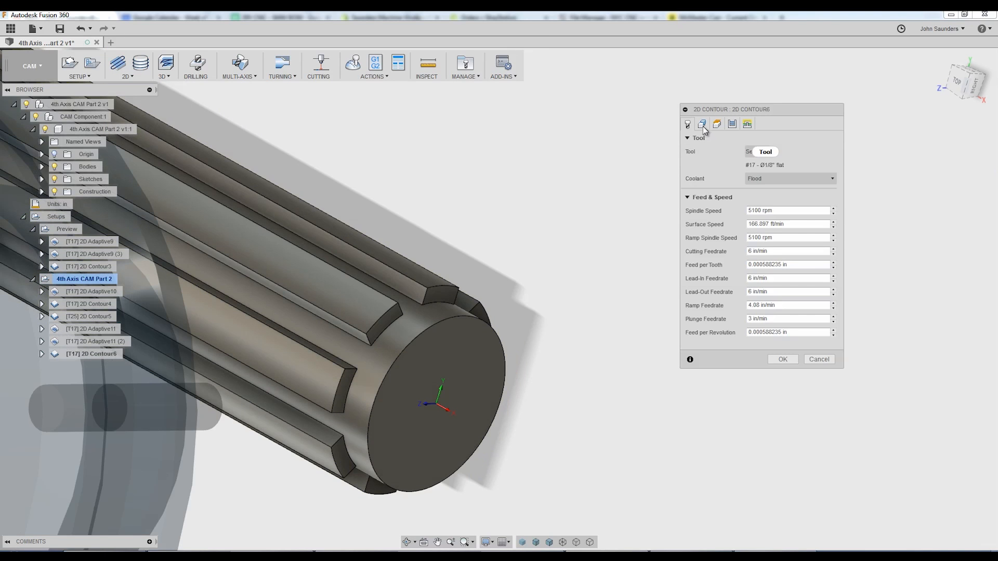
{"action": "left_click", "coordinate": [701, 123]}
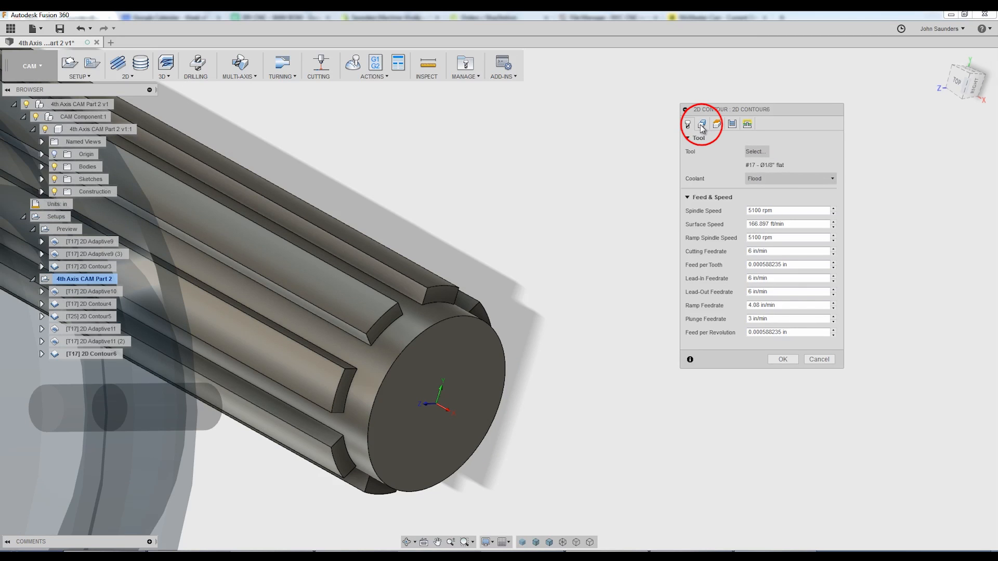
{"action": "left_click", "coordinate": [702, 124]}
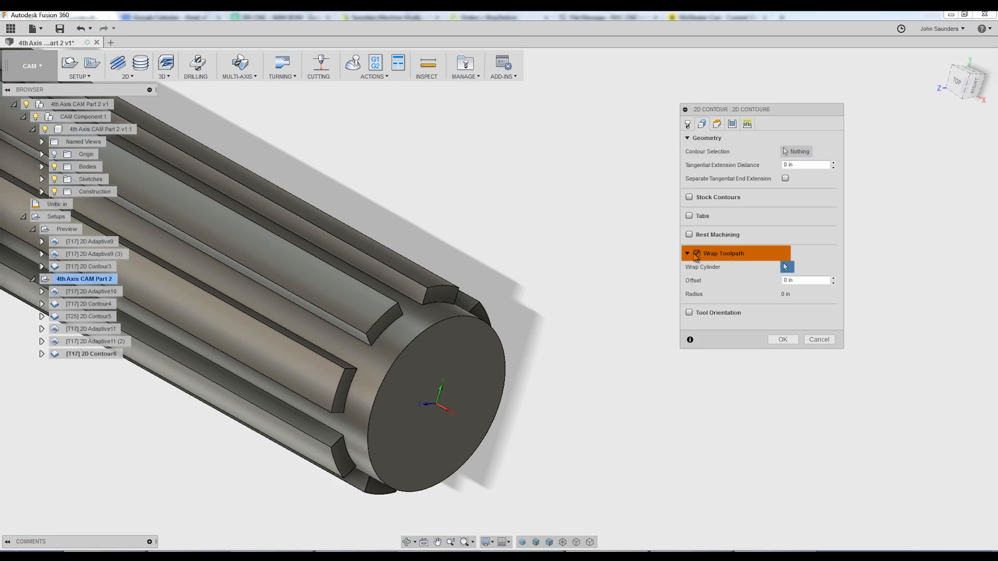
{"action": "left_click", "coordinate": [388, 331]}
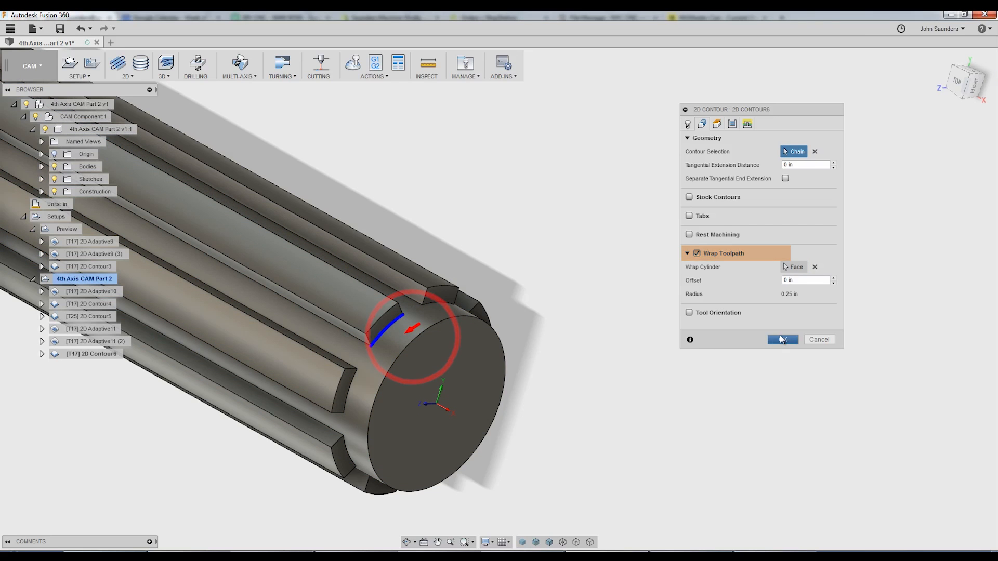
{"action": "left_click", "coordinate": [783, 340]}
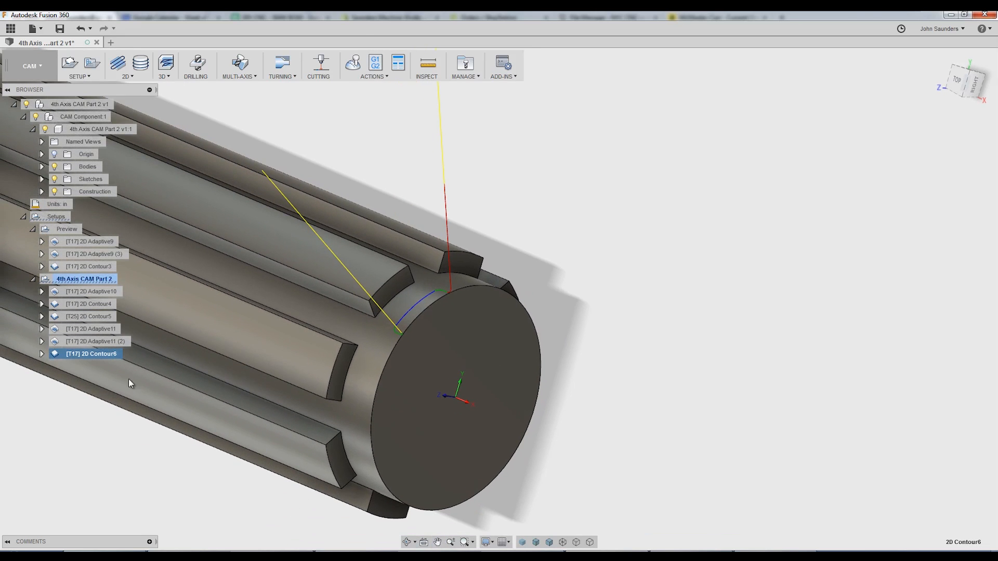
{"action": "mouse_move", "coordinate": [144, 330]}
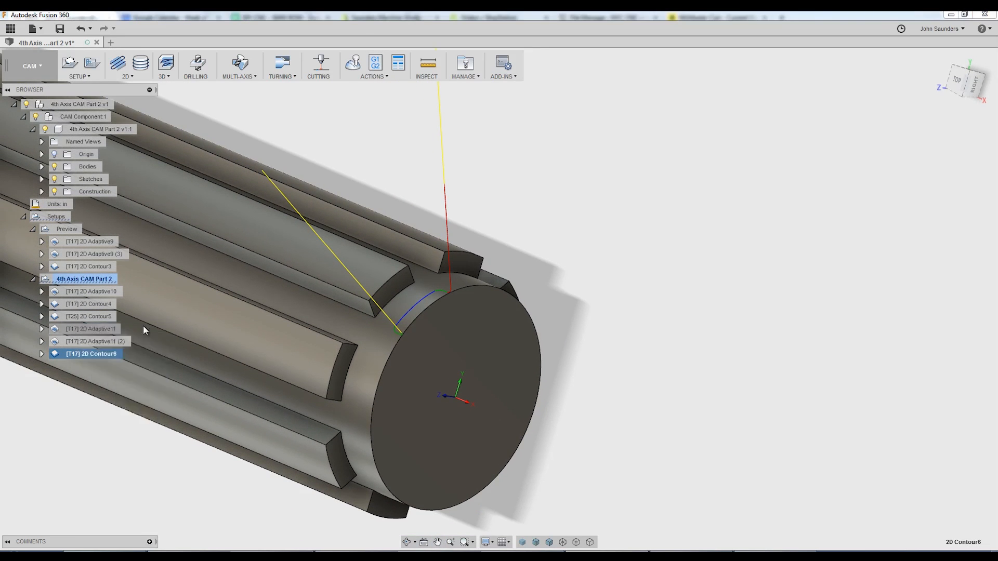
{"action": "double_click", "coordinate": [88, 353]}
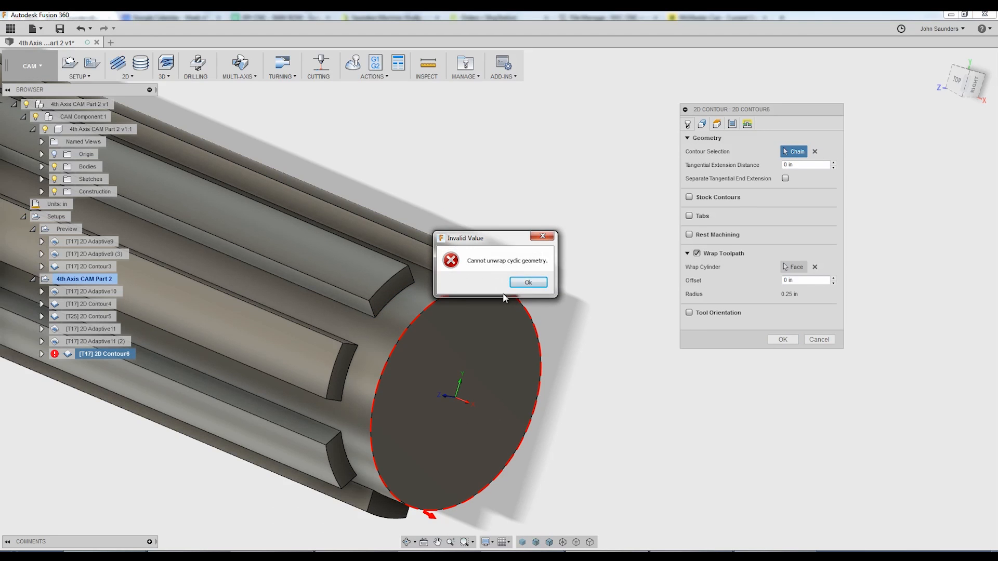
{"action": "mouse_move", "coordinate": [528, 283]}
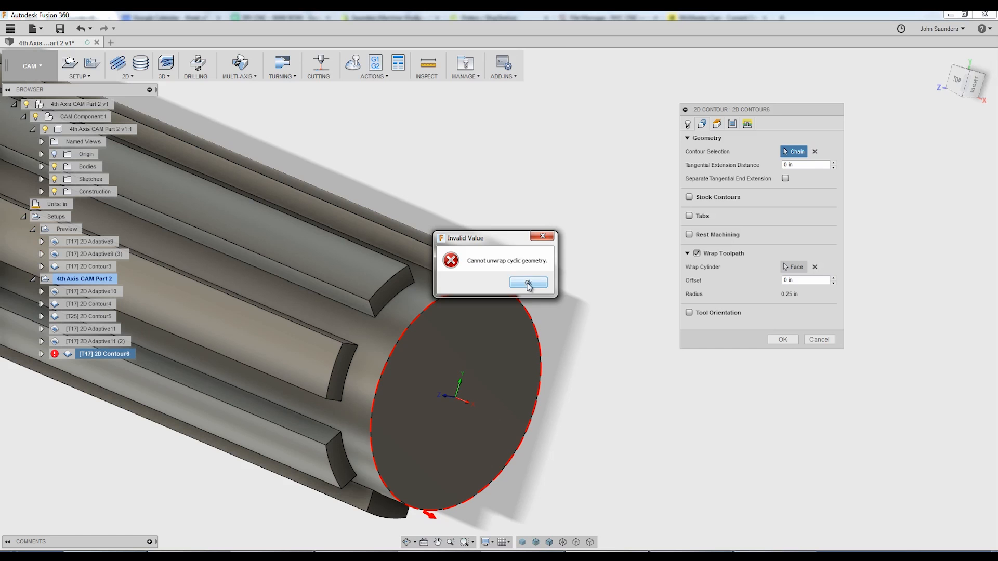
{"action": "left_click", "coordinate": [528, 282]}
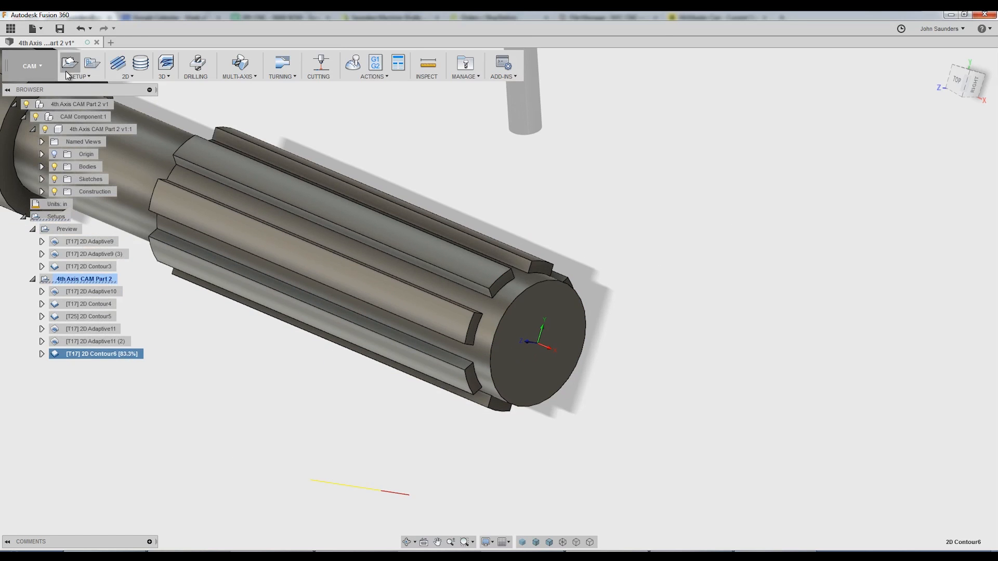
Sketch a near-full center-point arc on the shaft's end face and dimension its gap.
{"action": "left_click", "coordinate": [30, 65]}
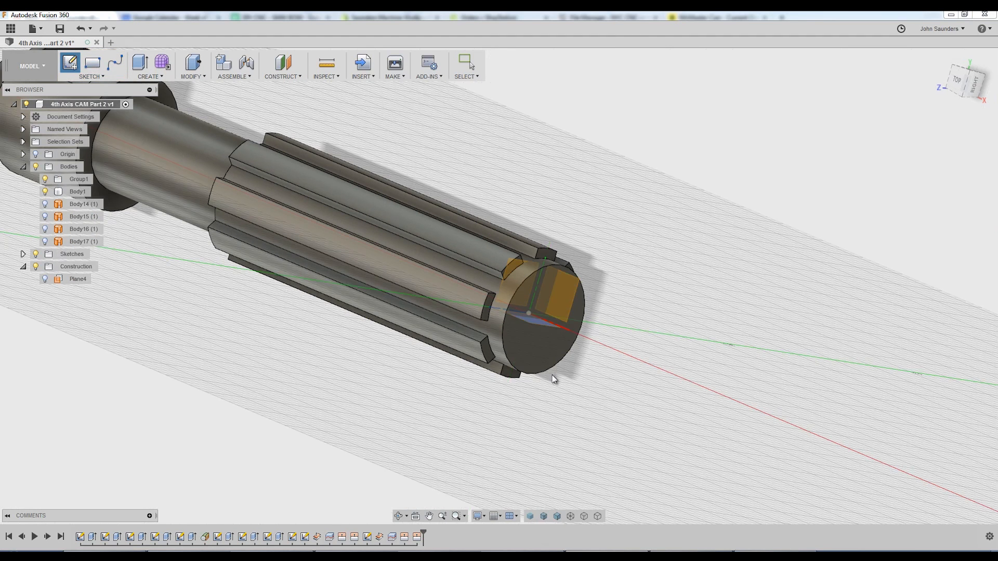
{"action": "left_click", "coordinate": [91, 62]}
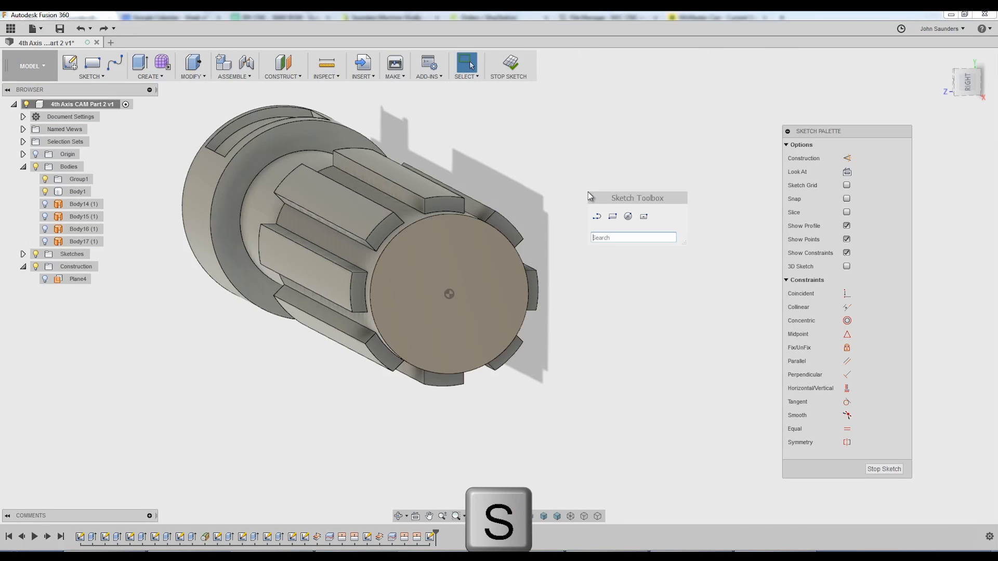
{"action": "type", "text": "arc"}
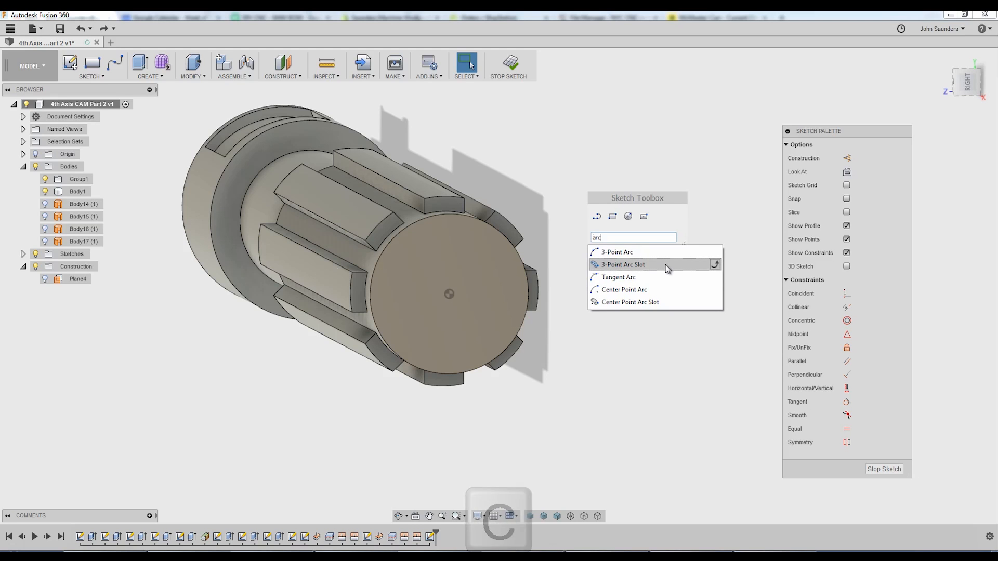
{"action": "mouse_move", "coordinate": [624, 289]}
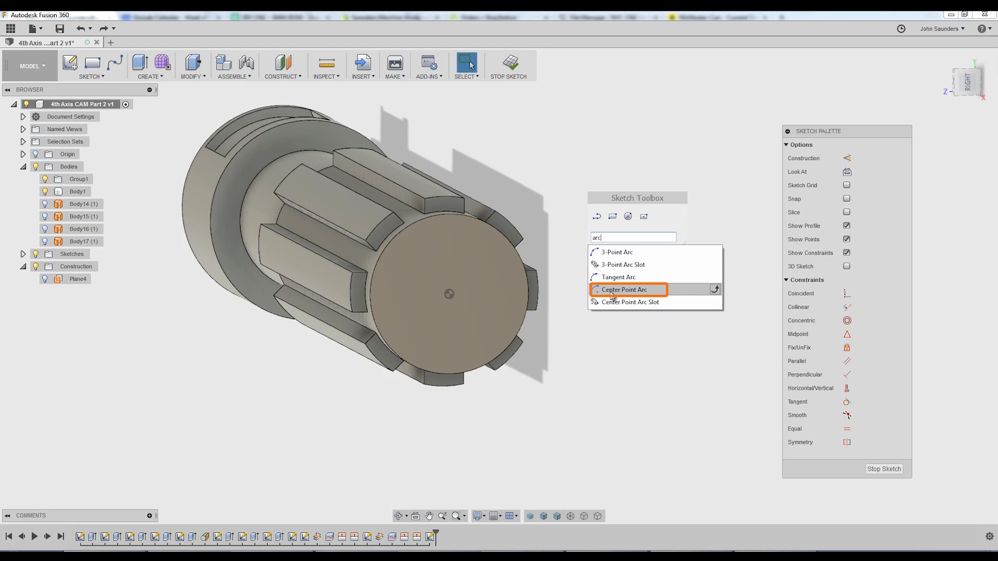
{"action": "left_click", "coordinate": [623, 289]}
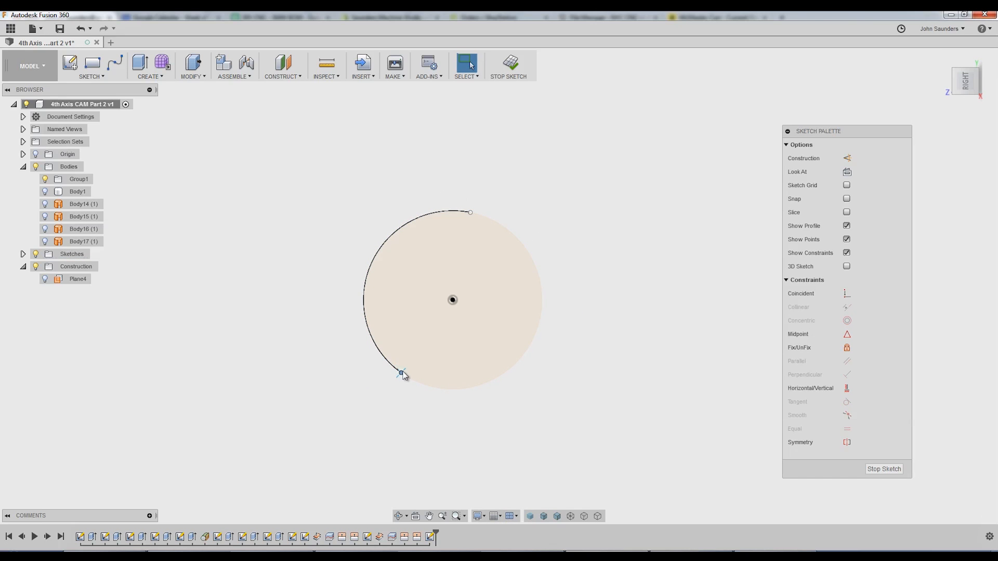
{"action": "left_click_drag", "start_coordinate": [401, 372], "coordinate": [426, 385]}
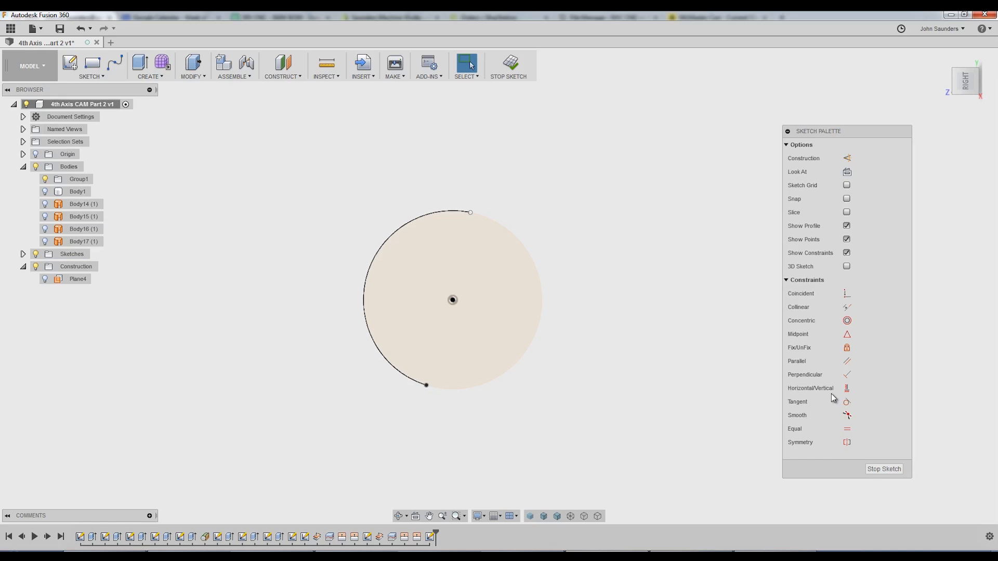
{"action": "mouse_move", "coordinate": [846, 388]}
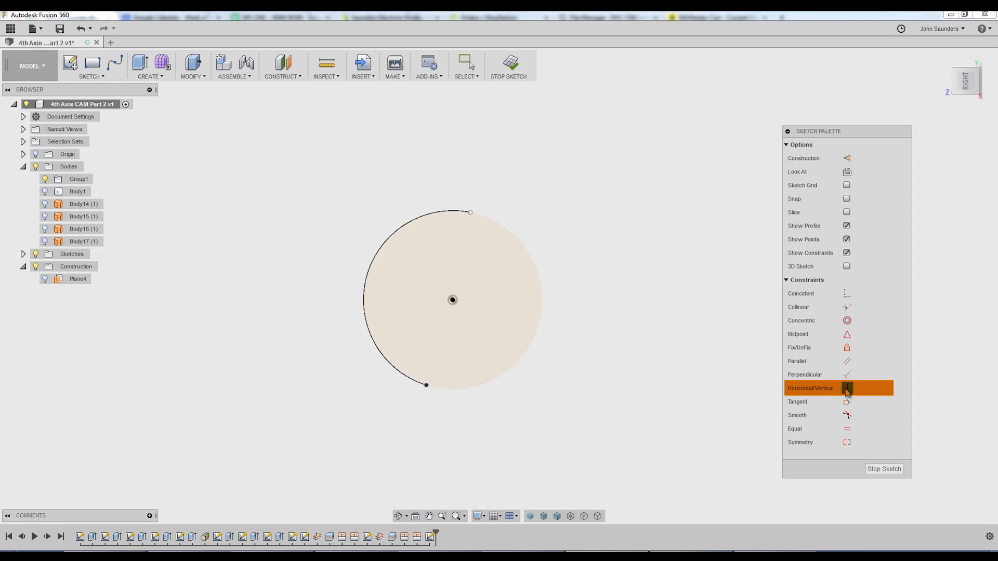
{"action": "mouse_move", "coordinate": [431, 390]}
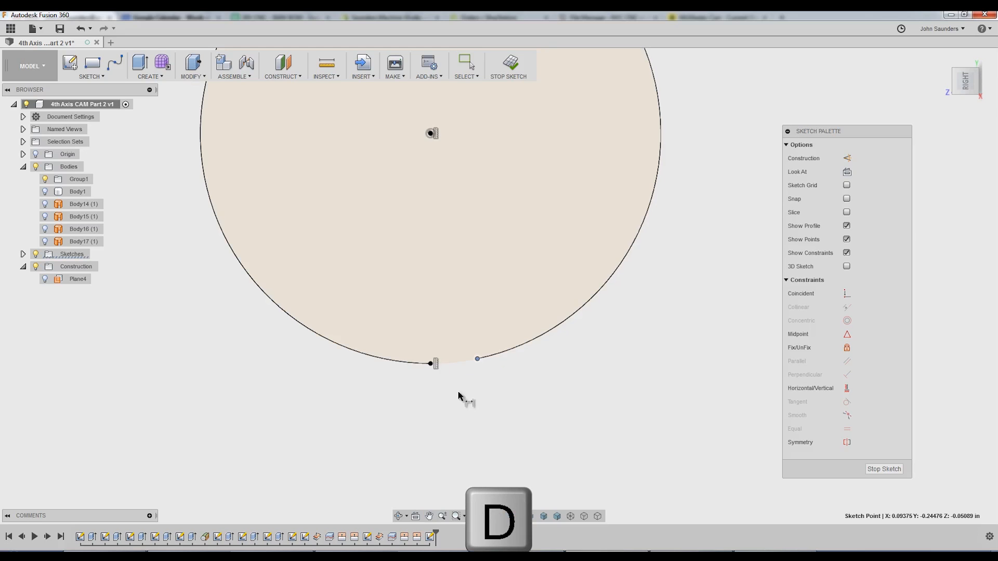
{"action": "left_click", "coordinate": [477, 358]}
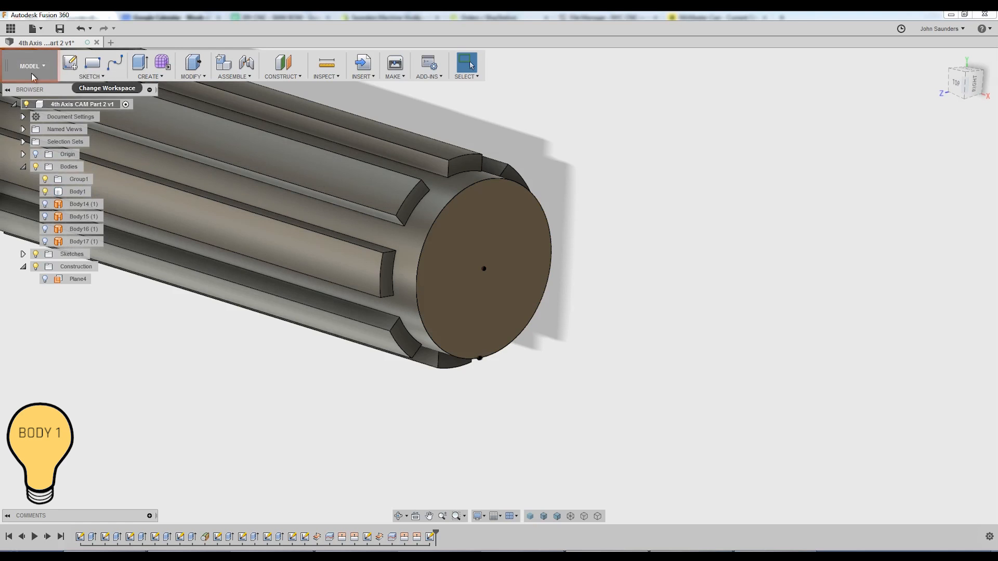
Create a 2D Contour7 operation with Wrap Toolpath enabled.
{"action": "left_click", "coordinate": [31, 65]}
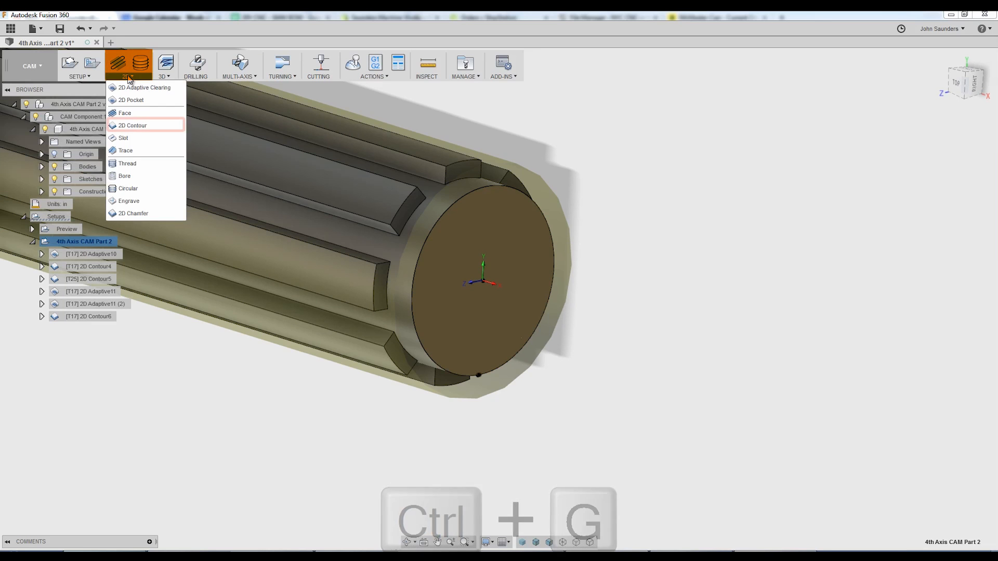
{"action": "left_click", "coordinate": [131, 125]}
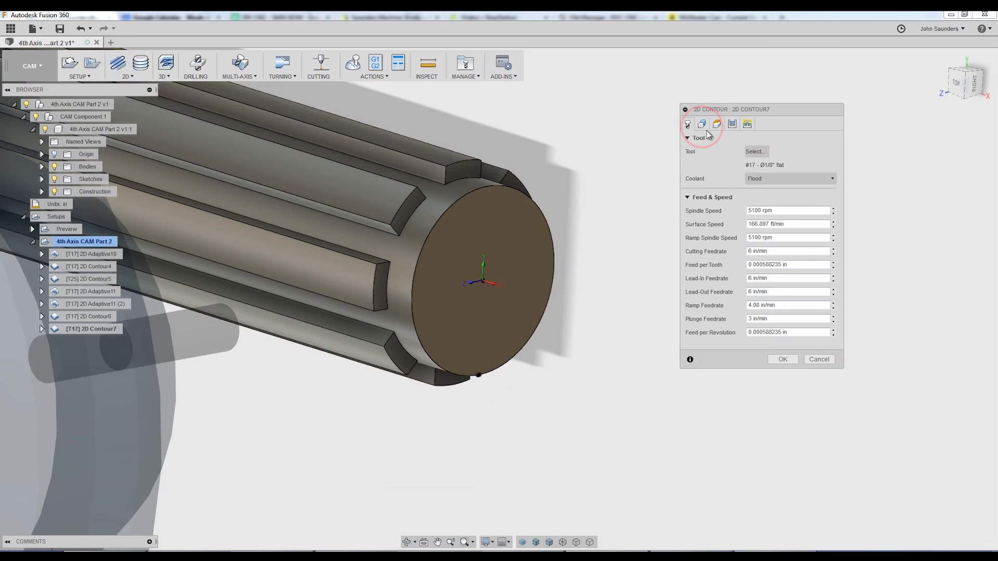
{"action": "left_click", "coordinate": [701, 123]}
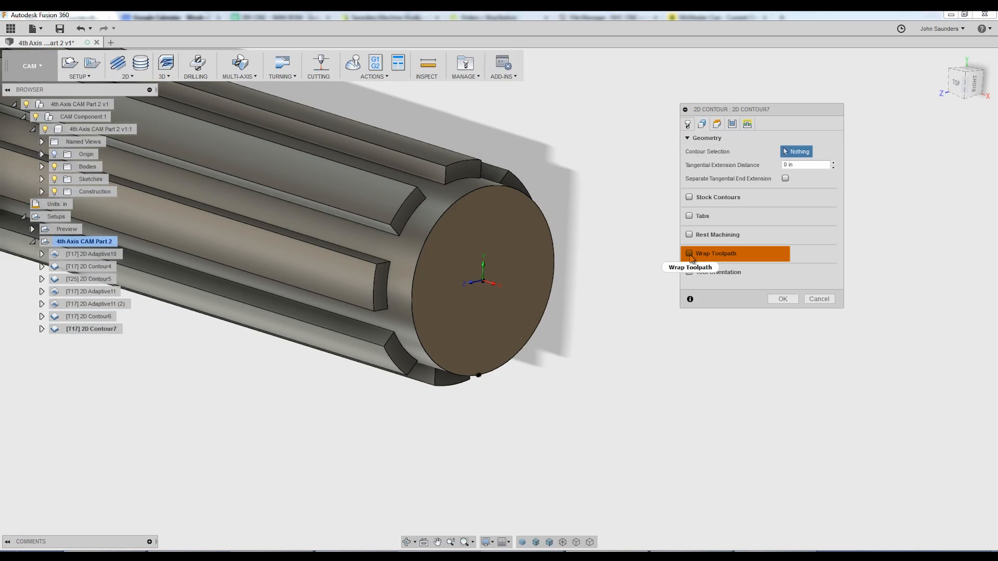
{"action": "left_click", "coordinate": [689, 253]}
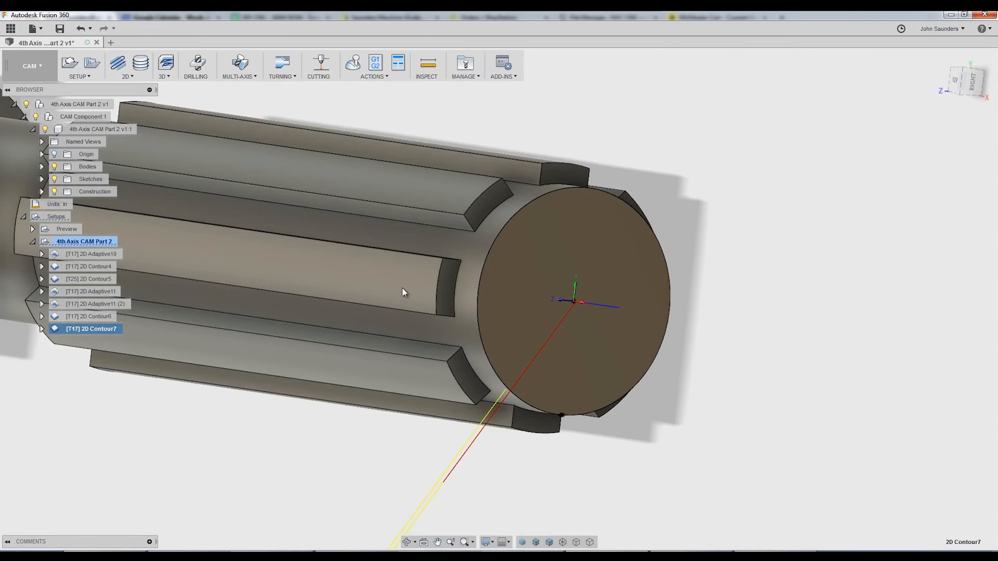
{"action": "mouse_move", "coordinate": [102, 355]}
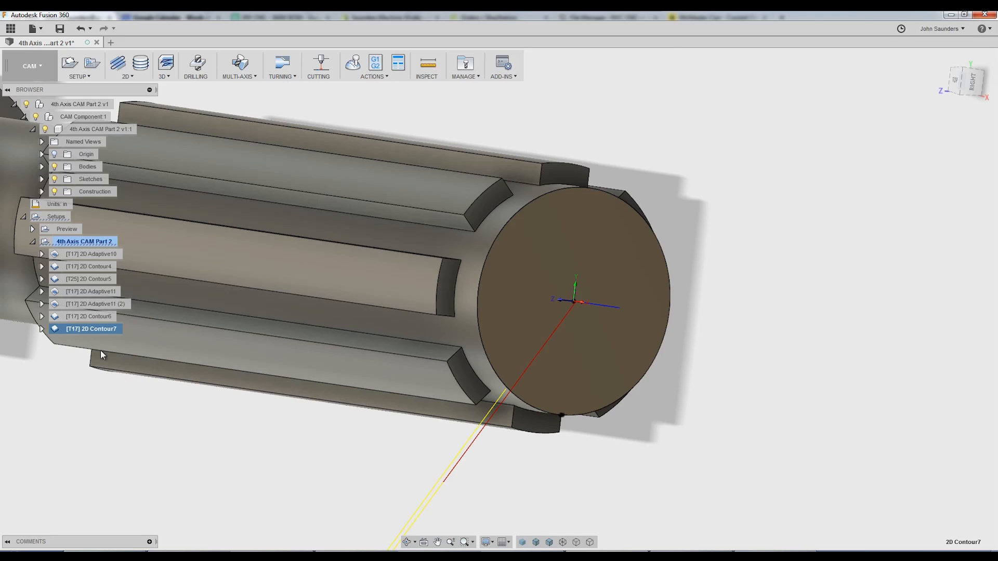
Set Unwrap Geometry to Yes on 2D Contour7 through Compare and Edit, and update the operation.
{"action": "right_click", "coordinate": [91, 328]}
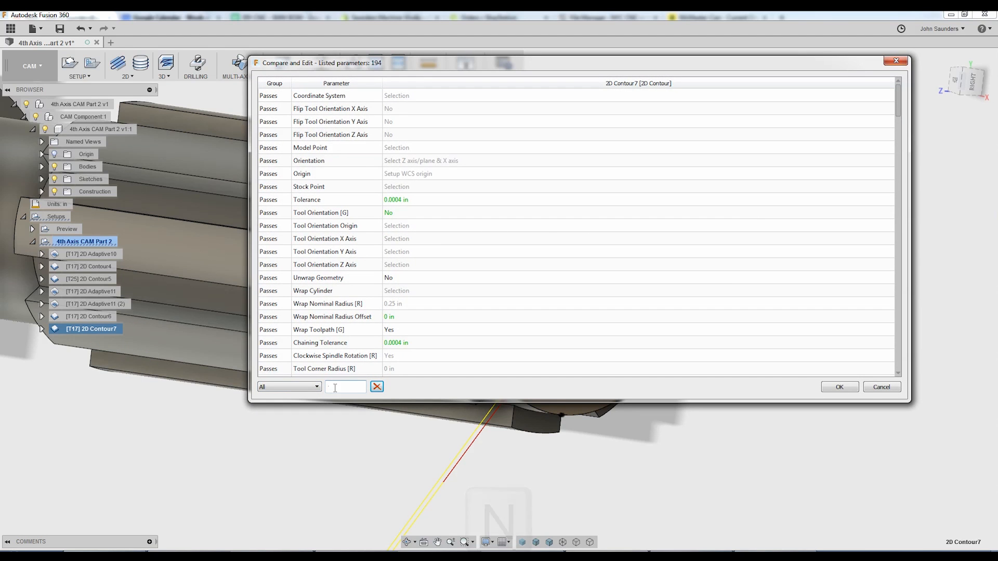
{"action": "type", "text": "unwr"}
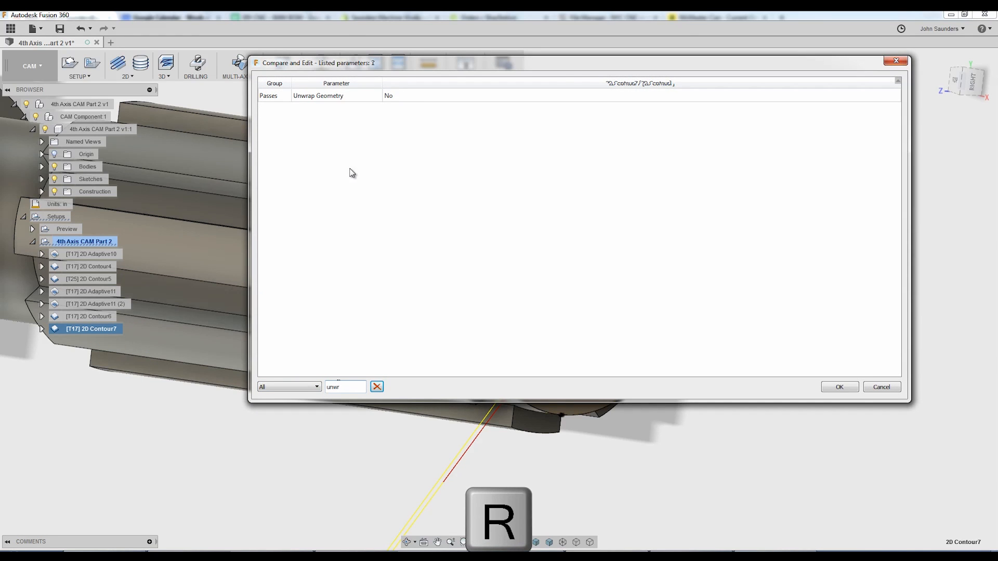
{"action": "left_click", "coordinate": [639, 96]}
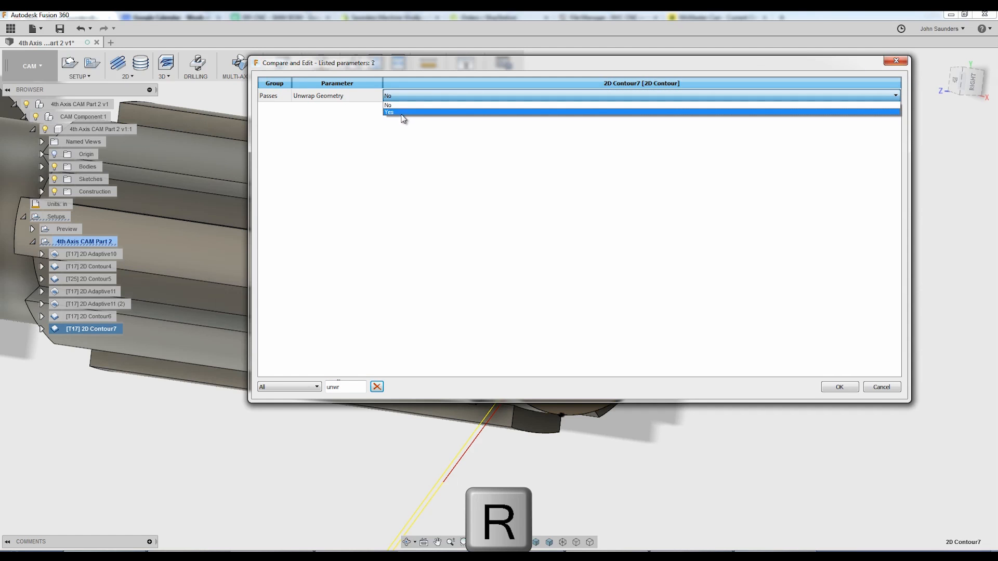
{"action": "left_click", "coordinate": [839, 387]}
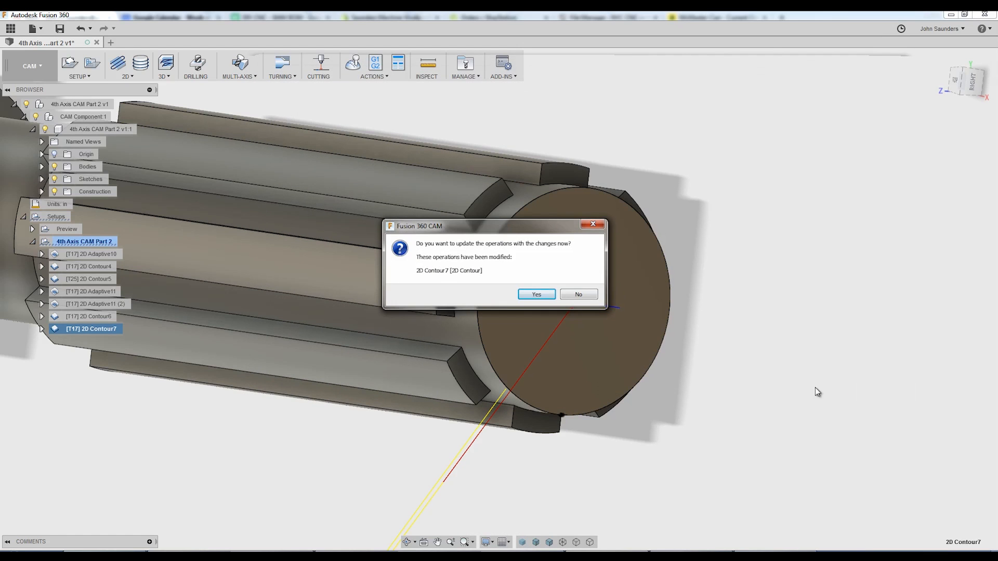
{"action": "left_click", "coordinate": [535, 294]}
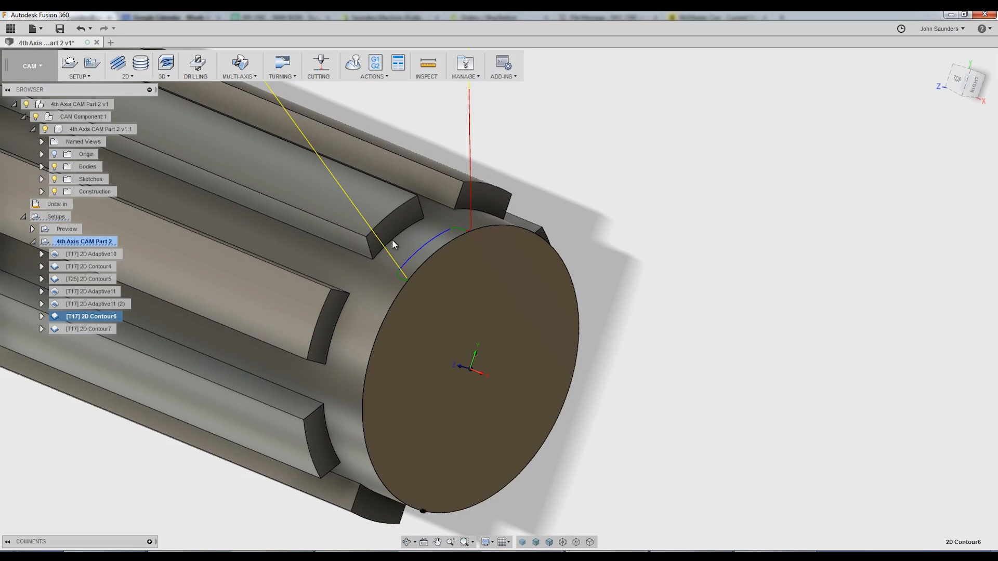
{"action": "mouse_move", "coordinate": [272, 282]}
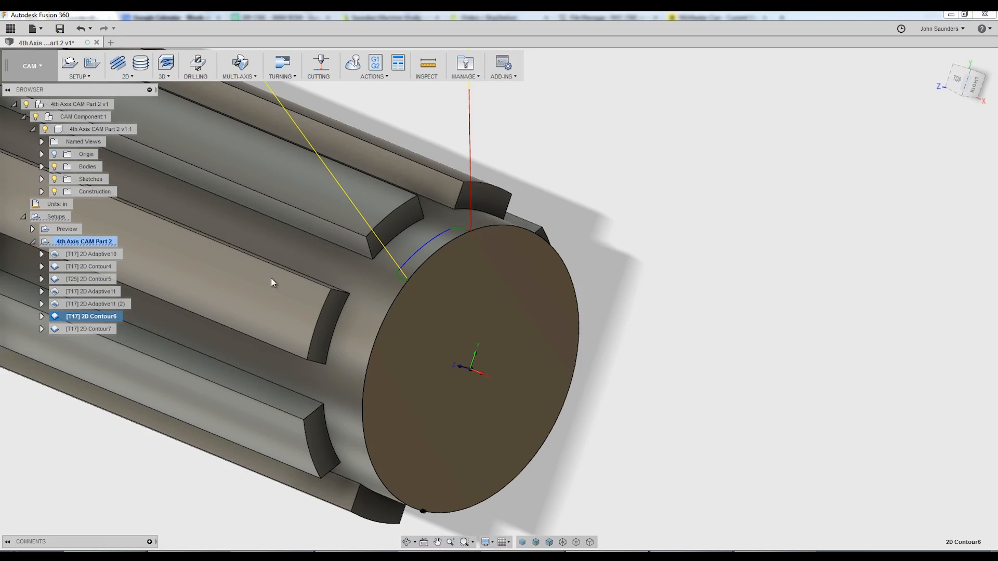
Give 2D Contour6 the calculated tangential extension distance so the wrapped path nearly circles the shaft.
{"action": "double_click", "coordinate": [92, 317]}
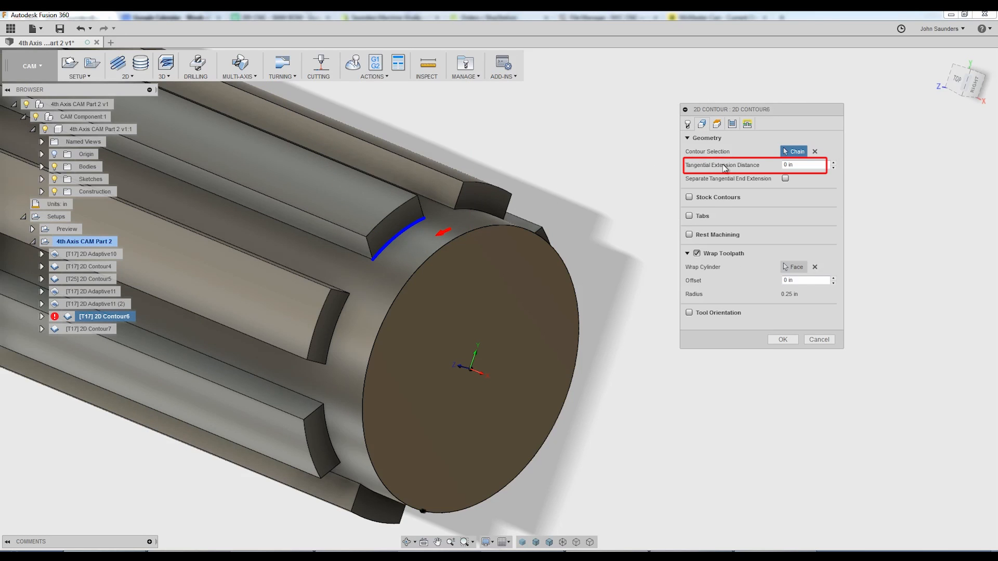
{"action": "mouse_move", "coordinate": [806, 164]}
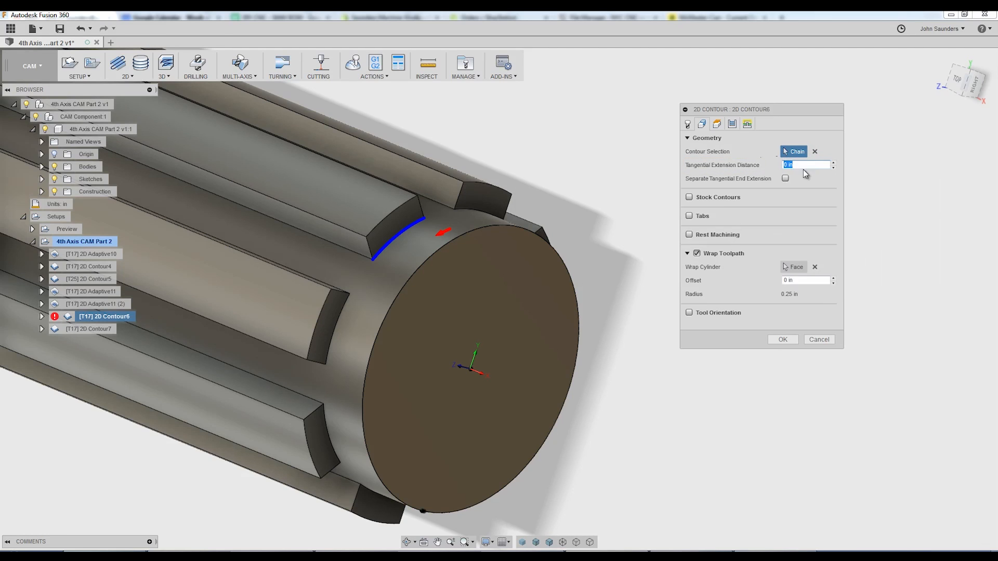
{"action": "type", "text": "5"}
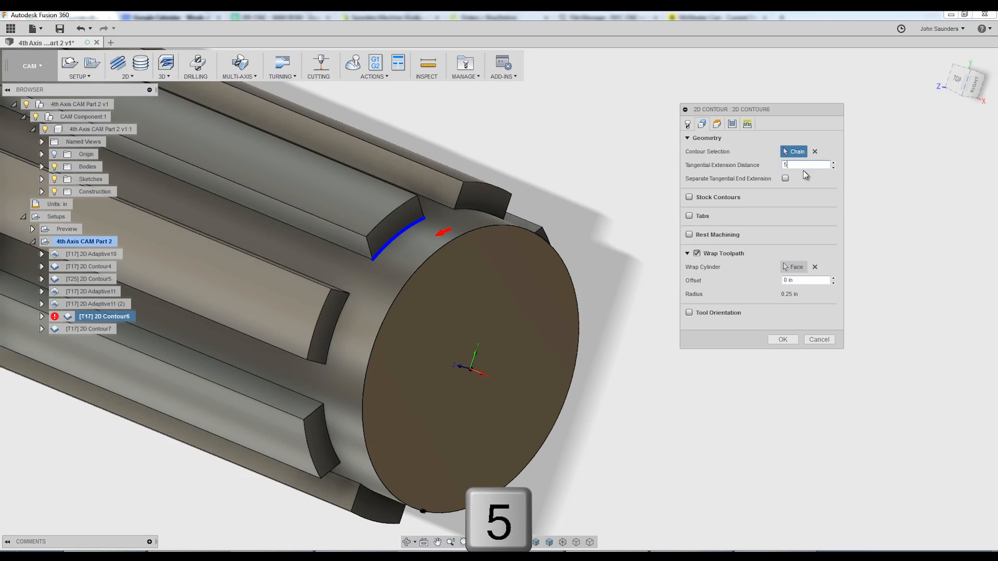
{"action": "left_click", "coordinate": [782, 339]}
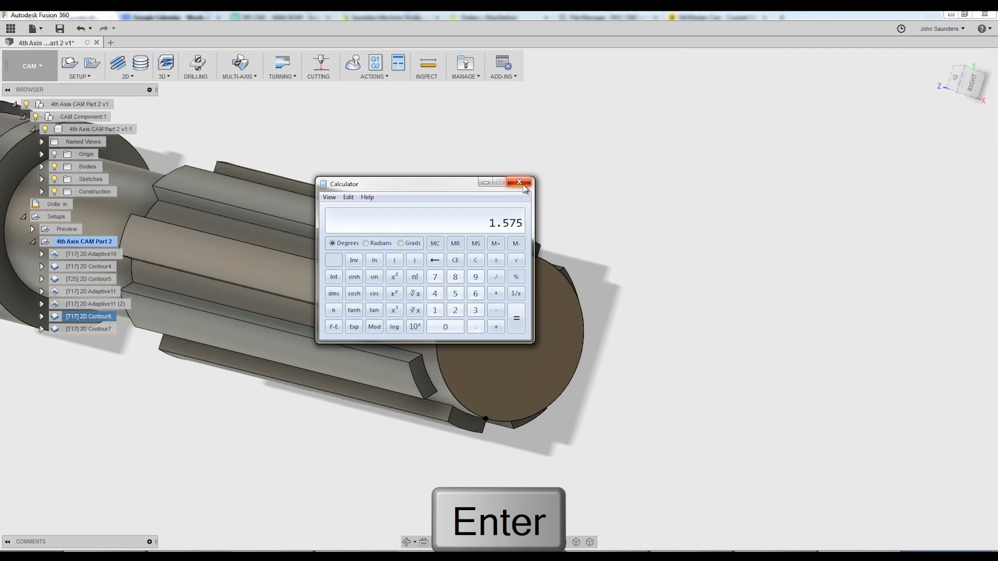
{"action": "left_click", "coordinate": [520, 182]}
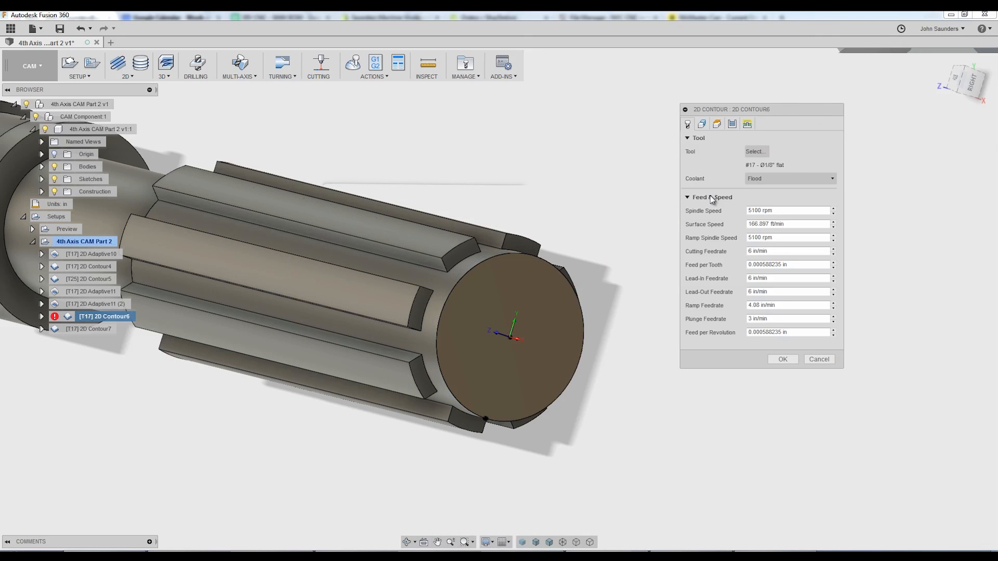
{"action": "left_click", "coordinate": [687, 124]}
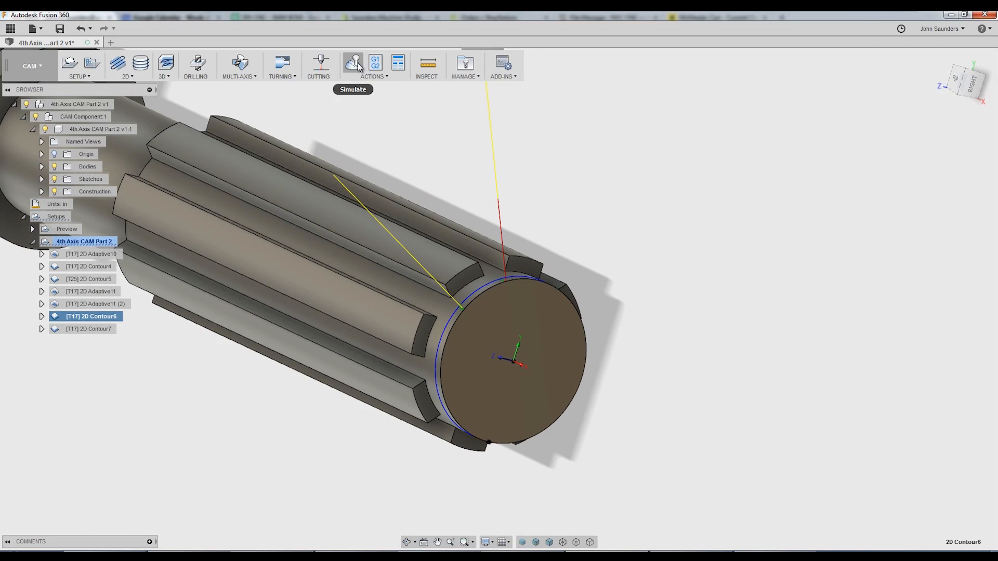
Regenerate and simulate 2D Contour6's wrapped cut, then show ModuleWorks' partners page in the browser.
{"action": "left_click", "coordinate": [353, 63]}
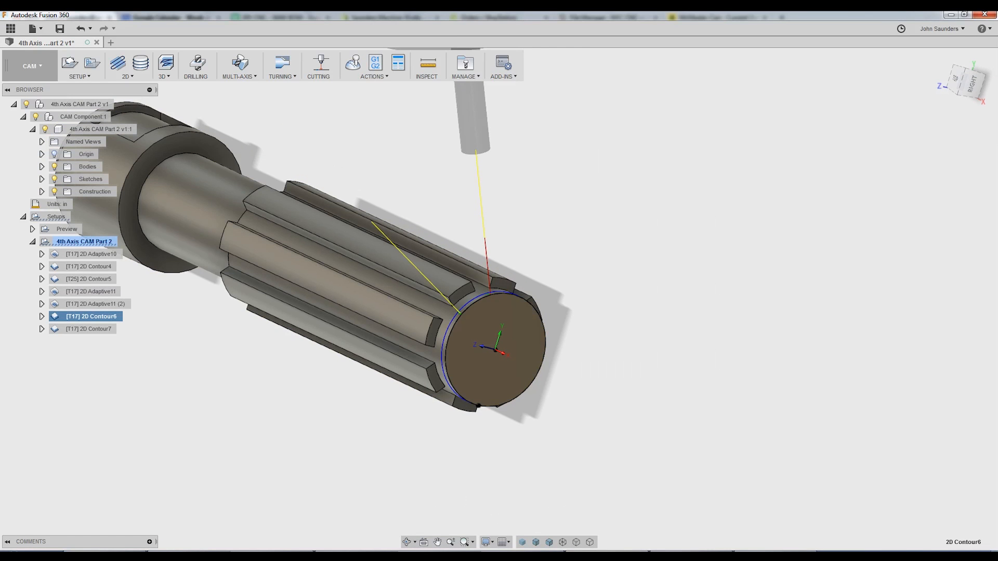
{"action": "double_click", "coordinate": [91, 316]}
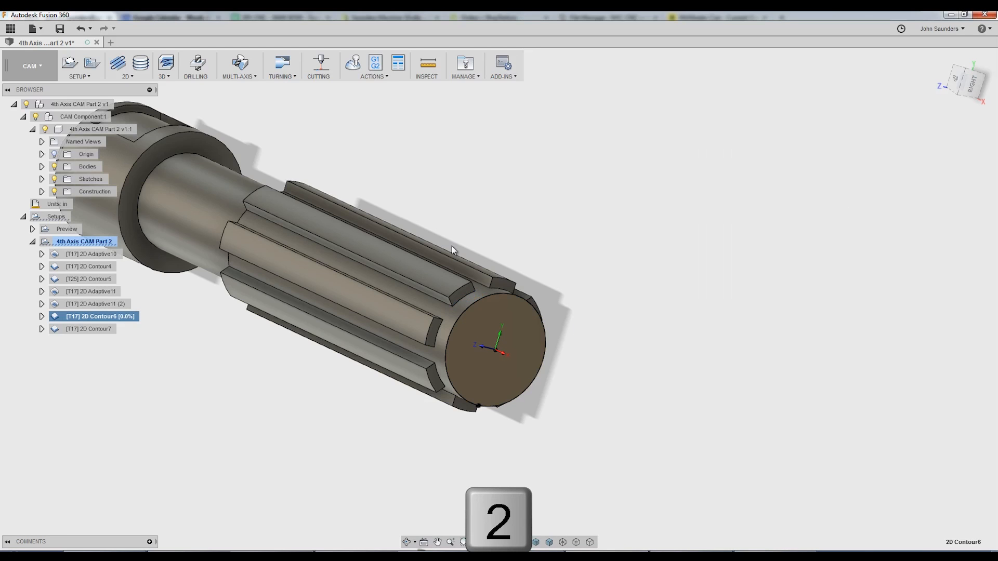
{"action": "left_click", "coordinate": [352, 62]}
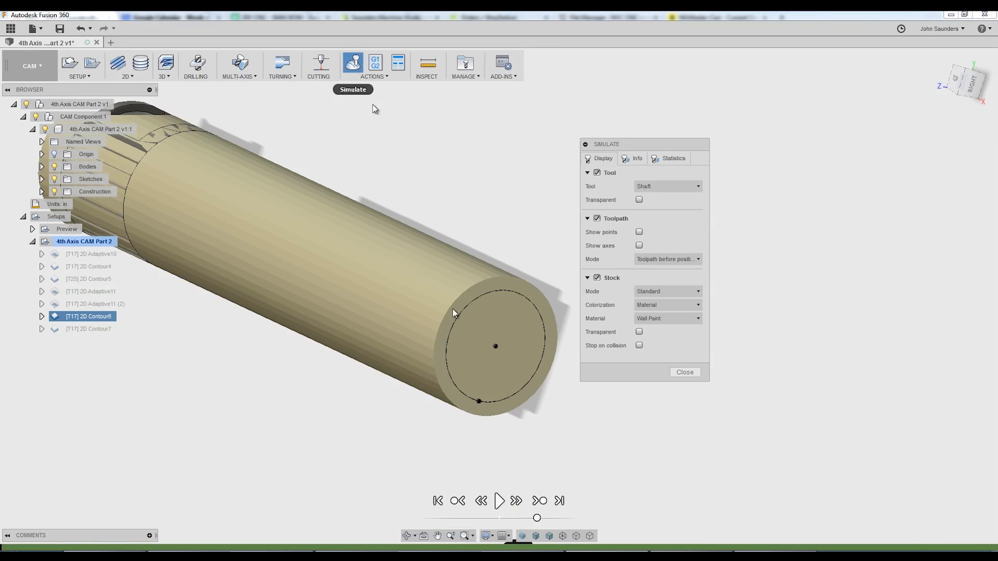
{"action": "left_click", "coordinate": [500, 501]}
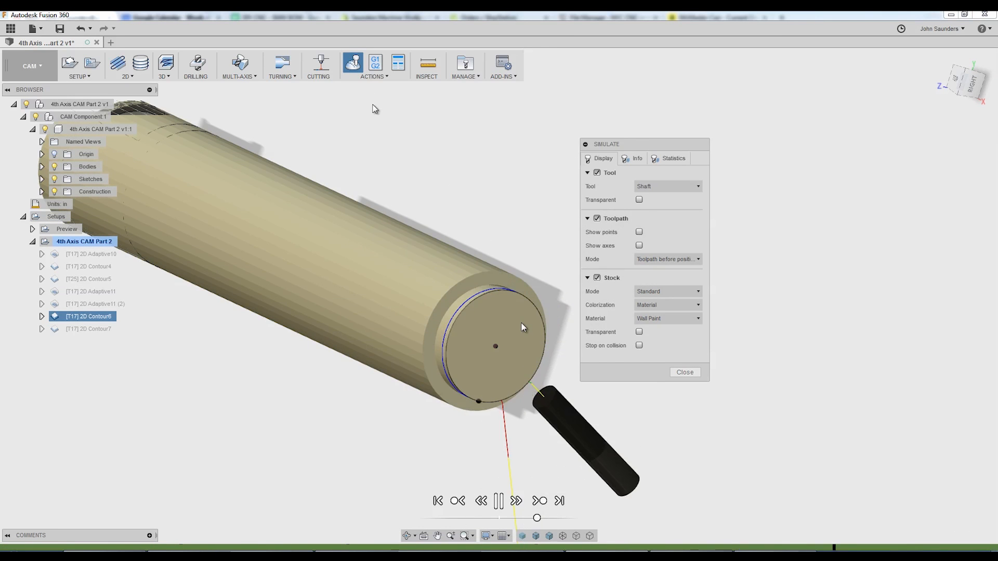
{"action": "left_click", "coordinate": [684, 372]}
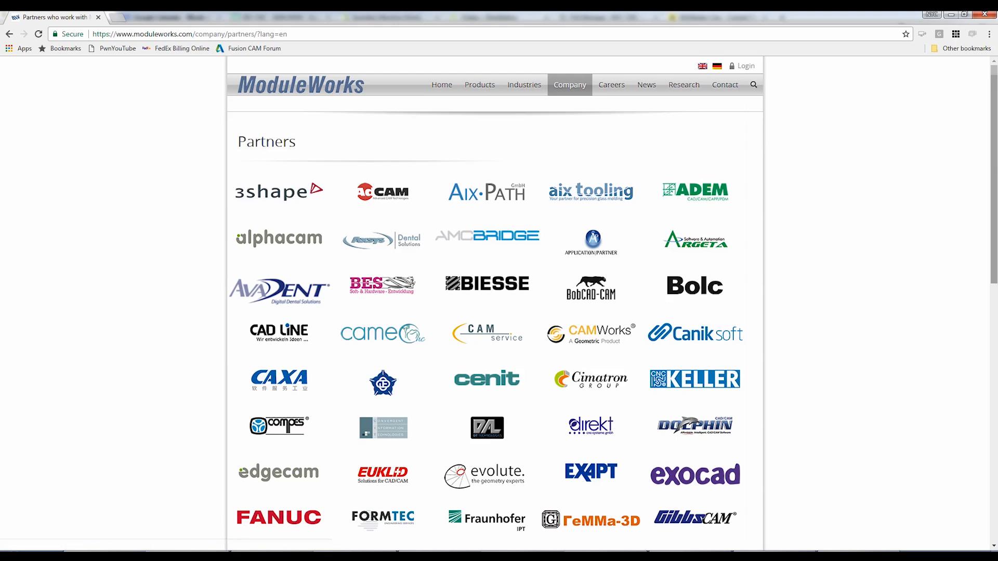
{"action": "scroll", "scroll_direction": "down", "scroll_amount": 3}
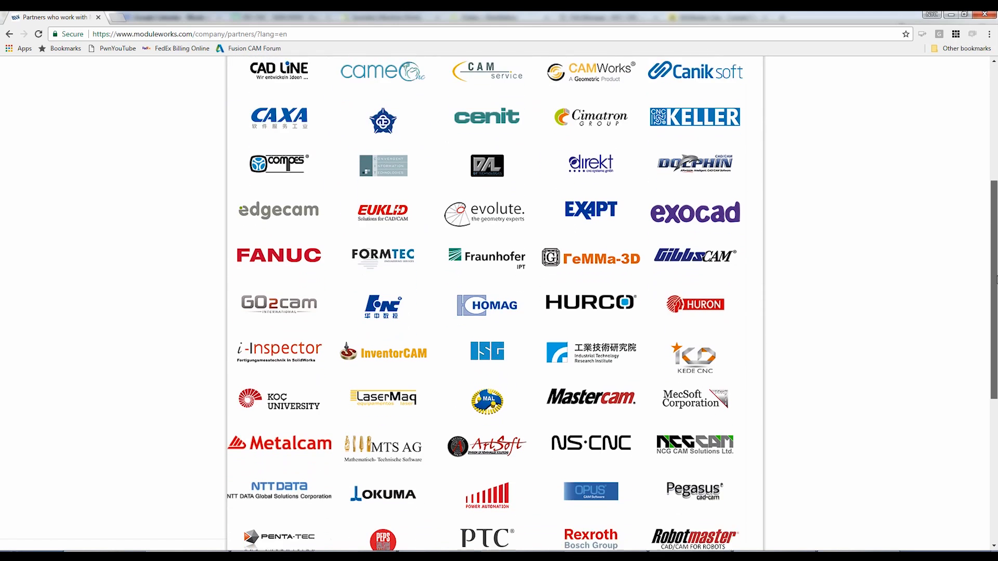
{"action": "scroll", "scroll_direction": "down", "scroll_amount": 3}
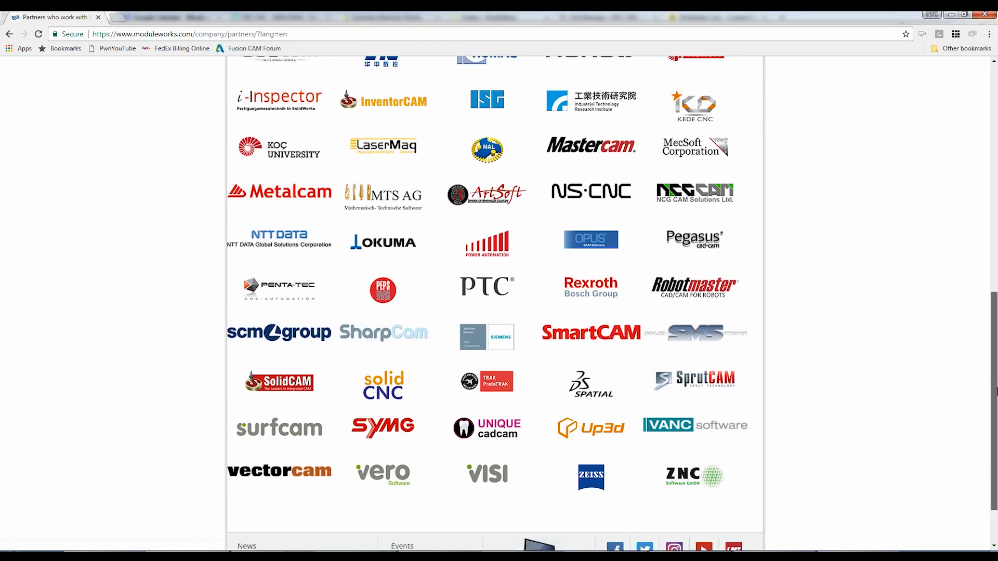
{"action": "scroll", "scroll_direction": "down", "scroll_amount": 3}
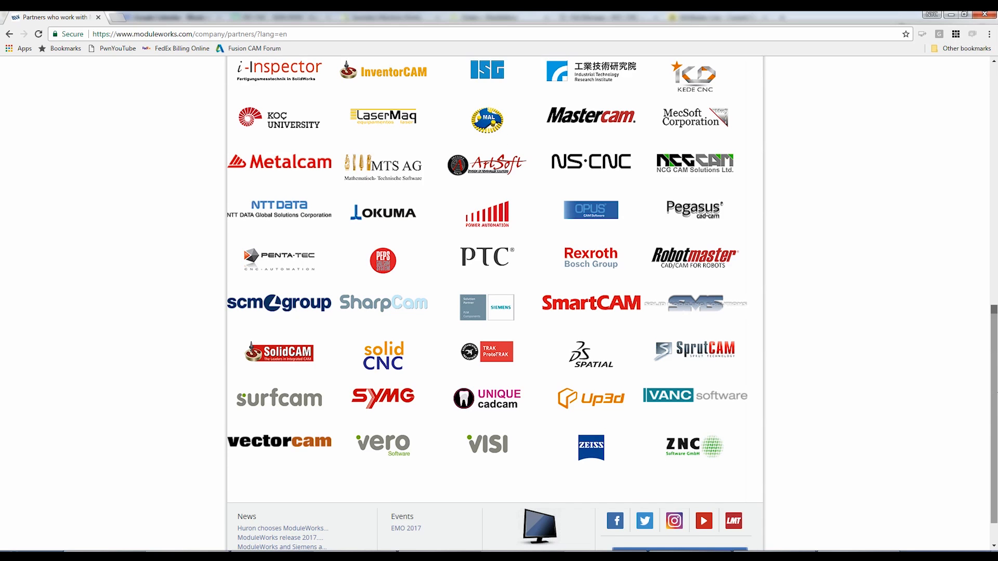
{"action": "scroll", "scroll_direction": "down", "scroll_amount": 3}
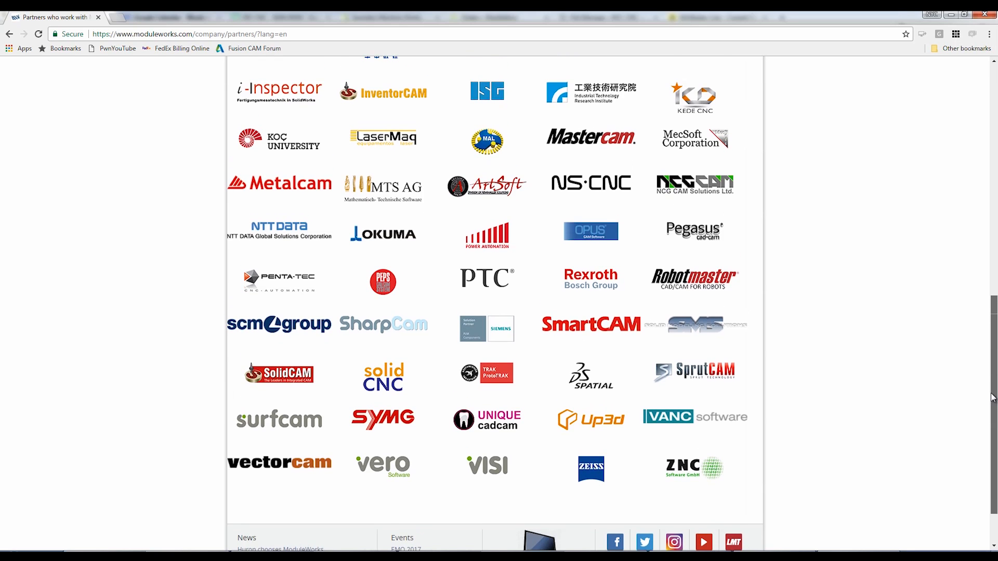
{"action": "scroll", "scroll_direction": "up", "scroll_amount": 3}
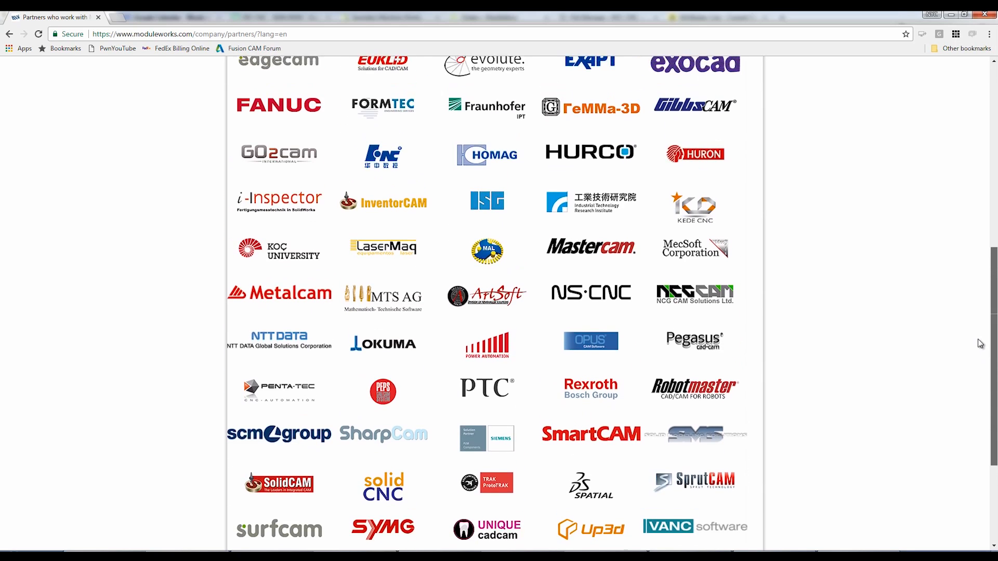
{"action": "scroll", "scroll_direction": "down", "scroll_amount": 3}
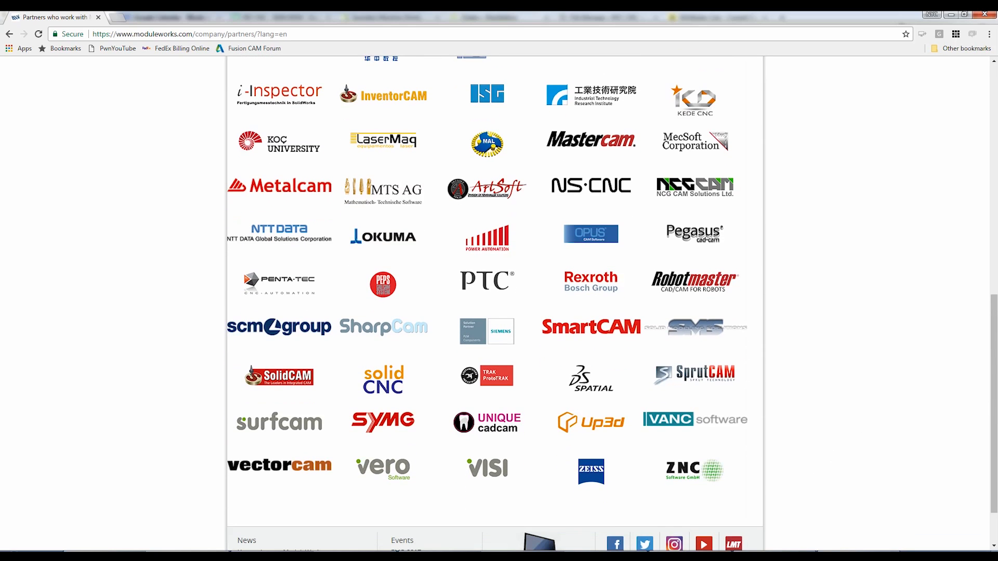